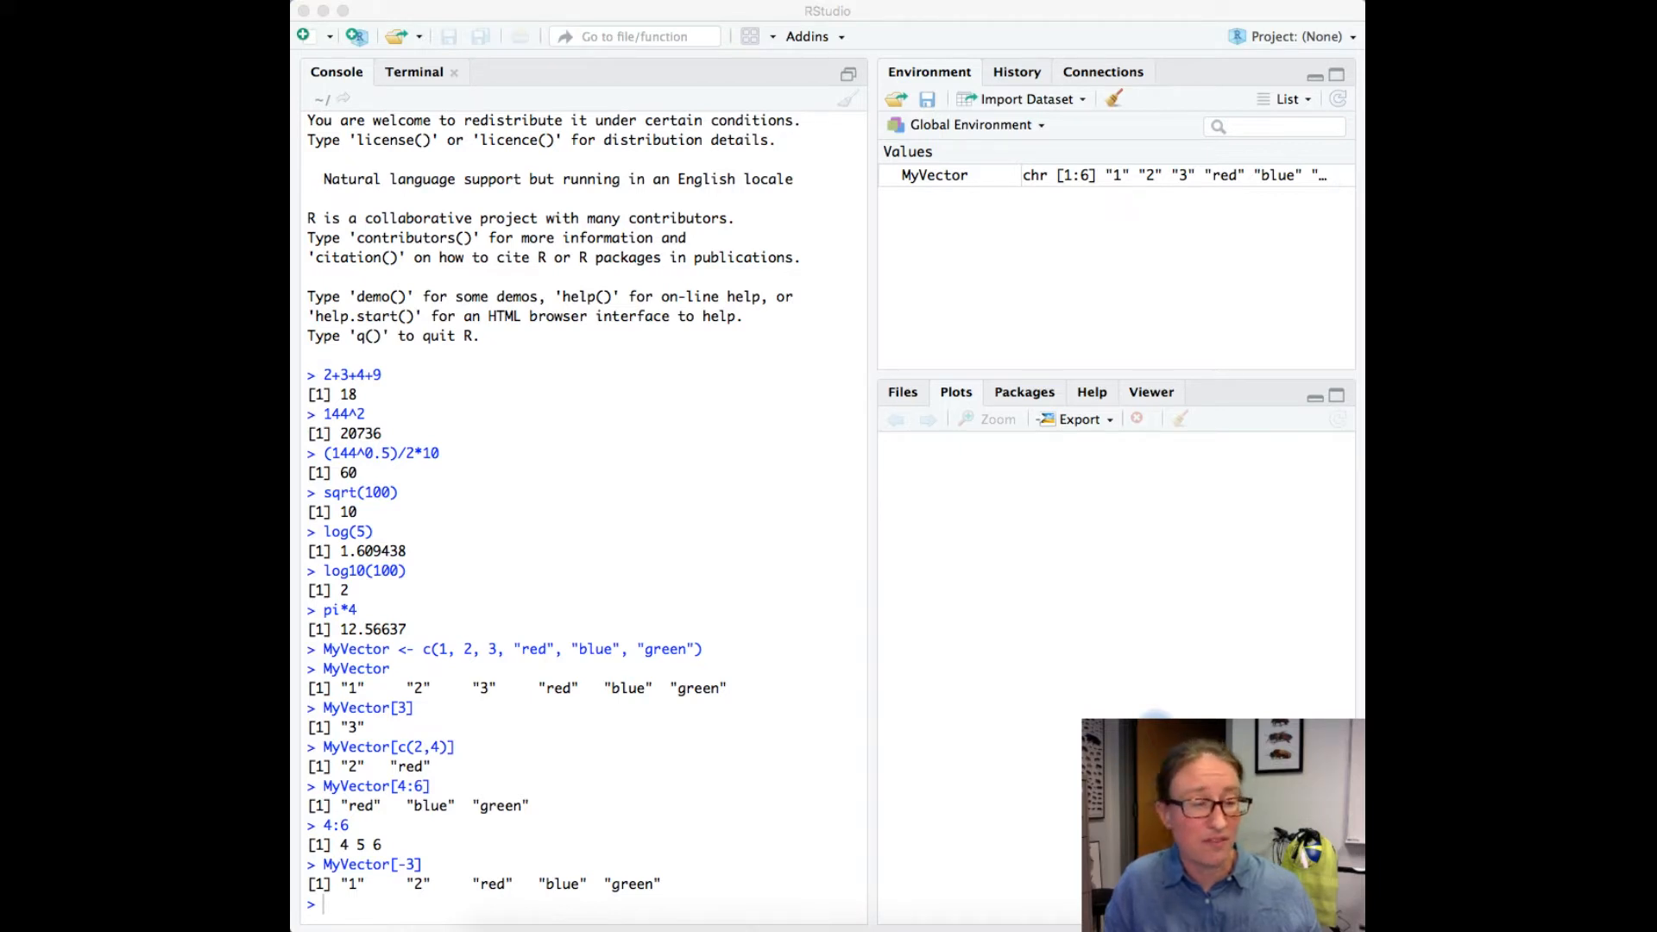
mouse_move(625, 711)
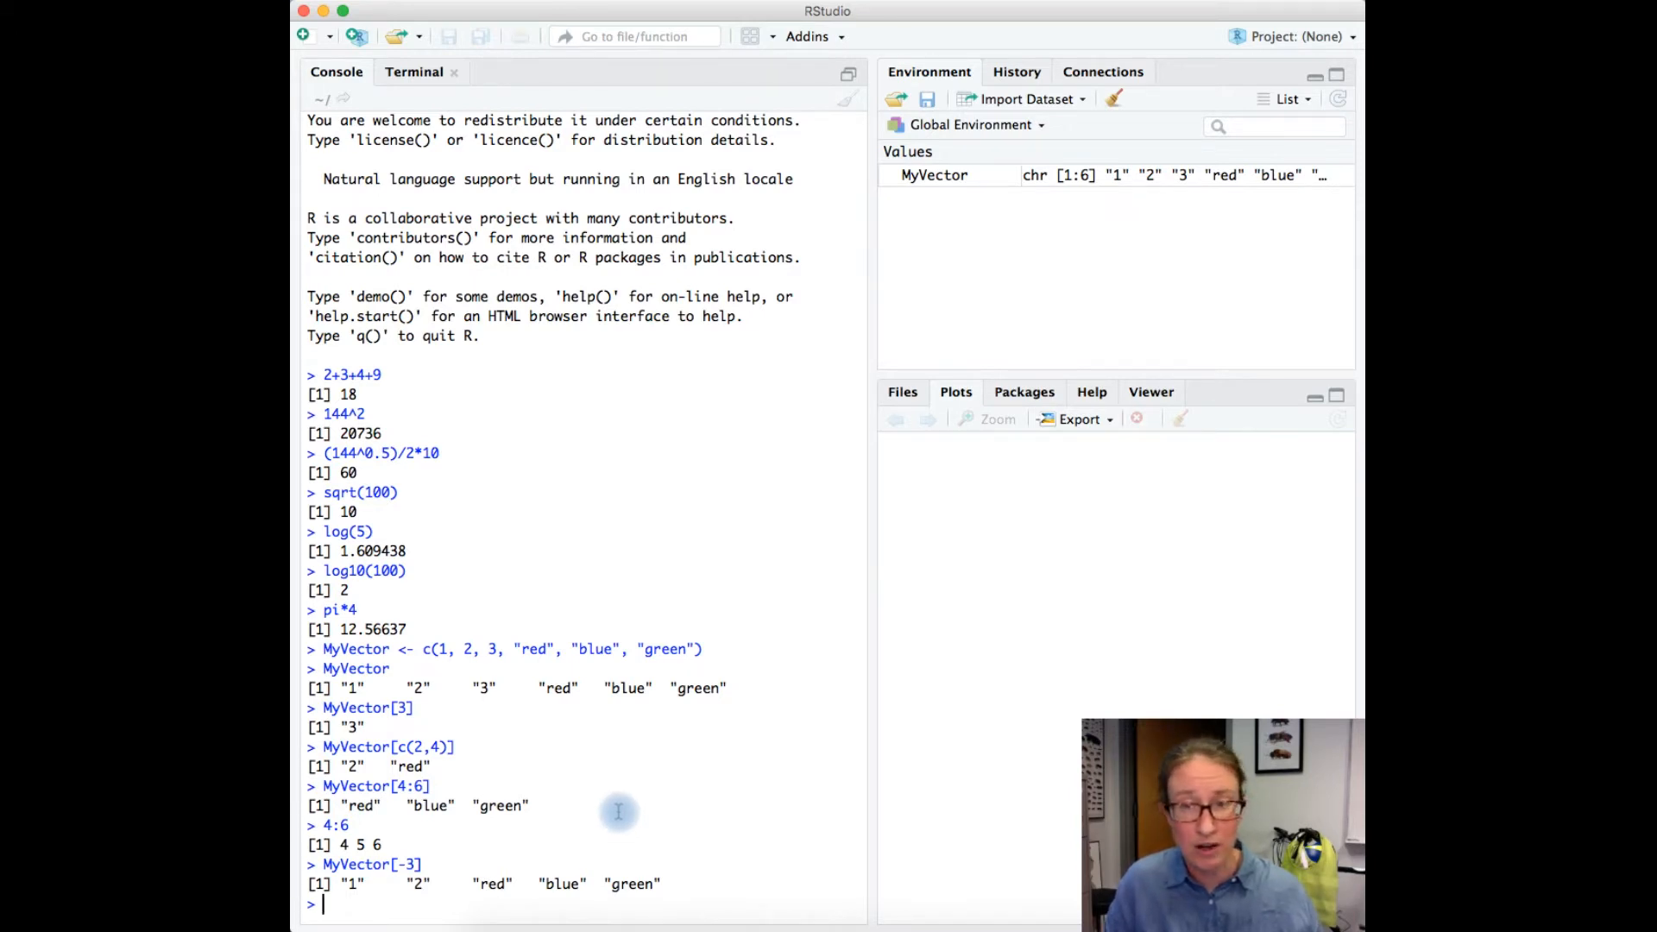
Begin a new console assignment to MyMatrix.
text(MyMatrix <-)
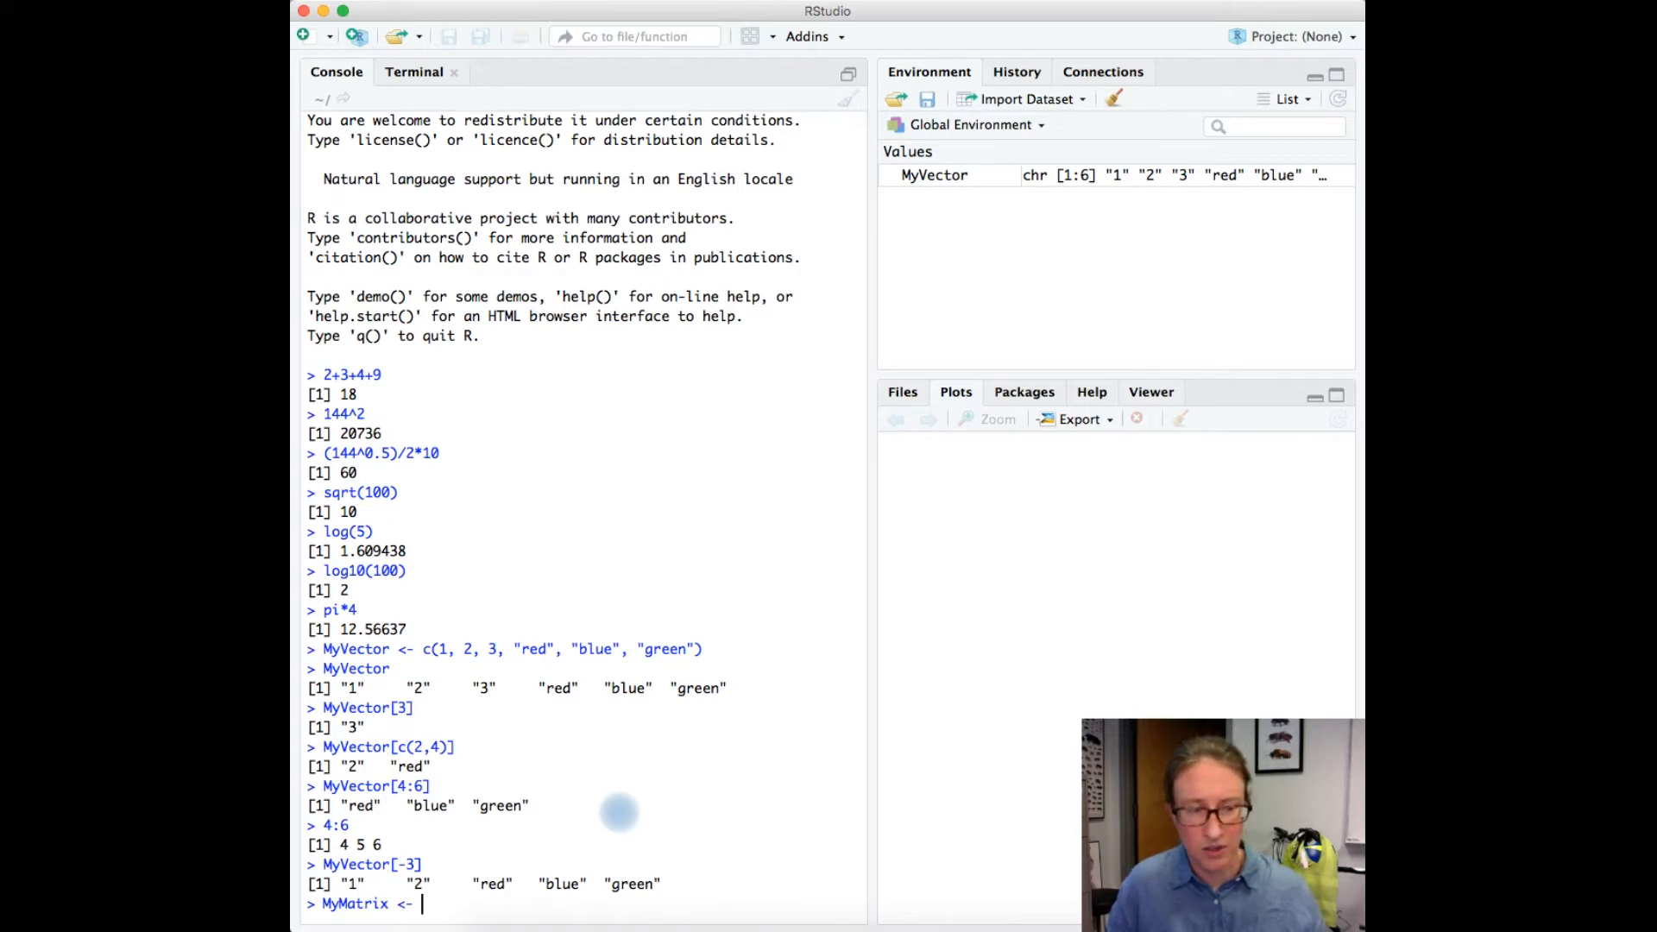
Create MyMatrix as matrix(1:24, 6, 4) and print the 6-by-4 result.
text(m)
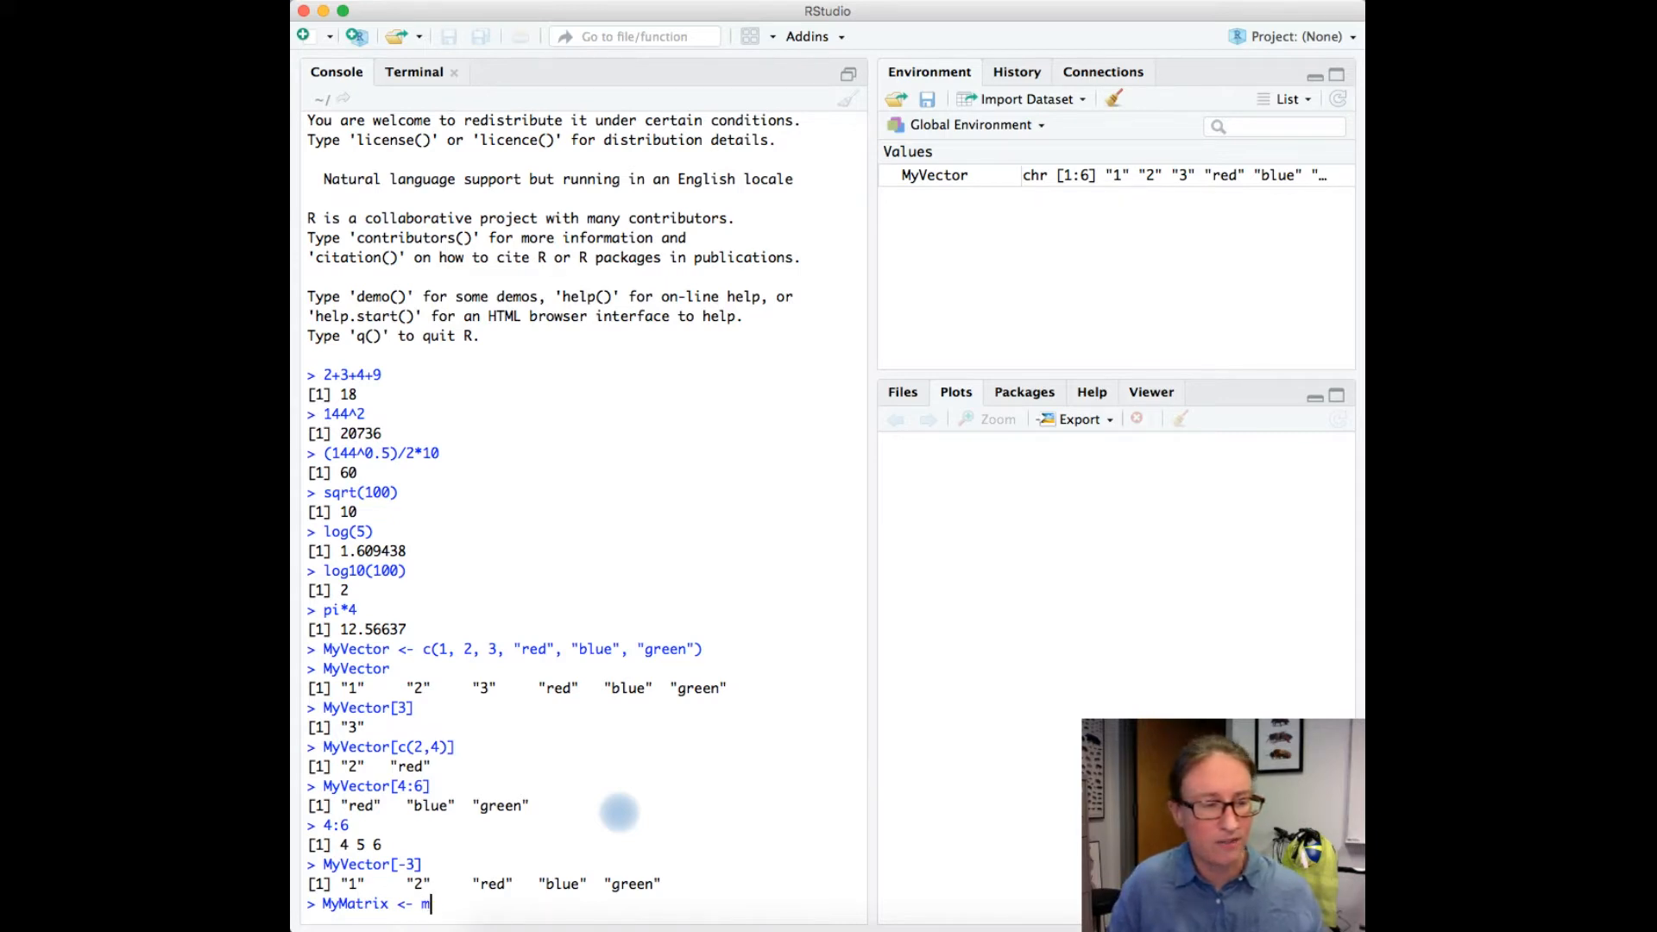
text(atrix)
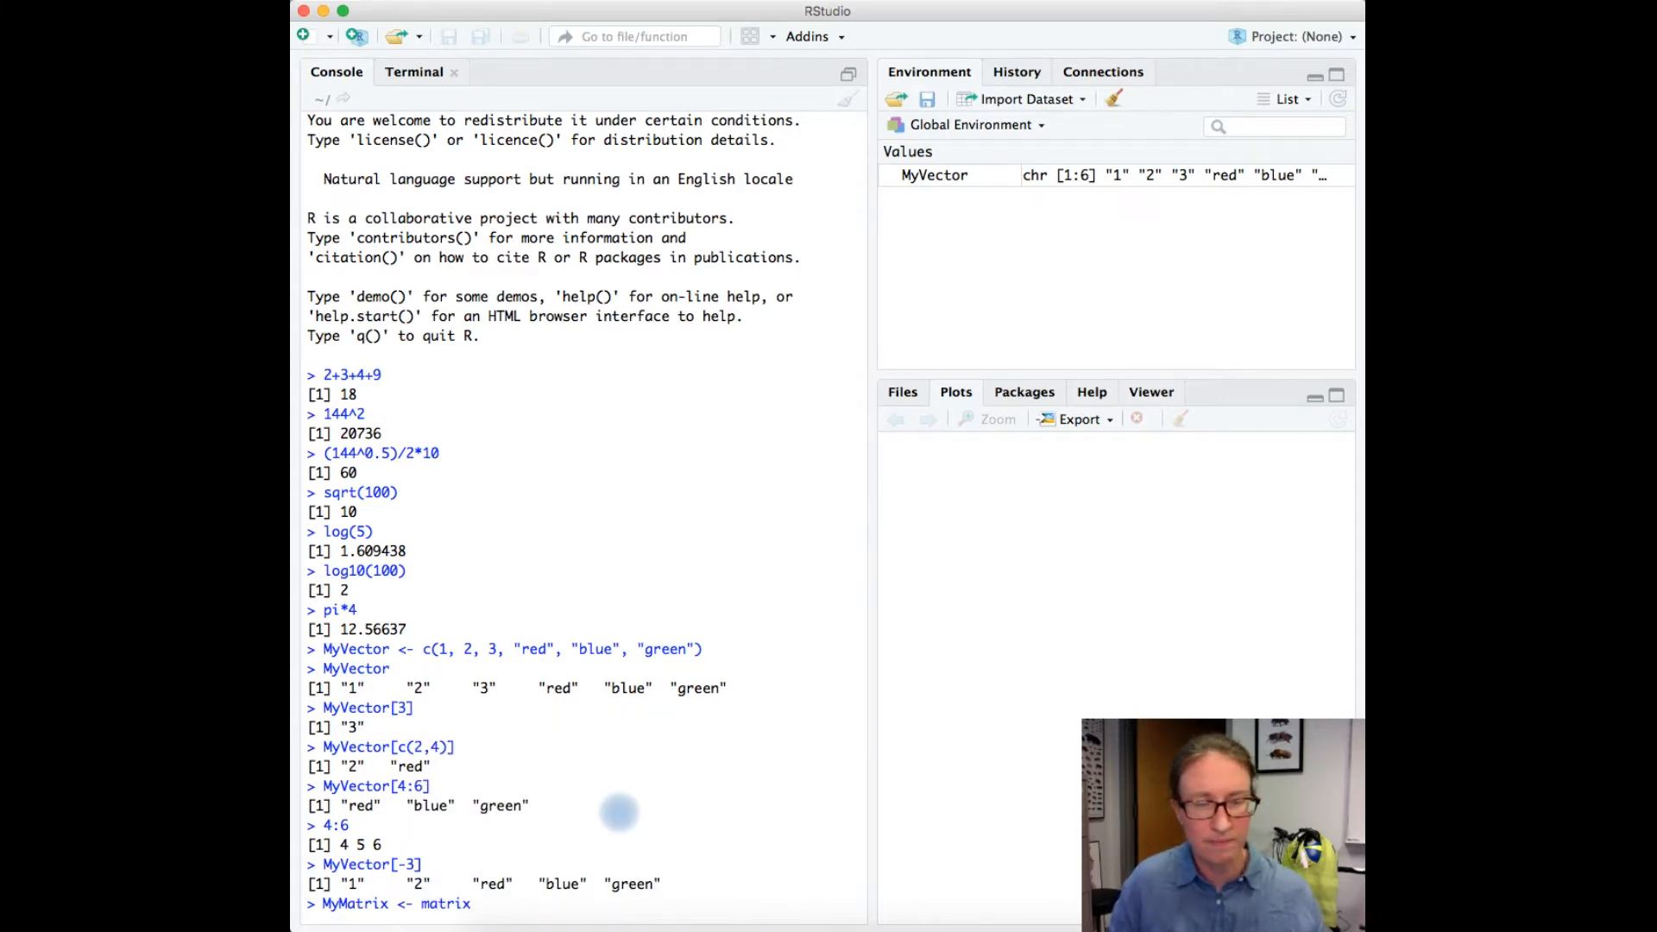
text(())
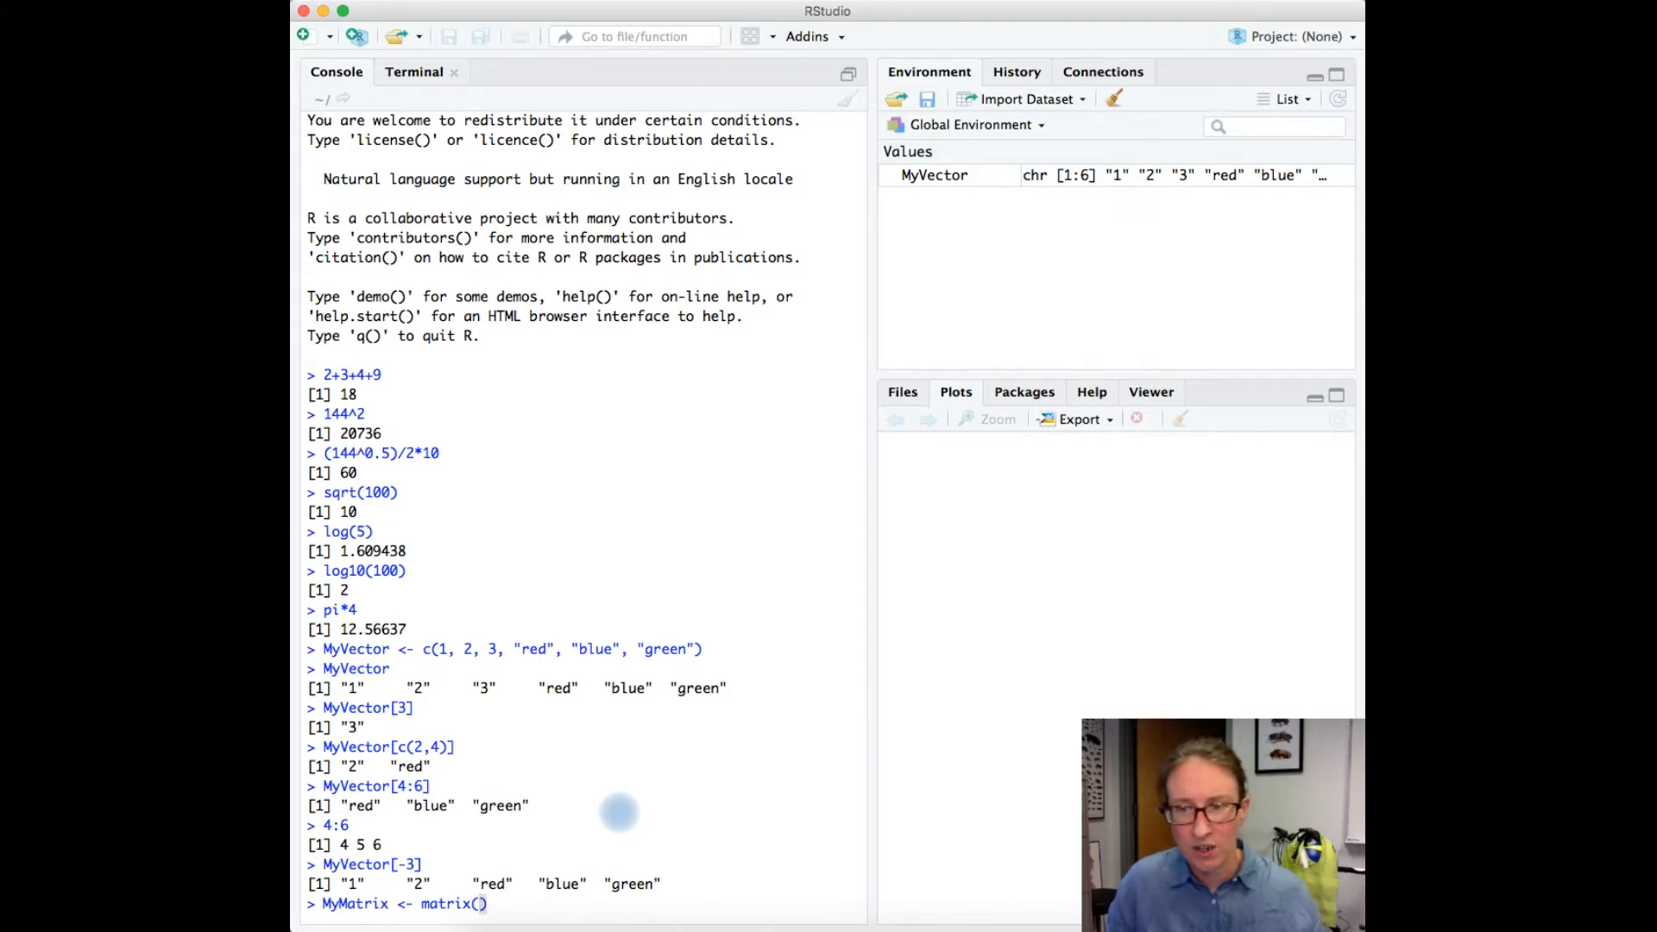
text(1:)
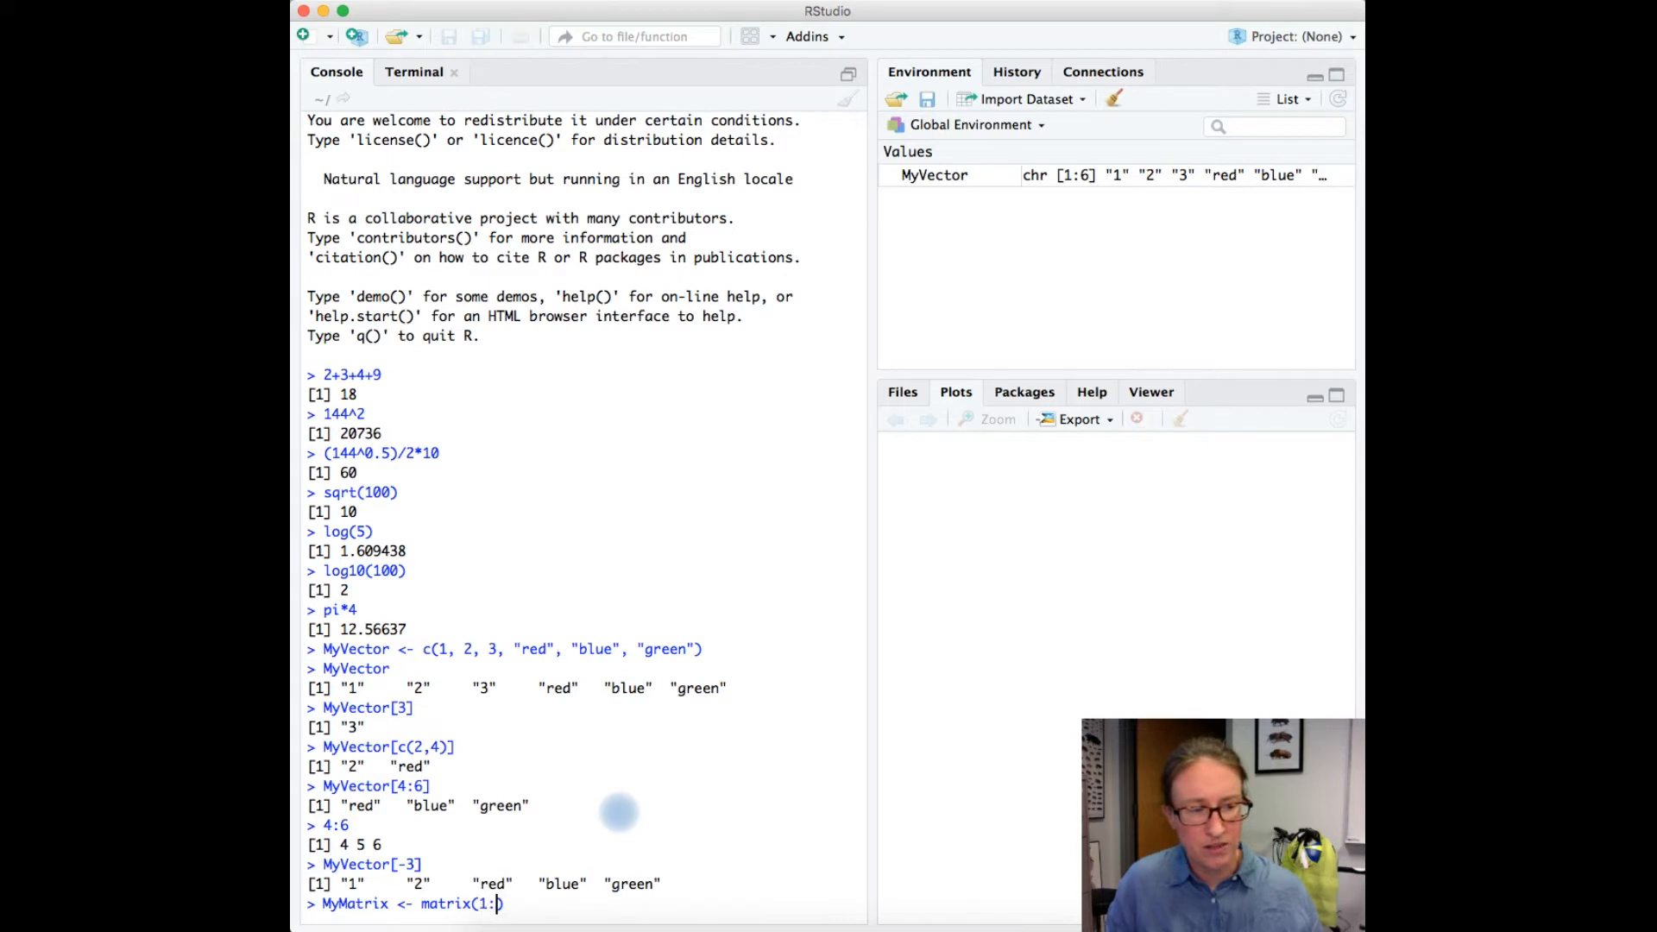
text(24)
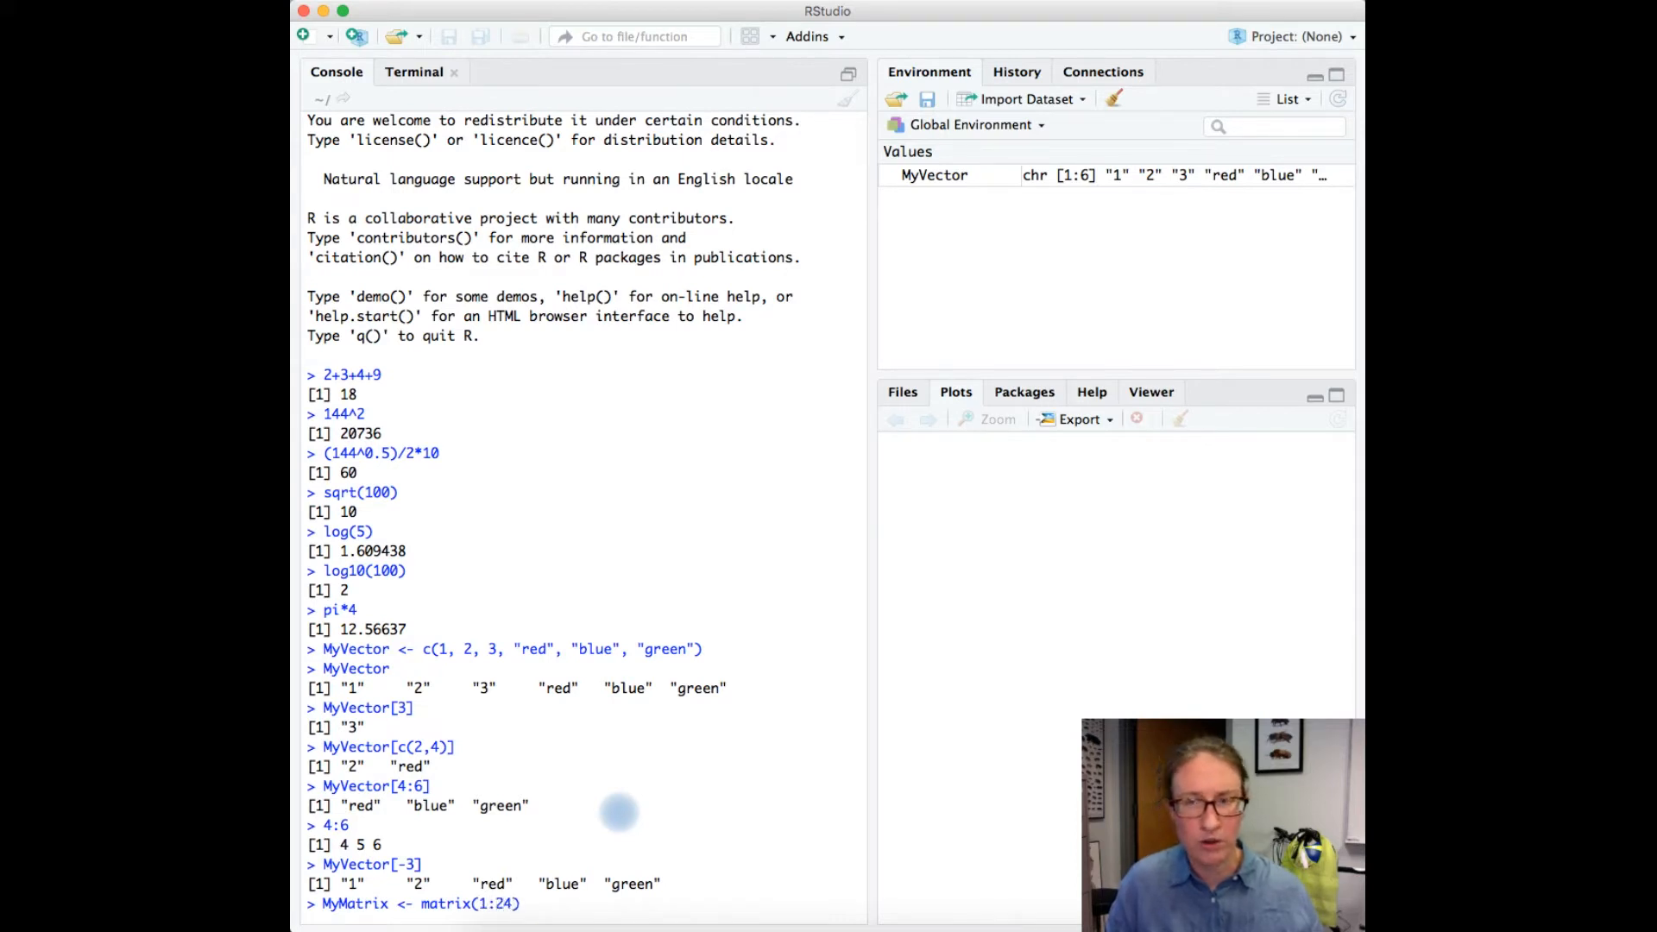
text(,)
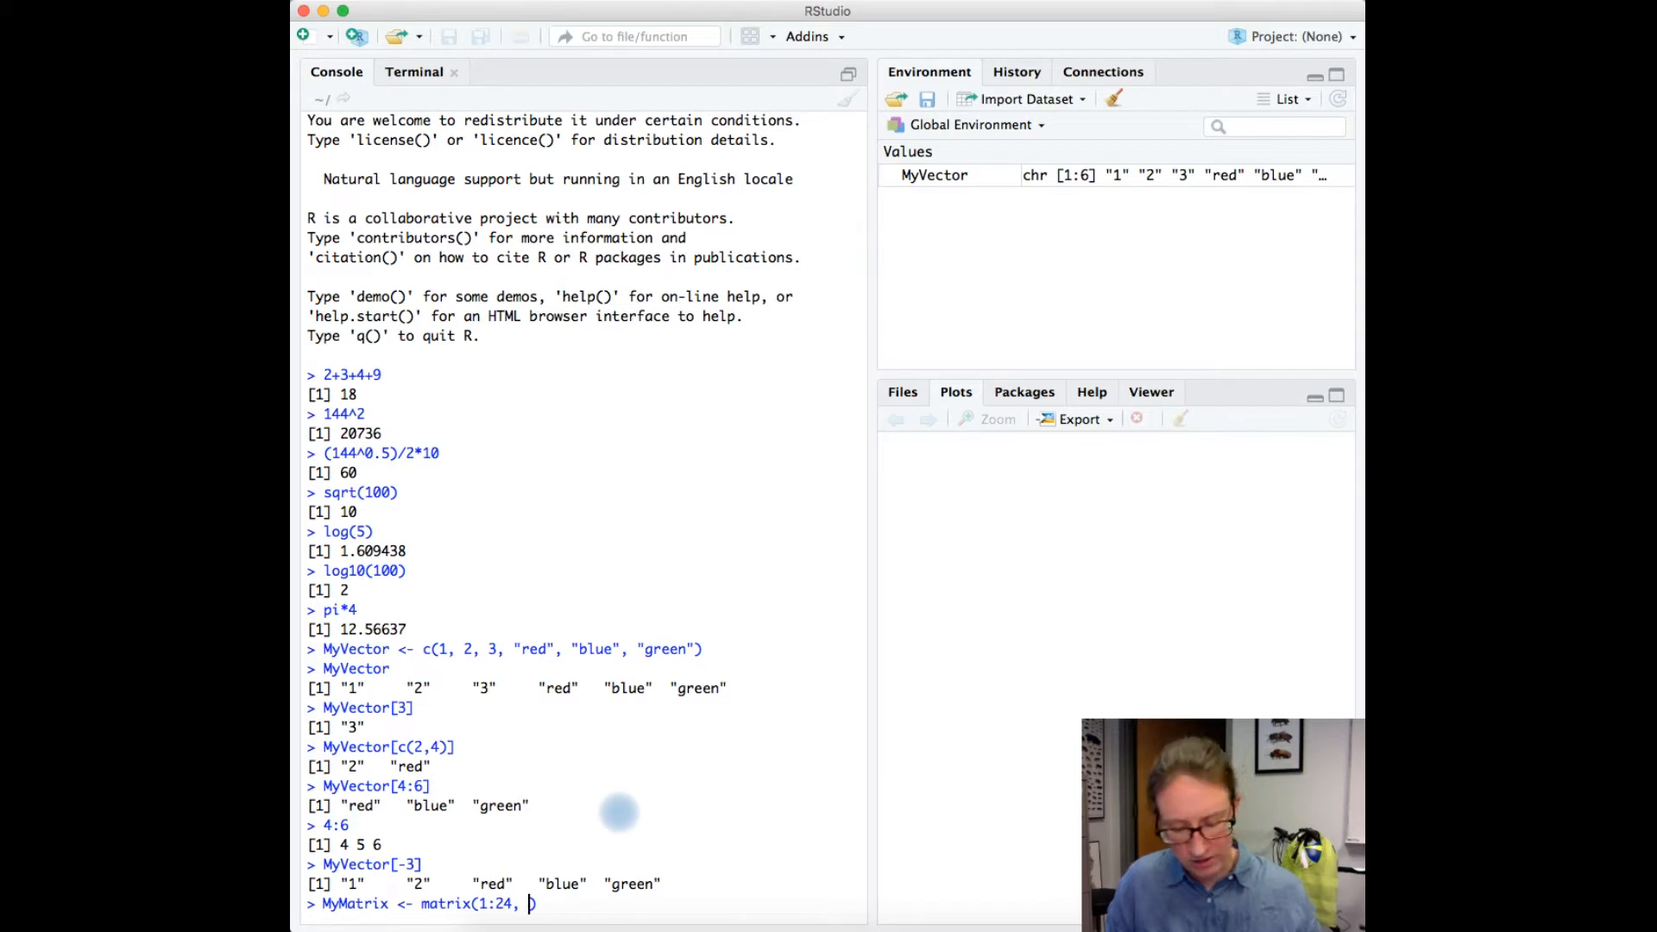
text(6,)
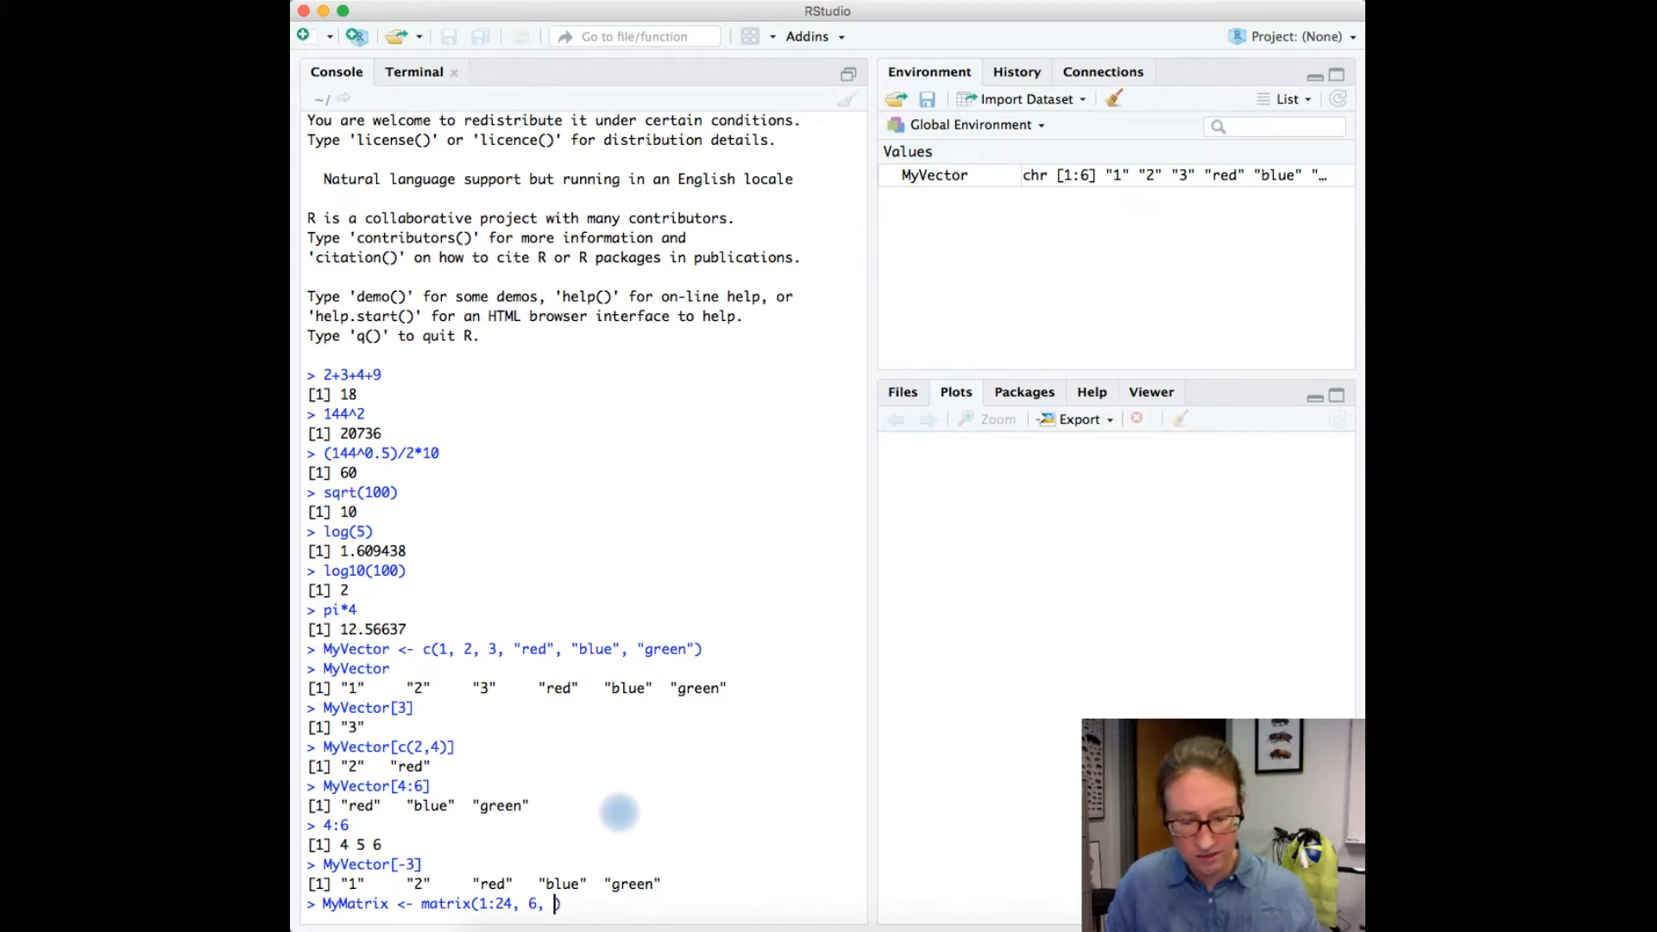
text(4)
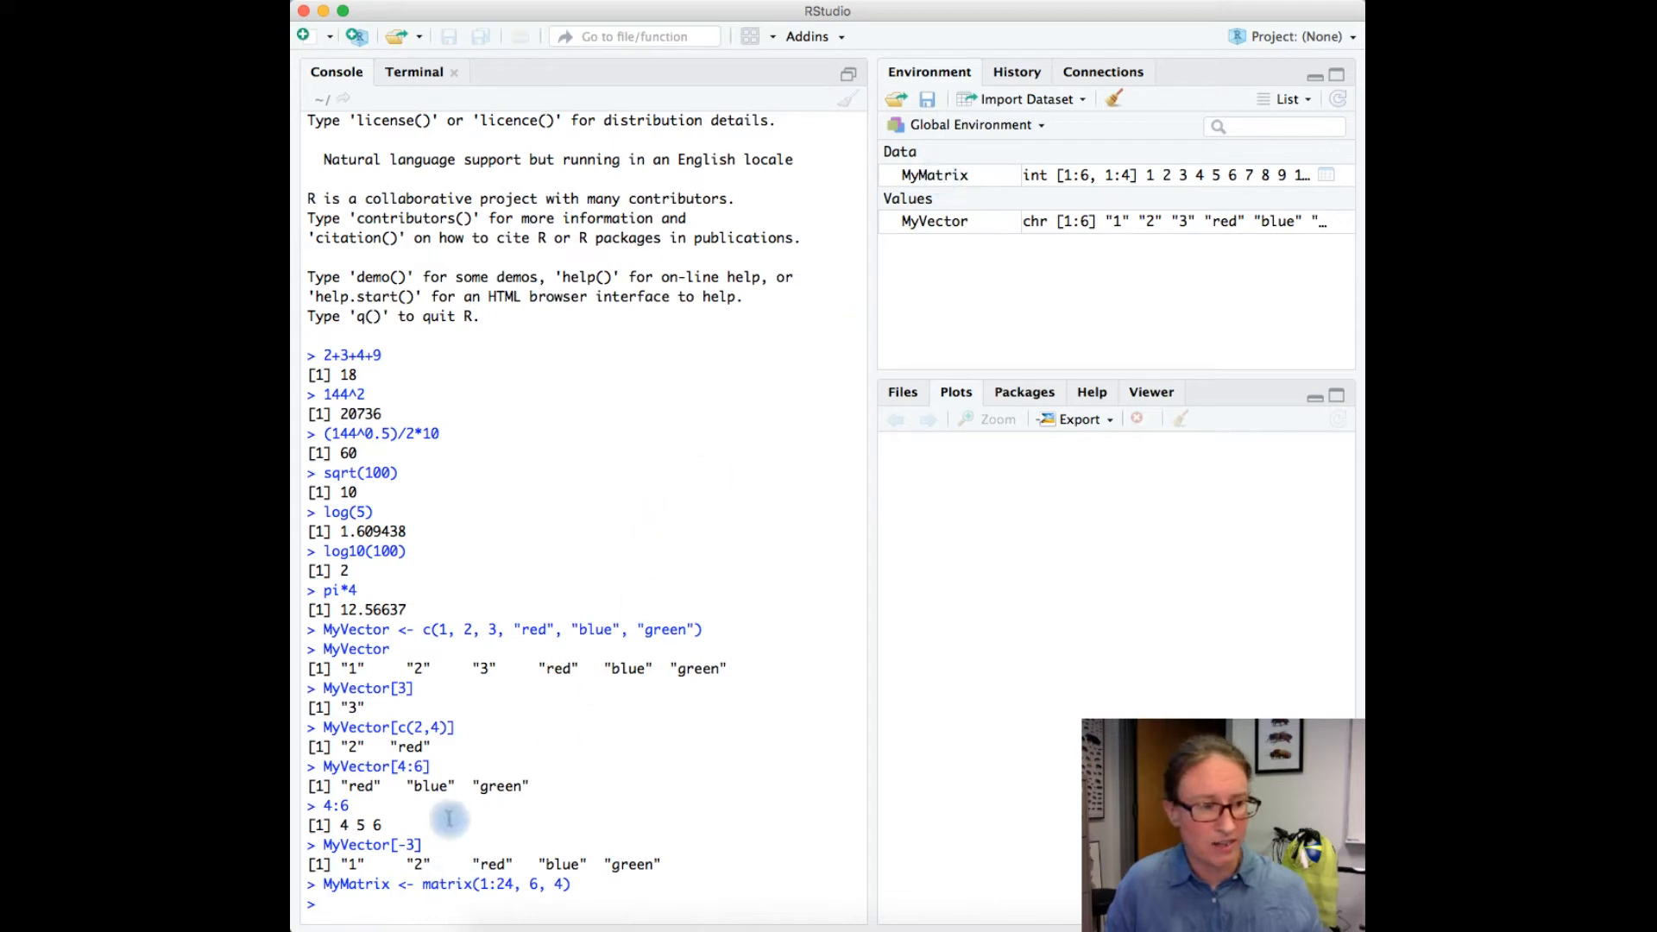
text(MyM)
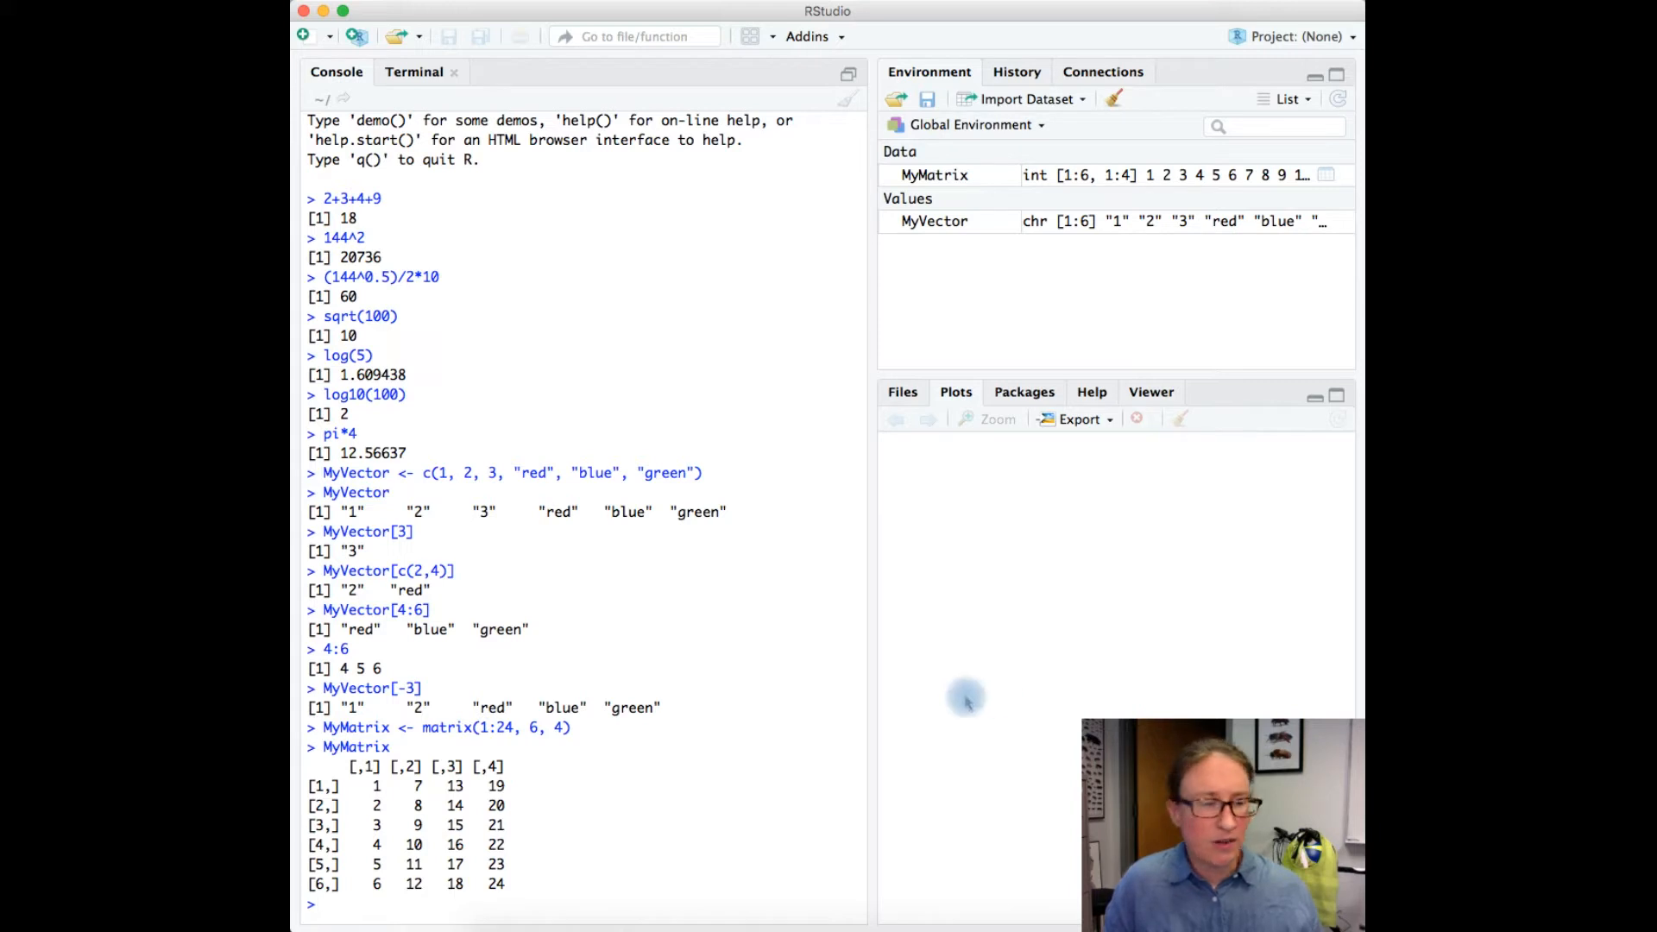
mouse_move(691, 791)
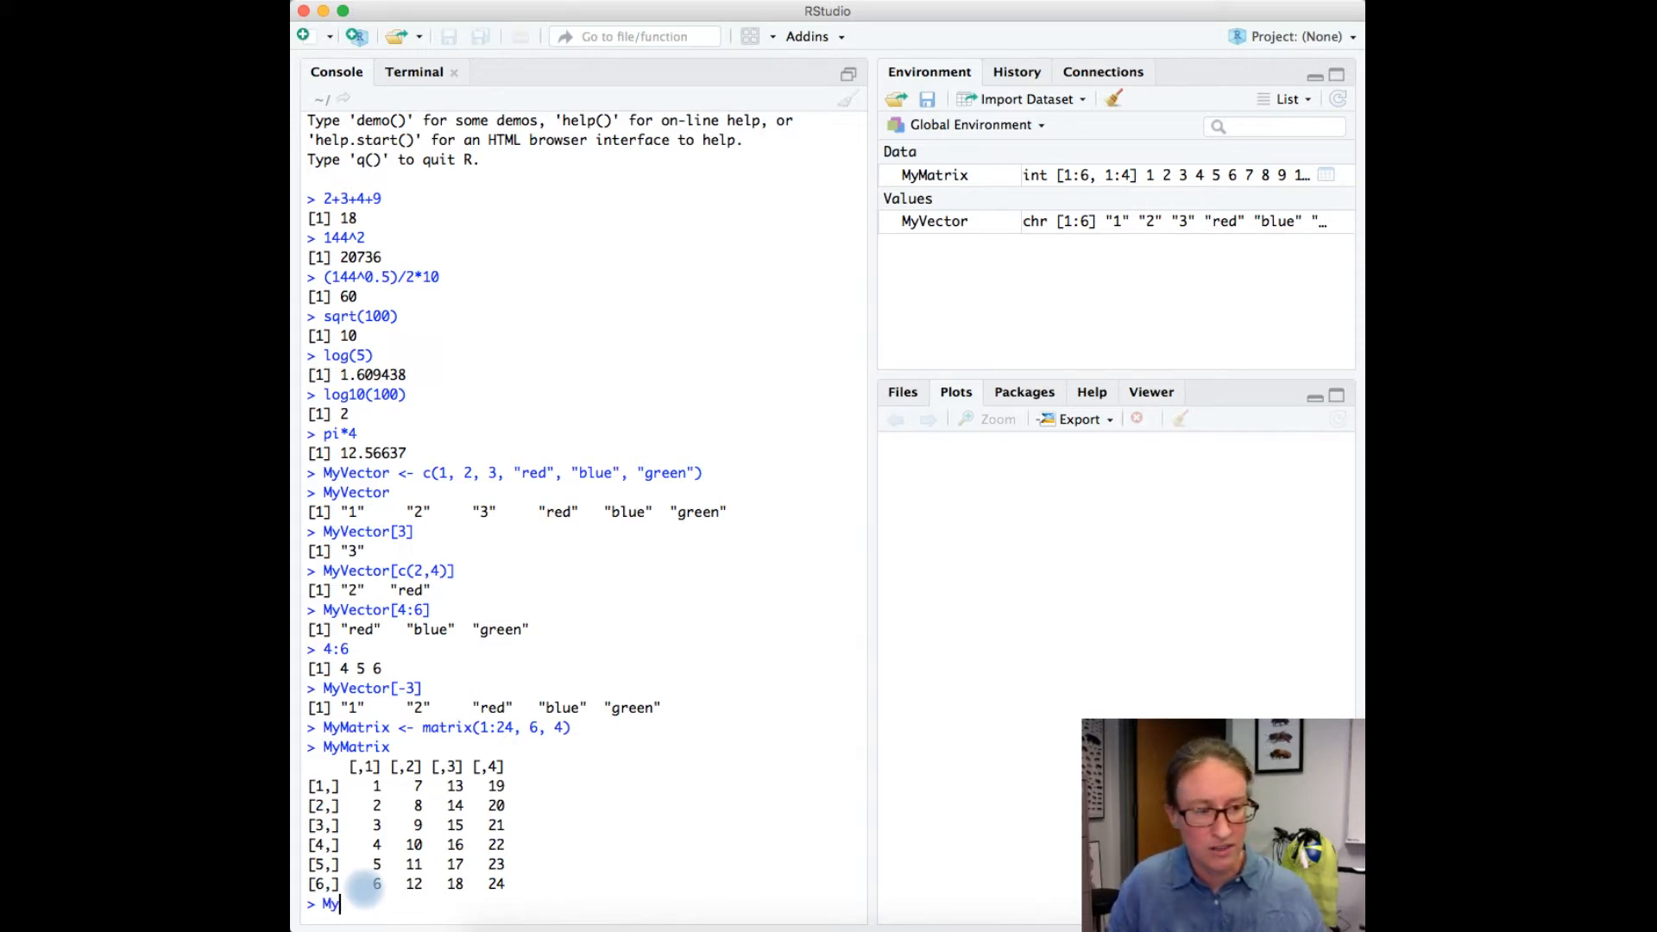
Extract MyMatrix row 2 and column 3 with MyMatrix[2, ] and MyMatrix[ , 3].
text(Matrix[])
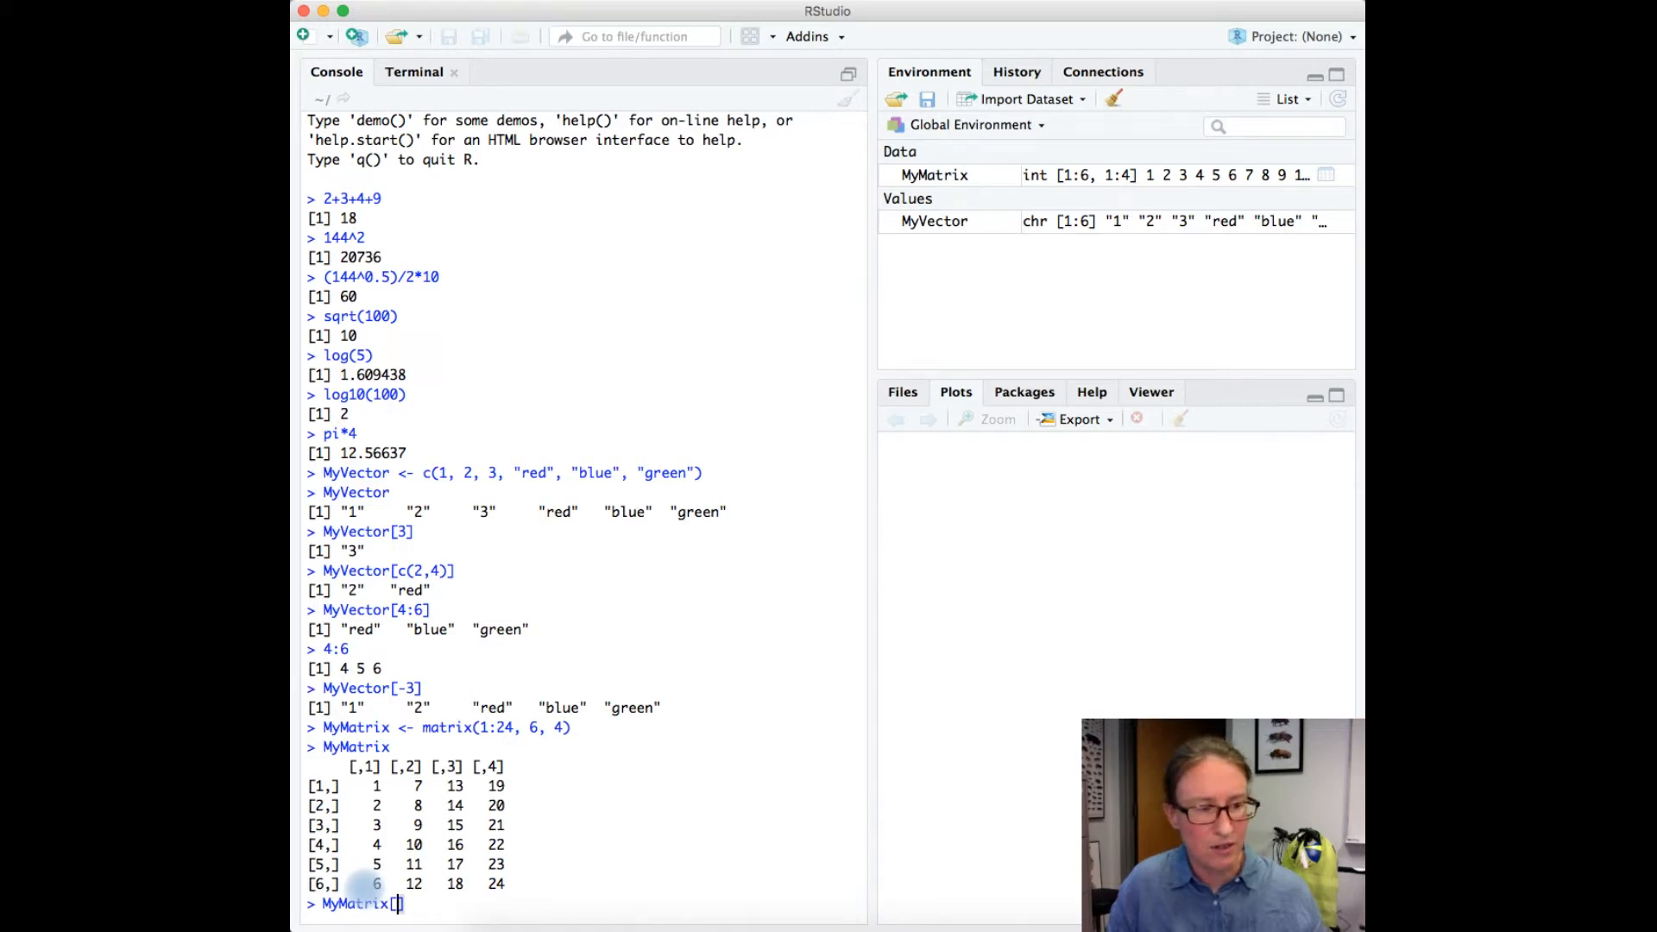
text(2,)
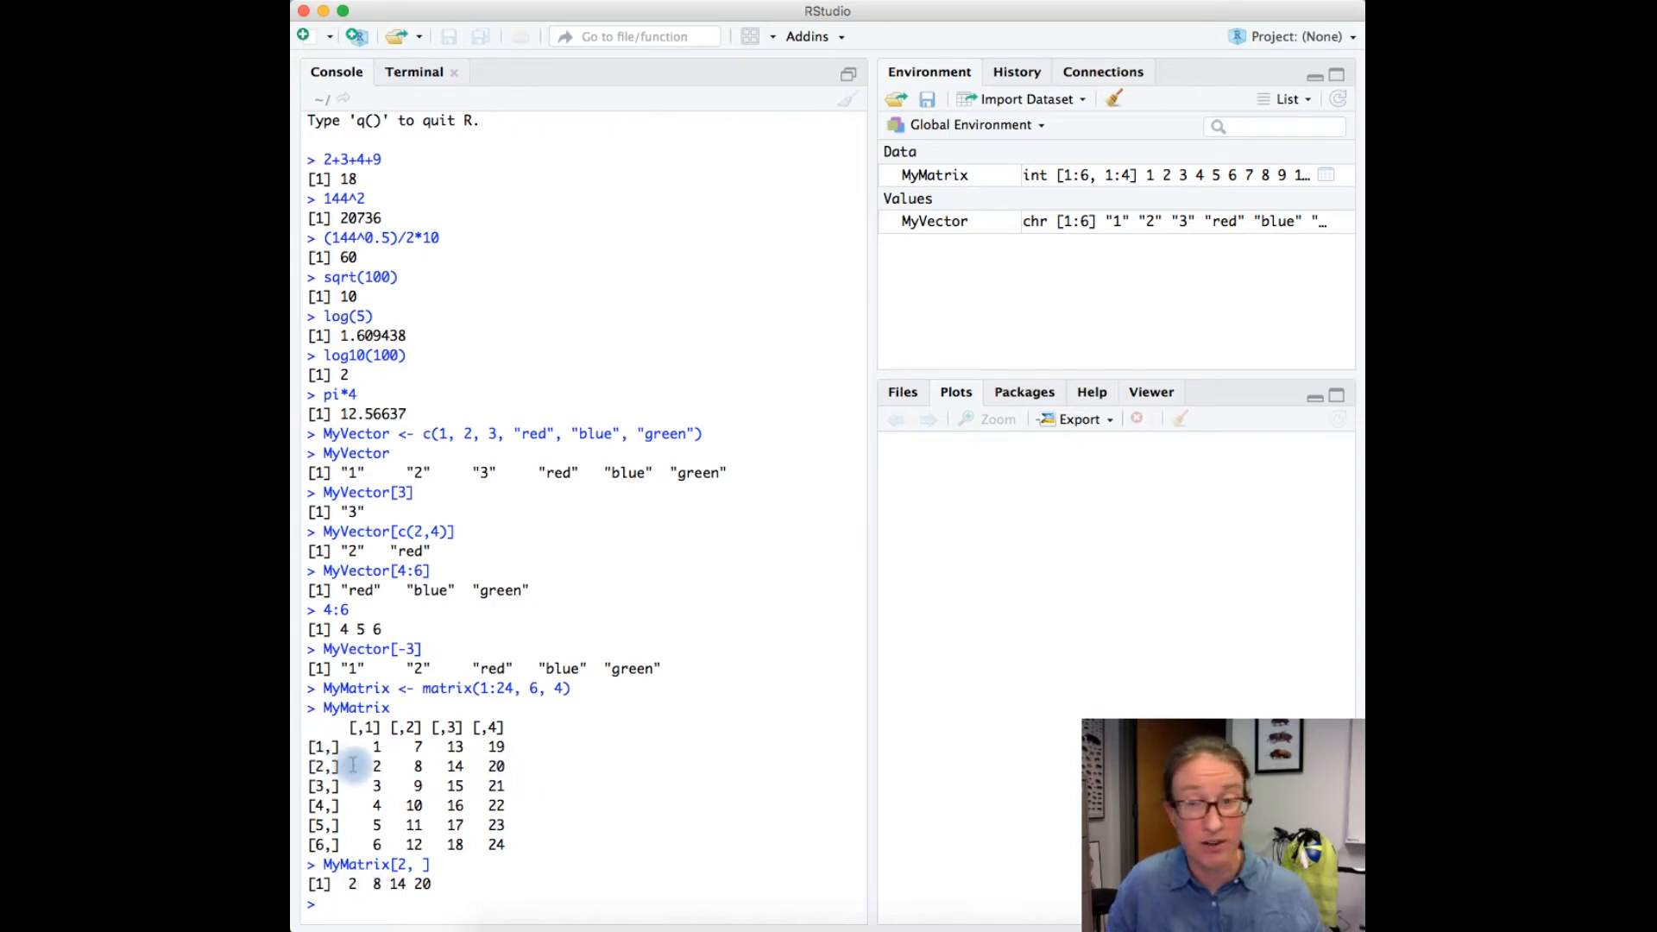
text(MyMatrix[)
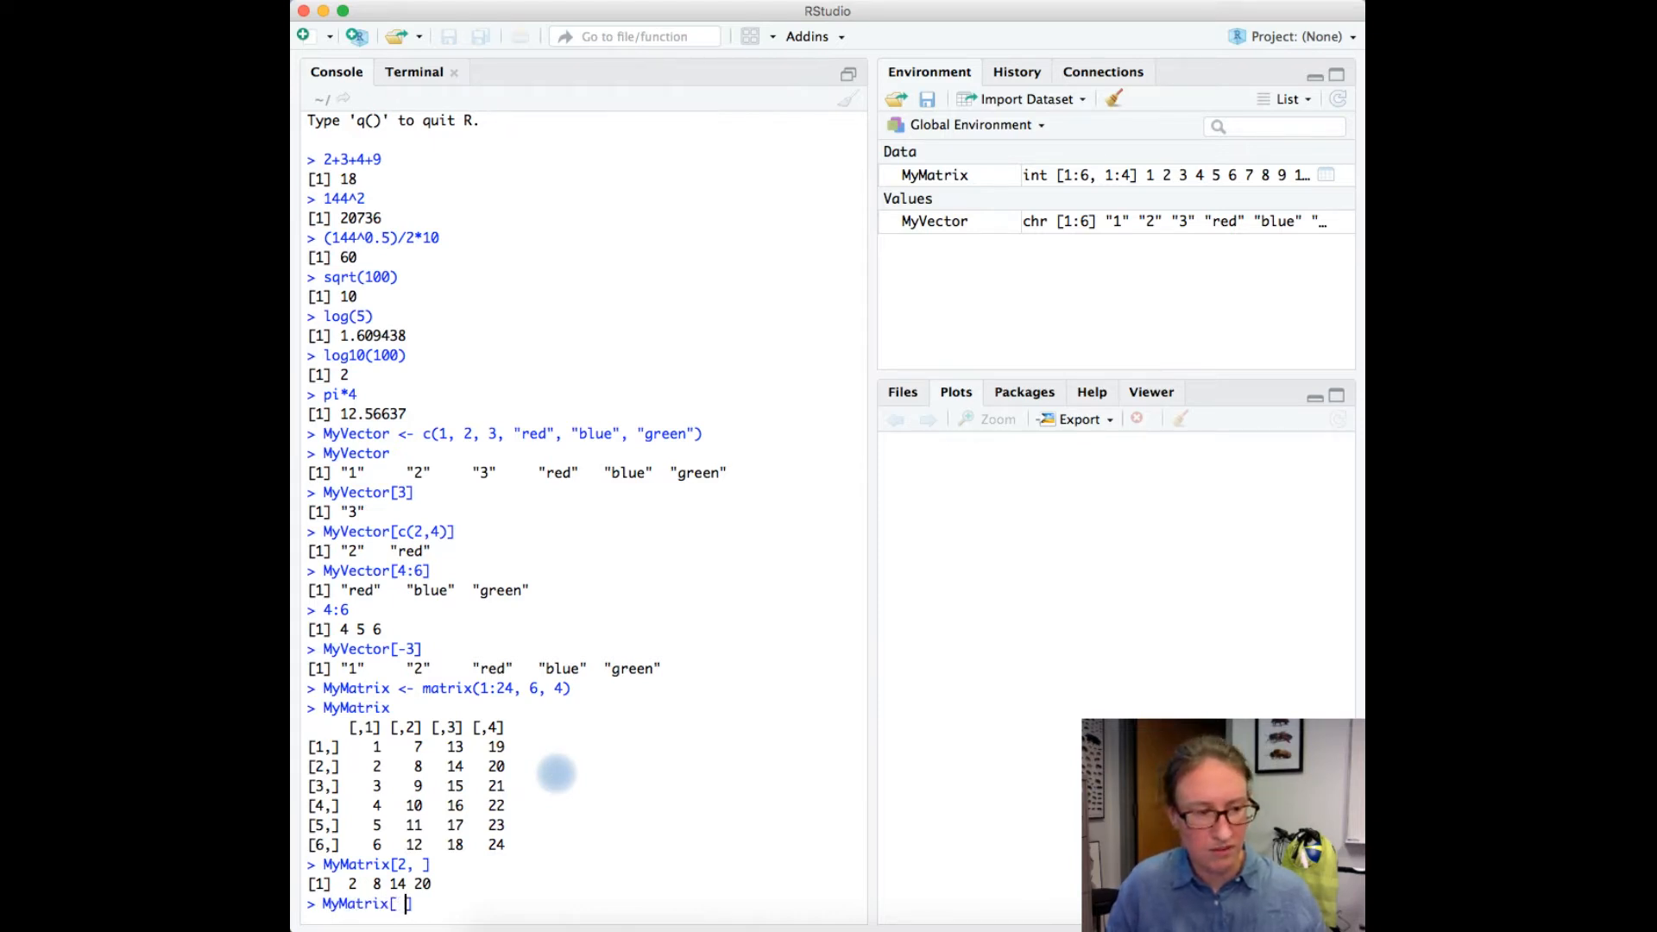
text(,)
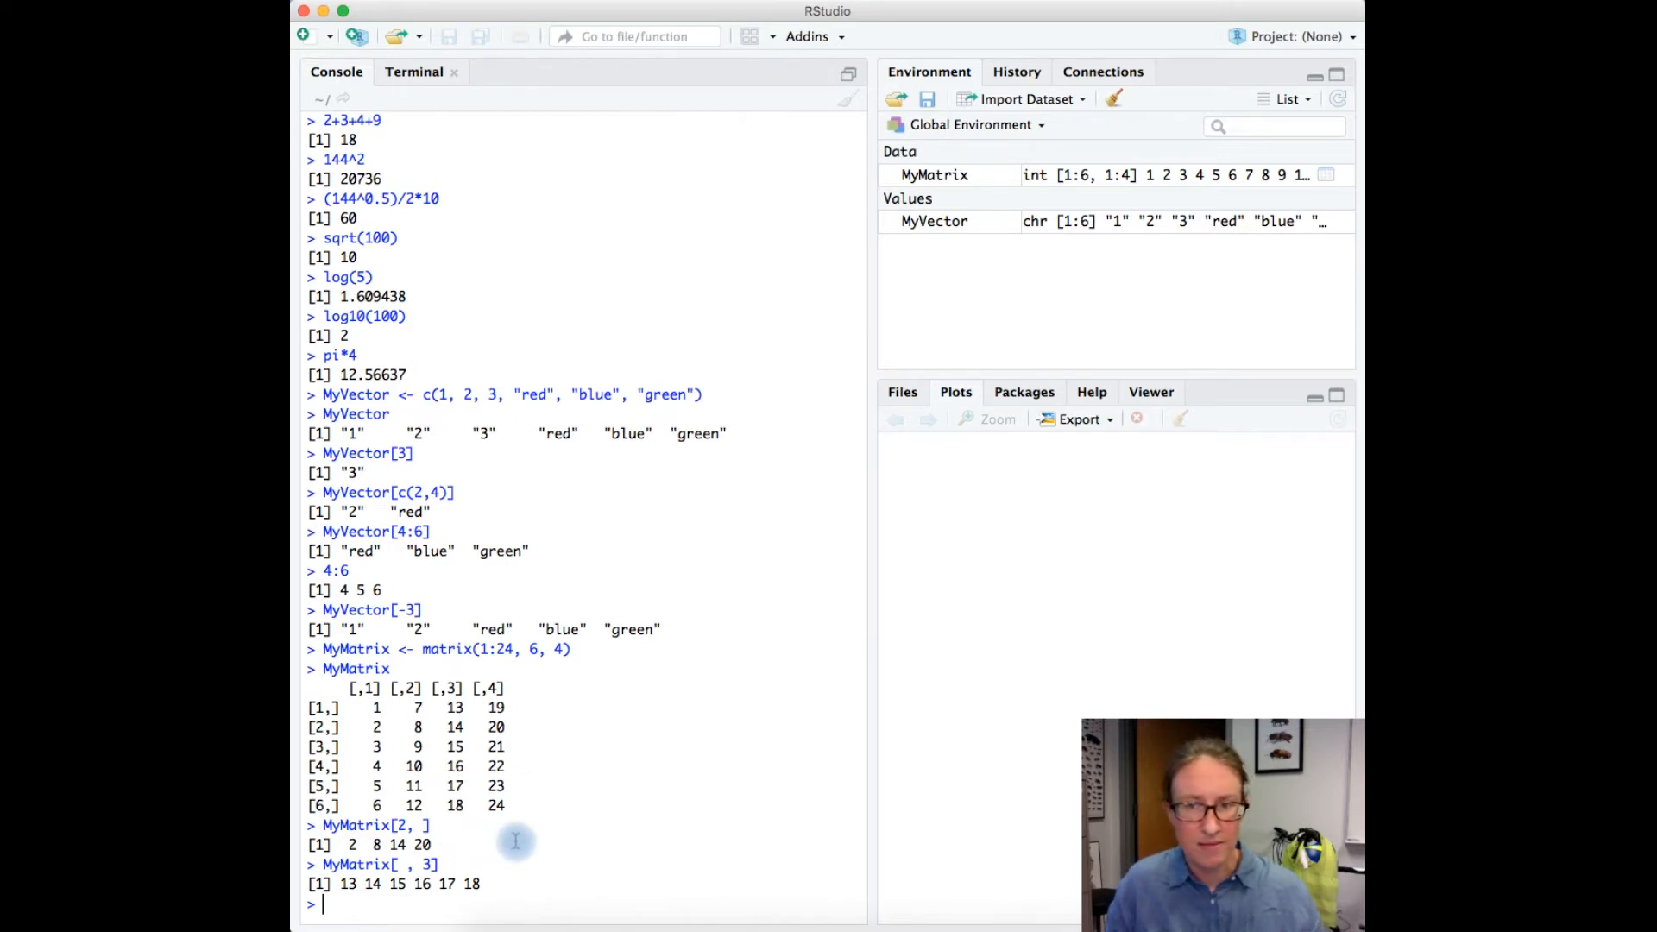
Extract element MyMatrix[2, 3] and the matrix without column 2 via MyMatrix[, -2].
text(My)
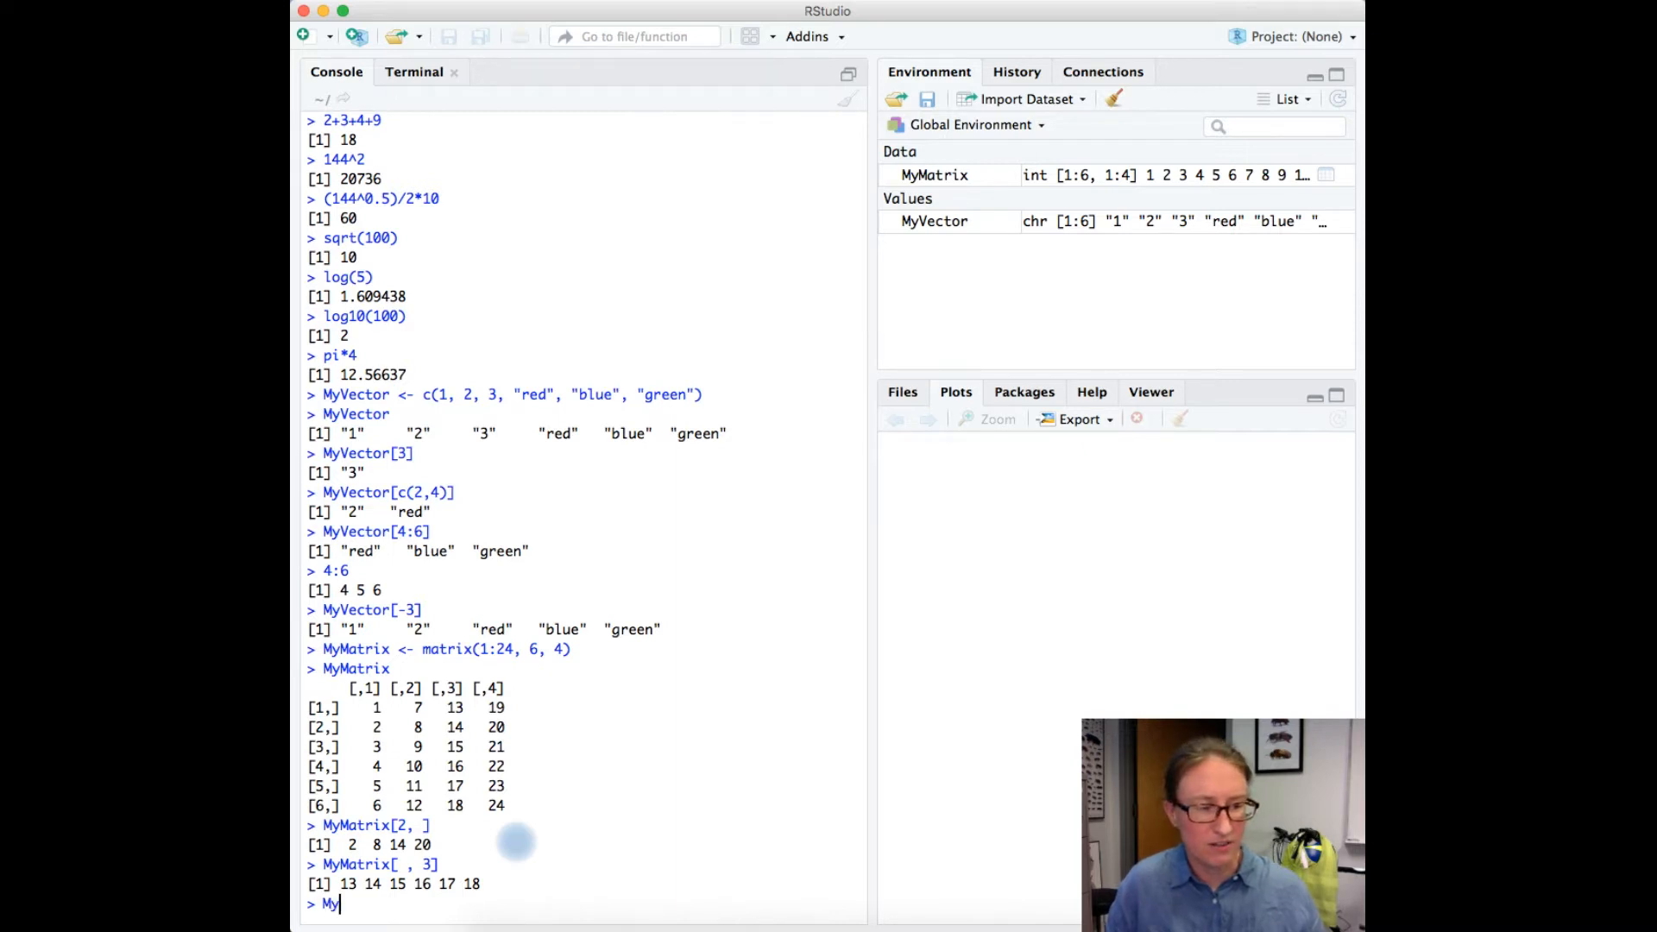
text(Matrix[)
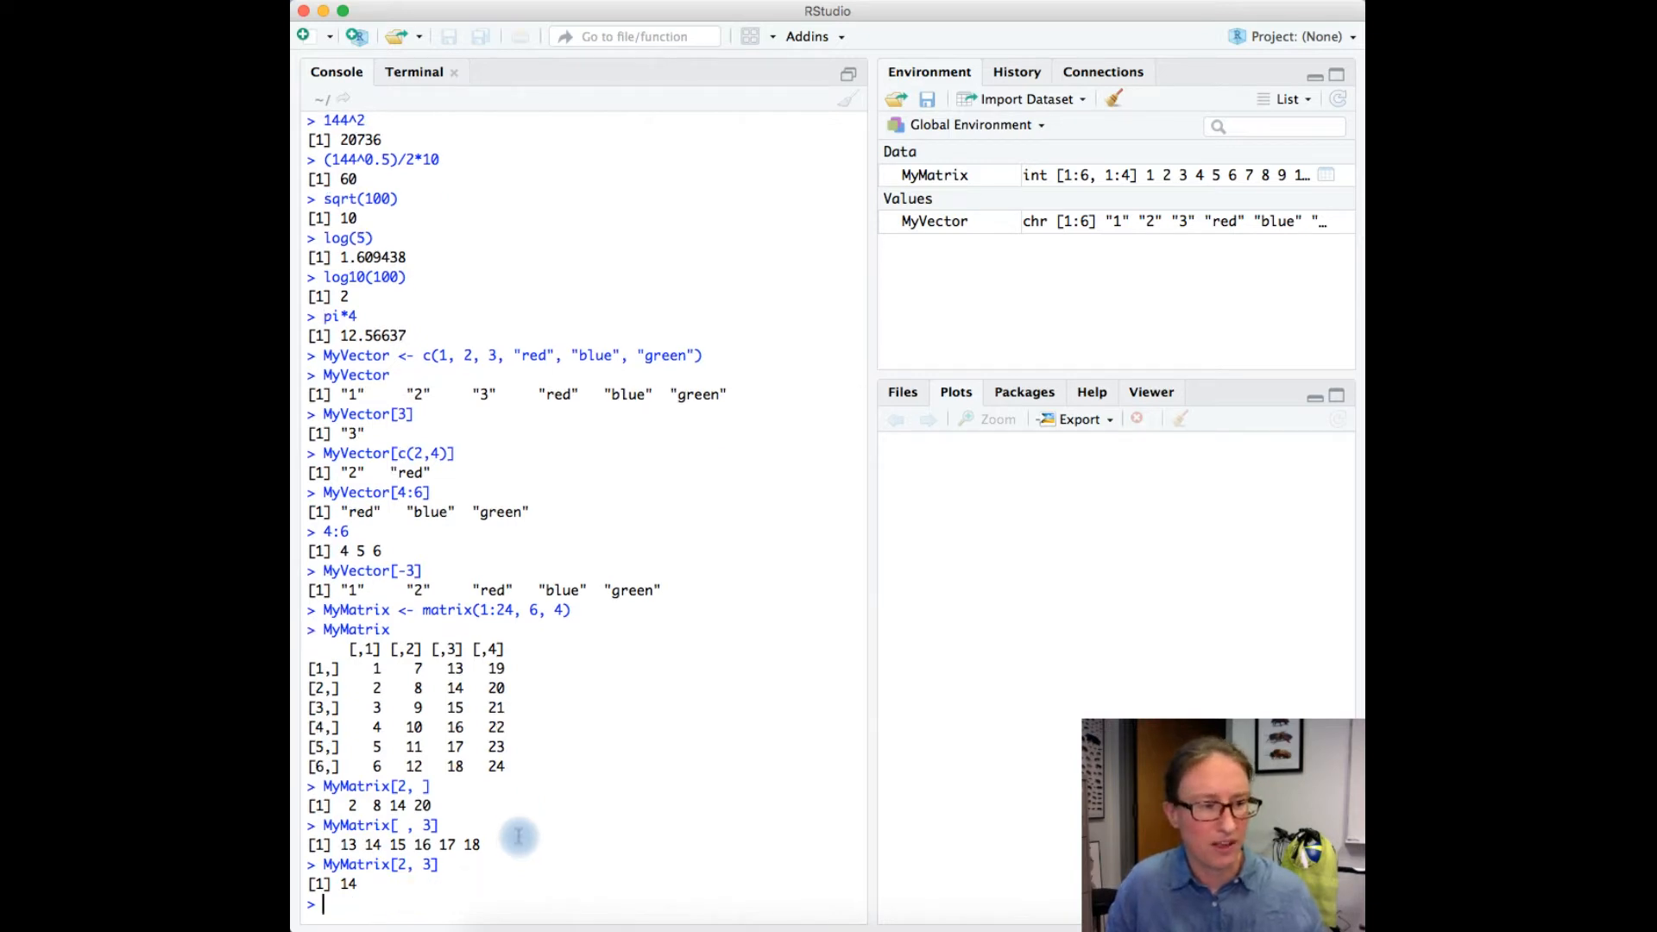
mouse_move(373, 688)
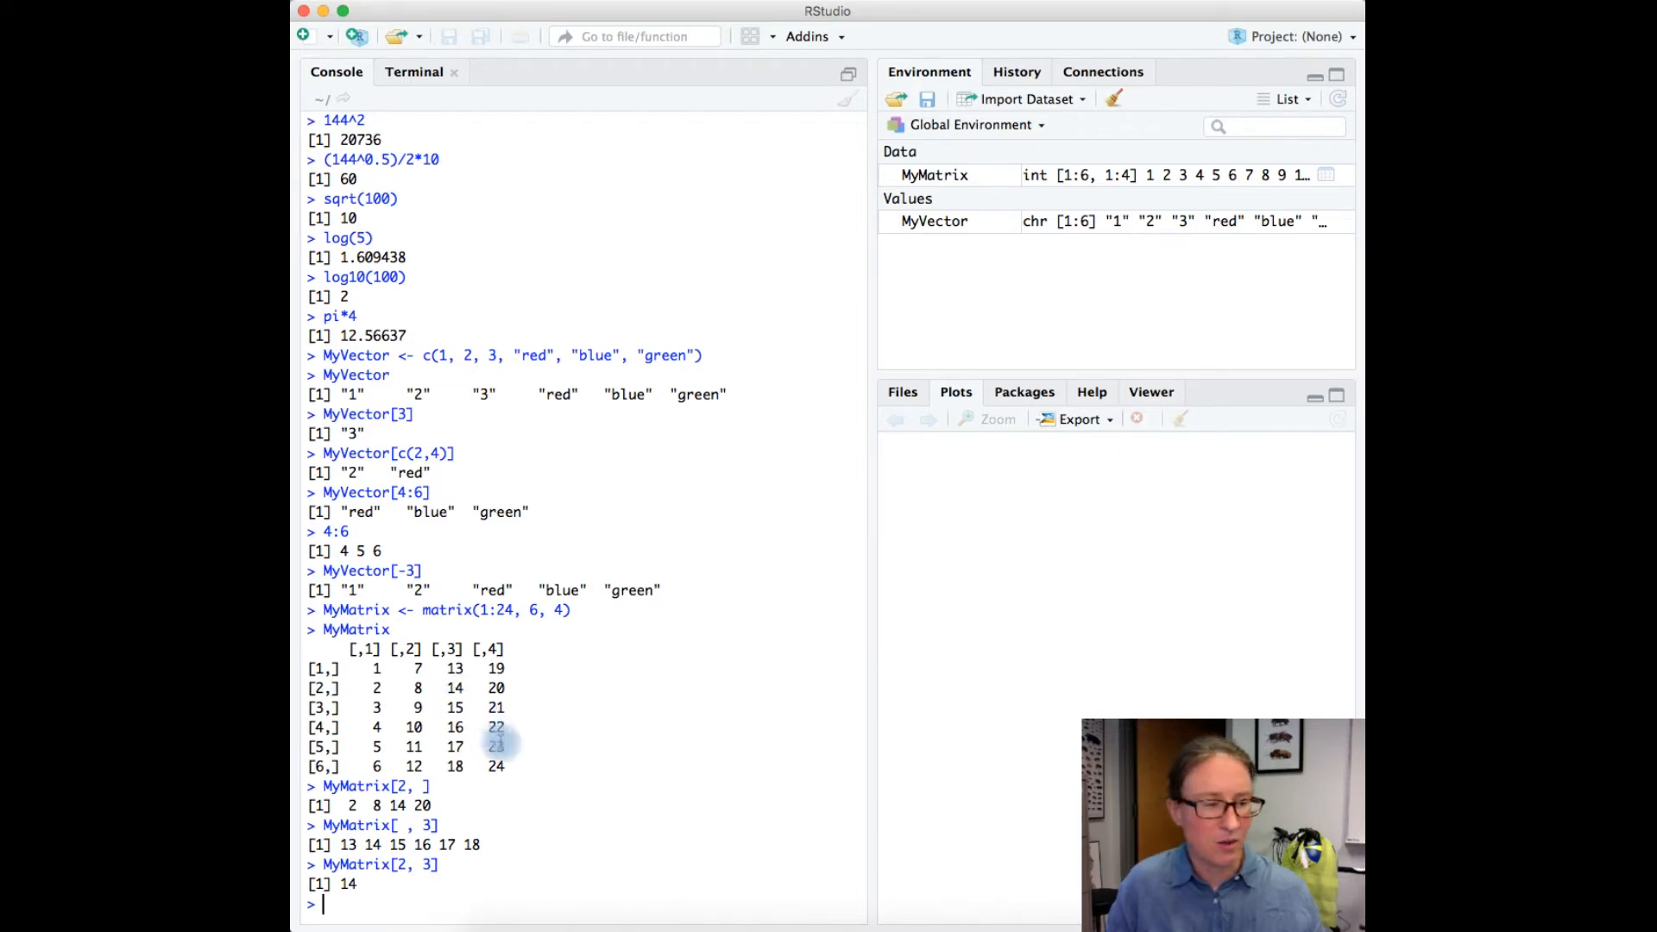
text(MyMatrix[, -2)
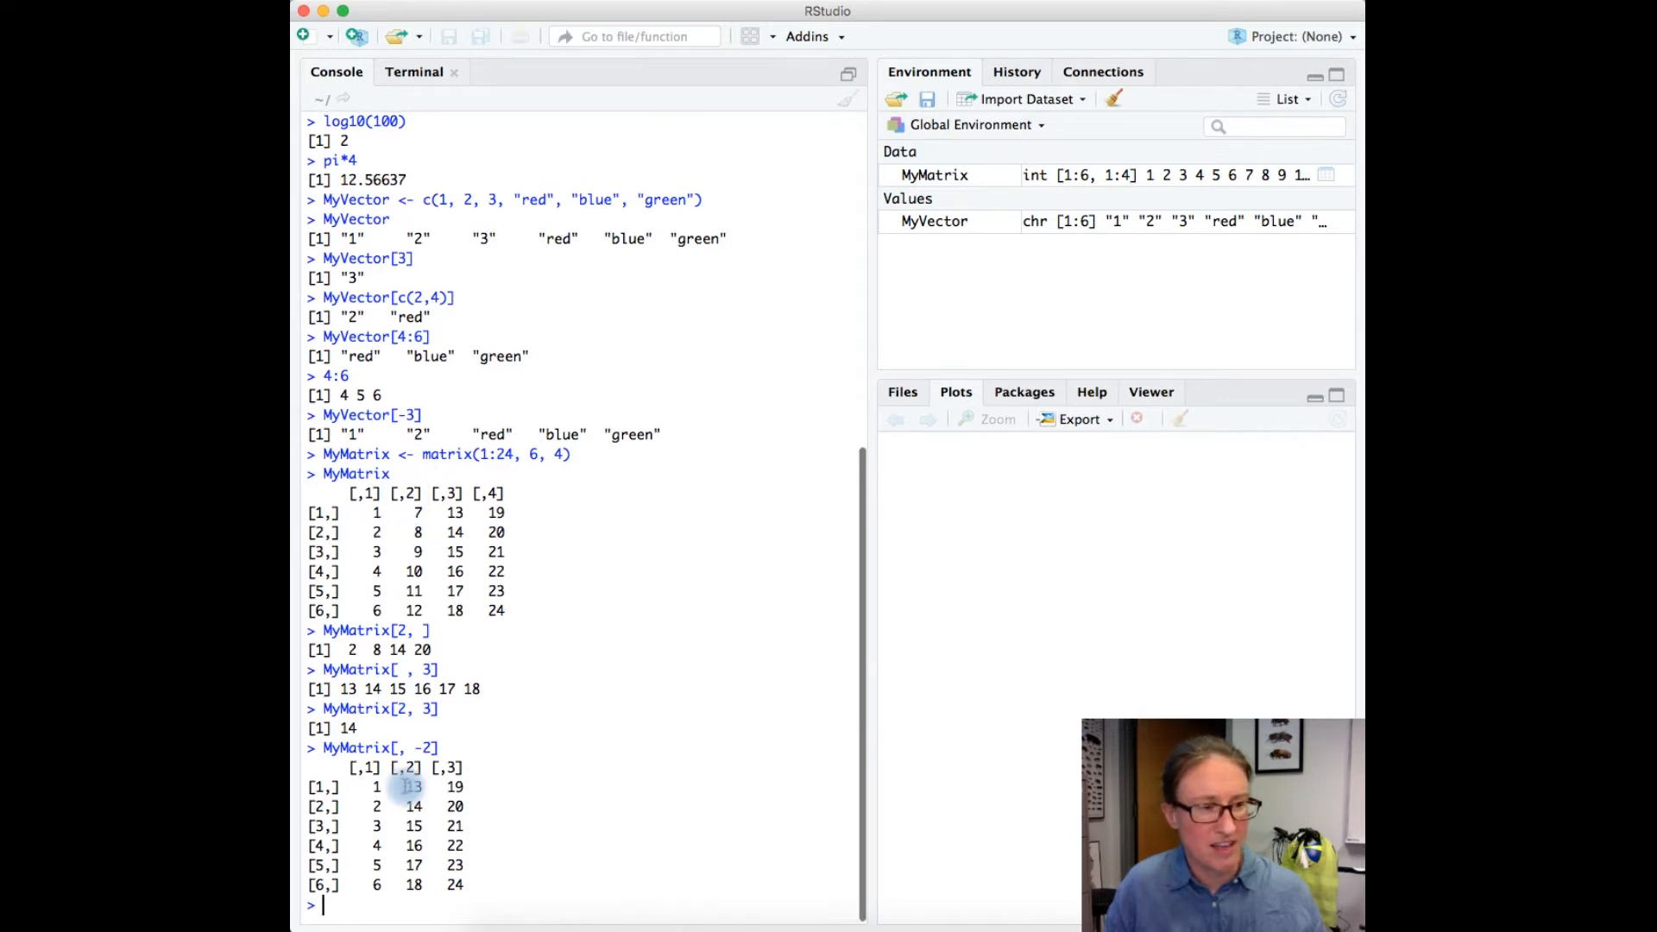
drag(411, 787, 470, 887)
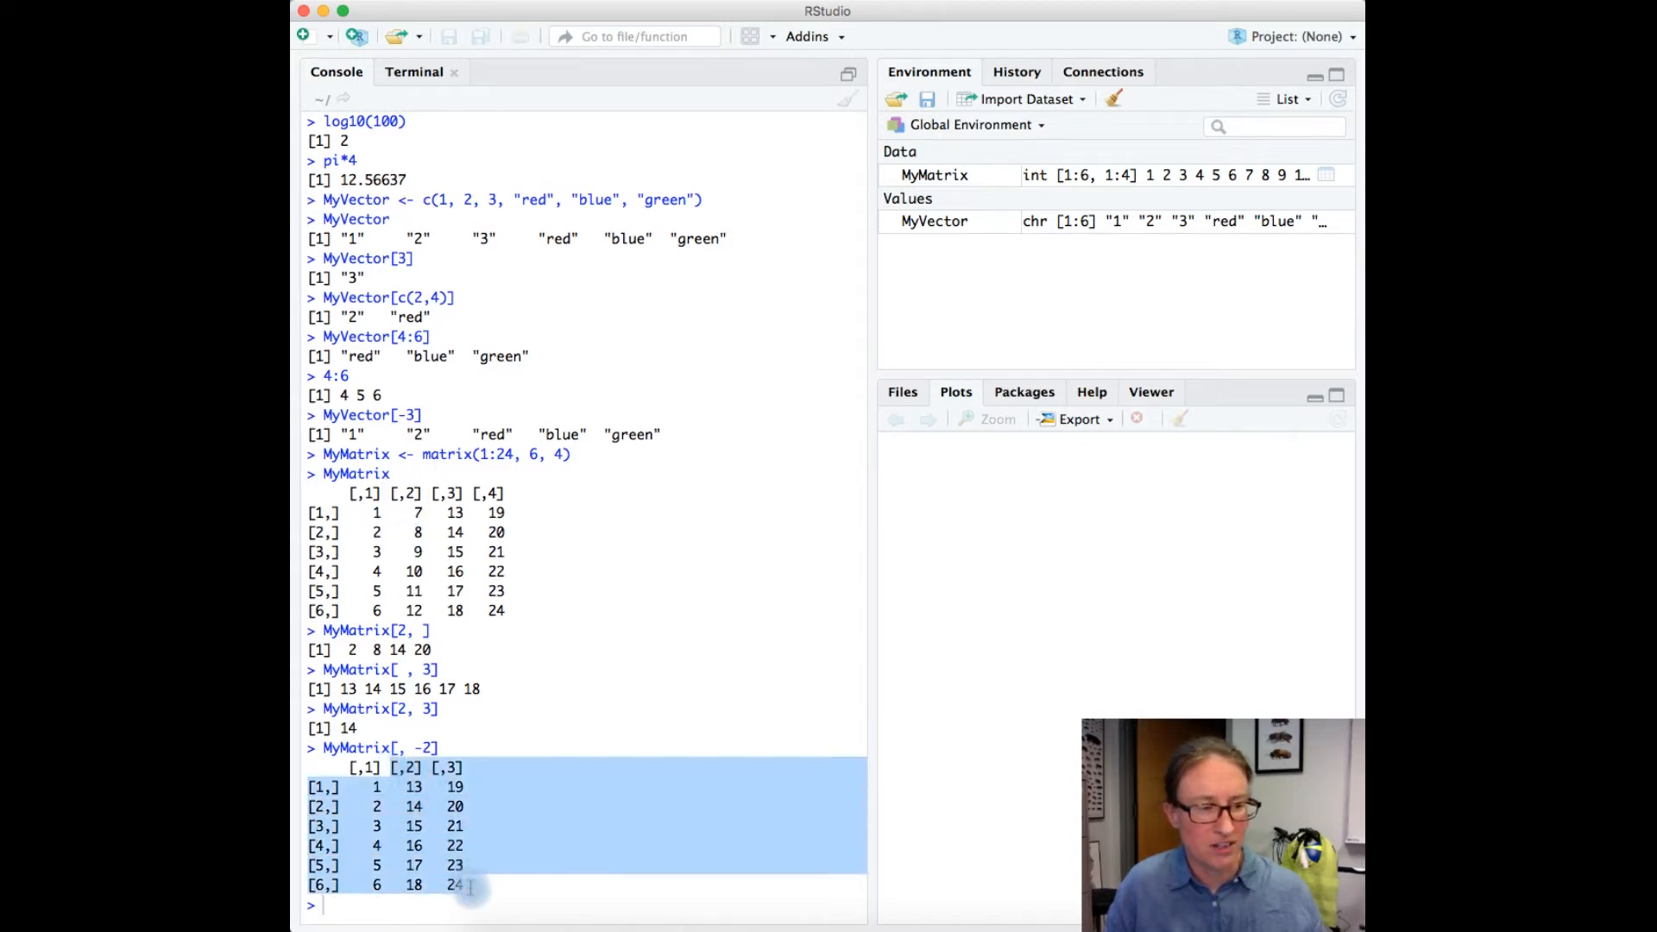
click(464, 867)
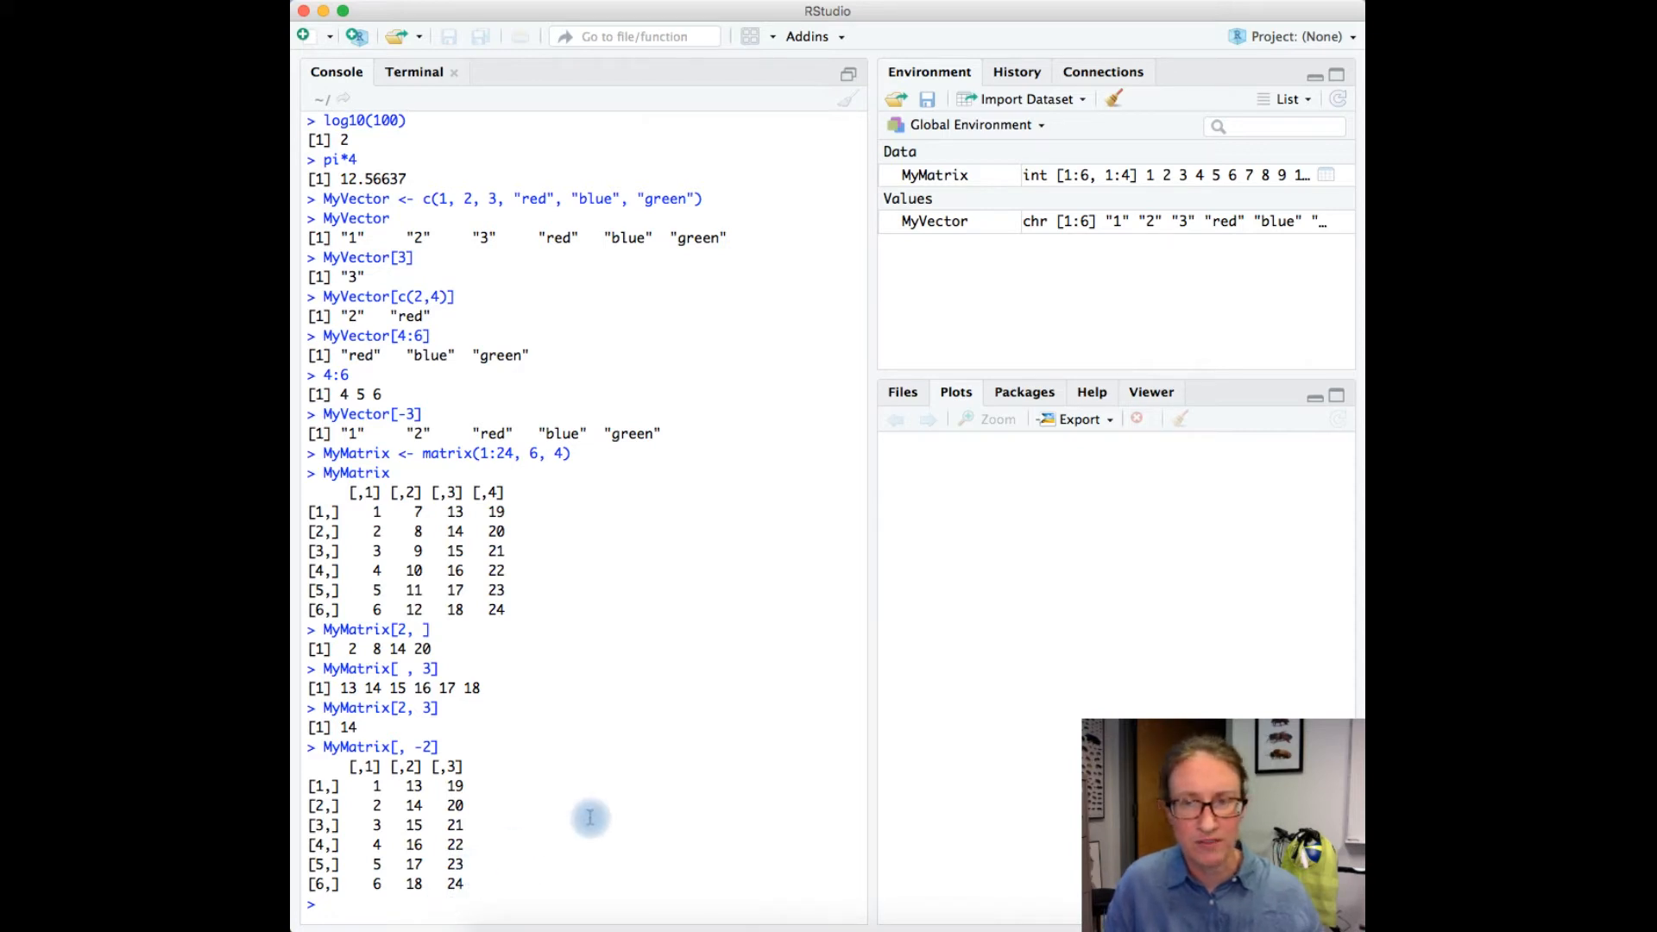
Check colnames(MyMatrix), which returns NULL.
text(coln)
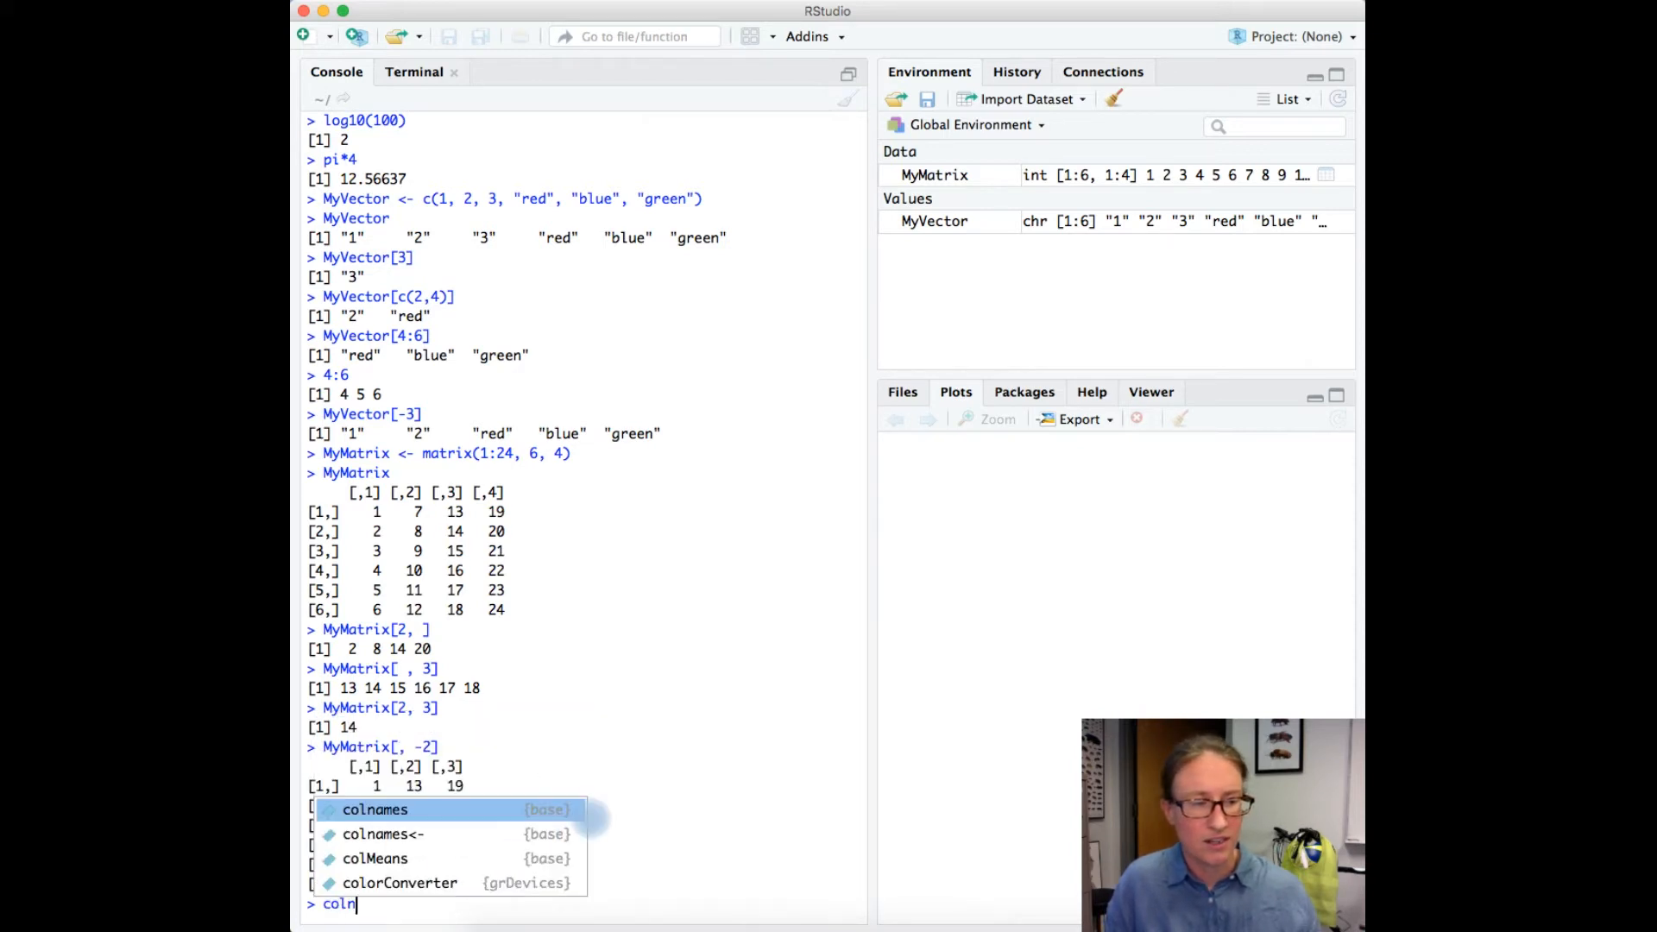
text(ames)
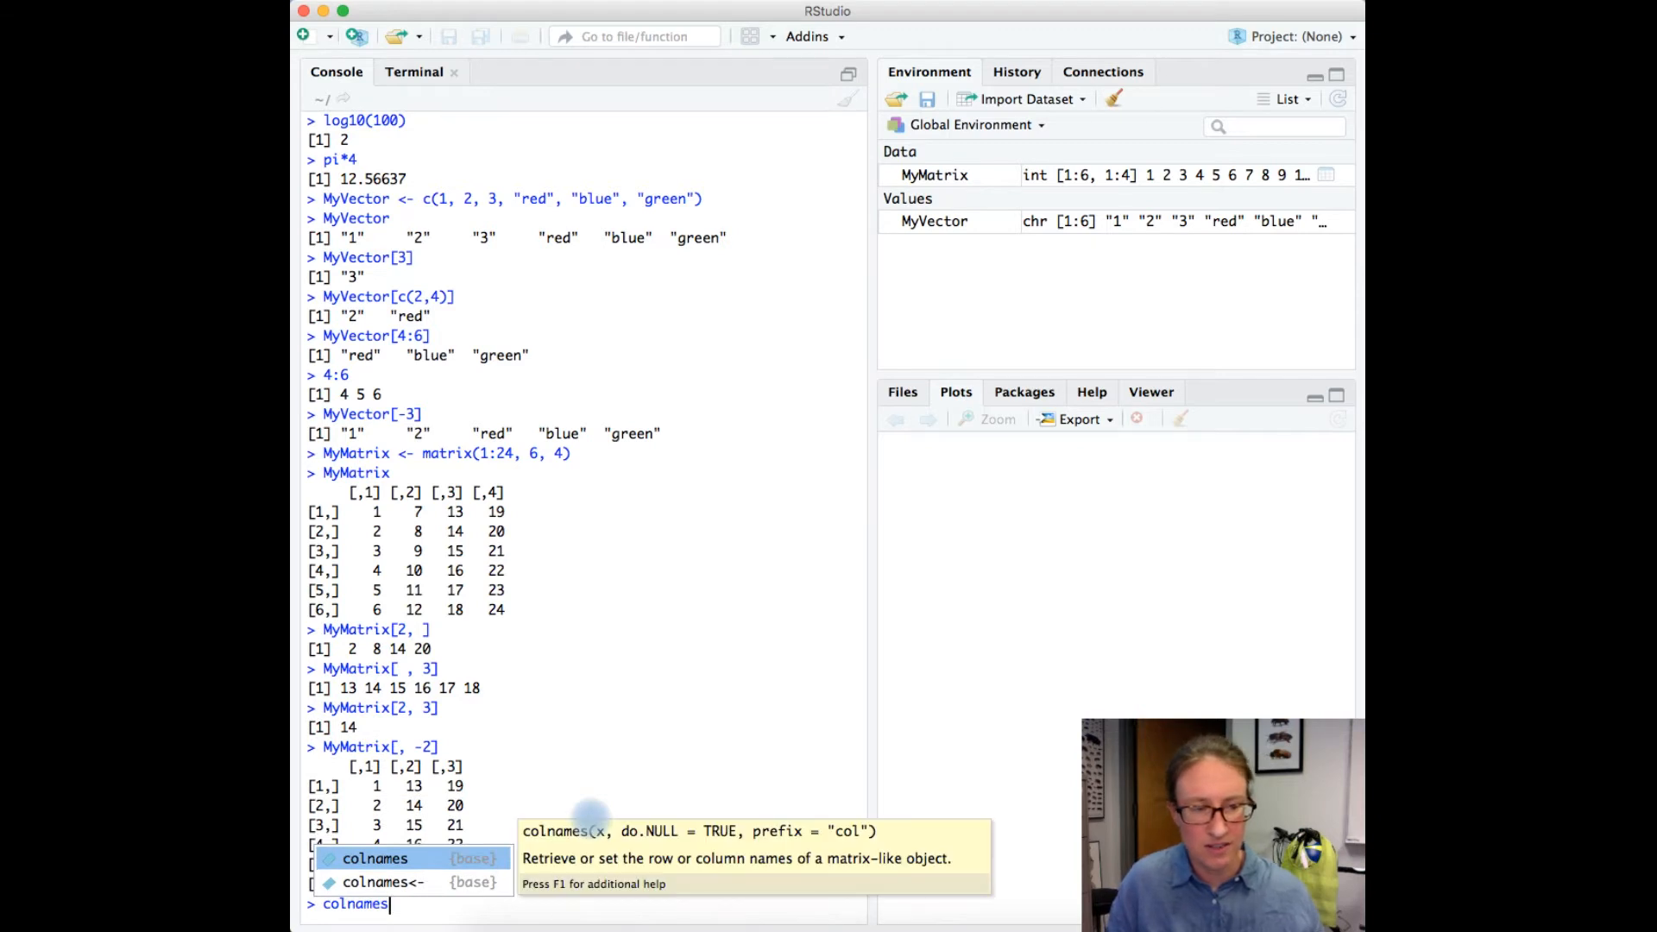
text((MyMatrix)
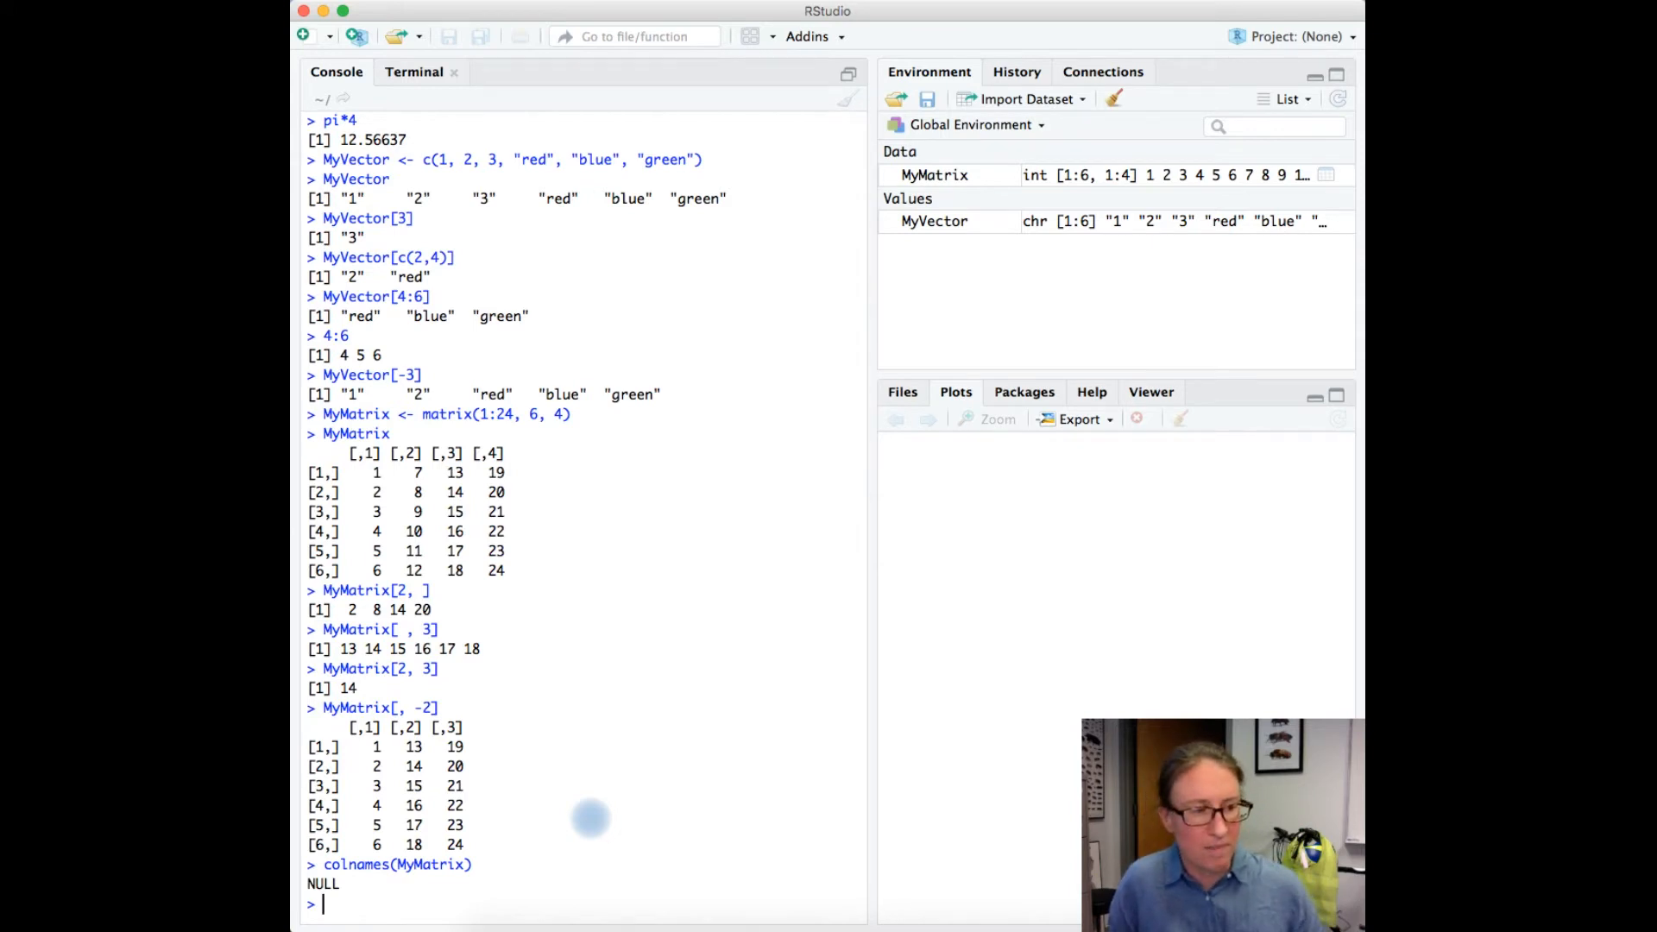
Set colnames(MyMatrix) to c("A", "B", "C", "D") and start a rownames command.
text(colnames(MyMatrix))
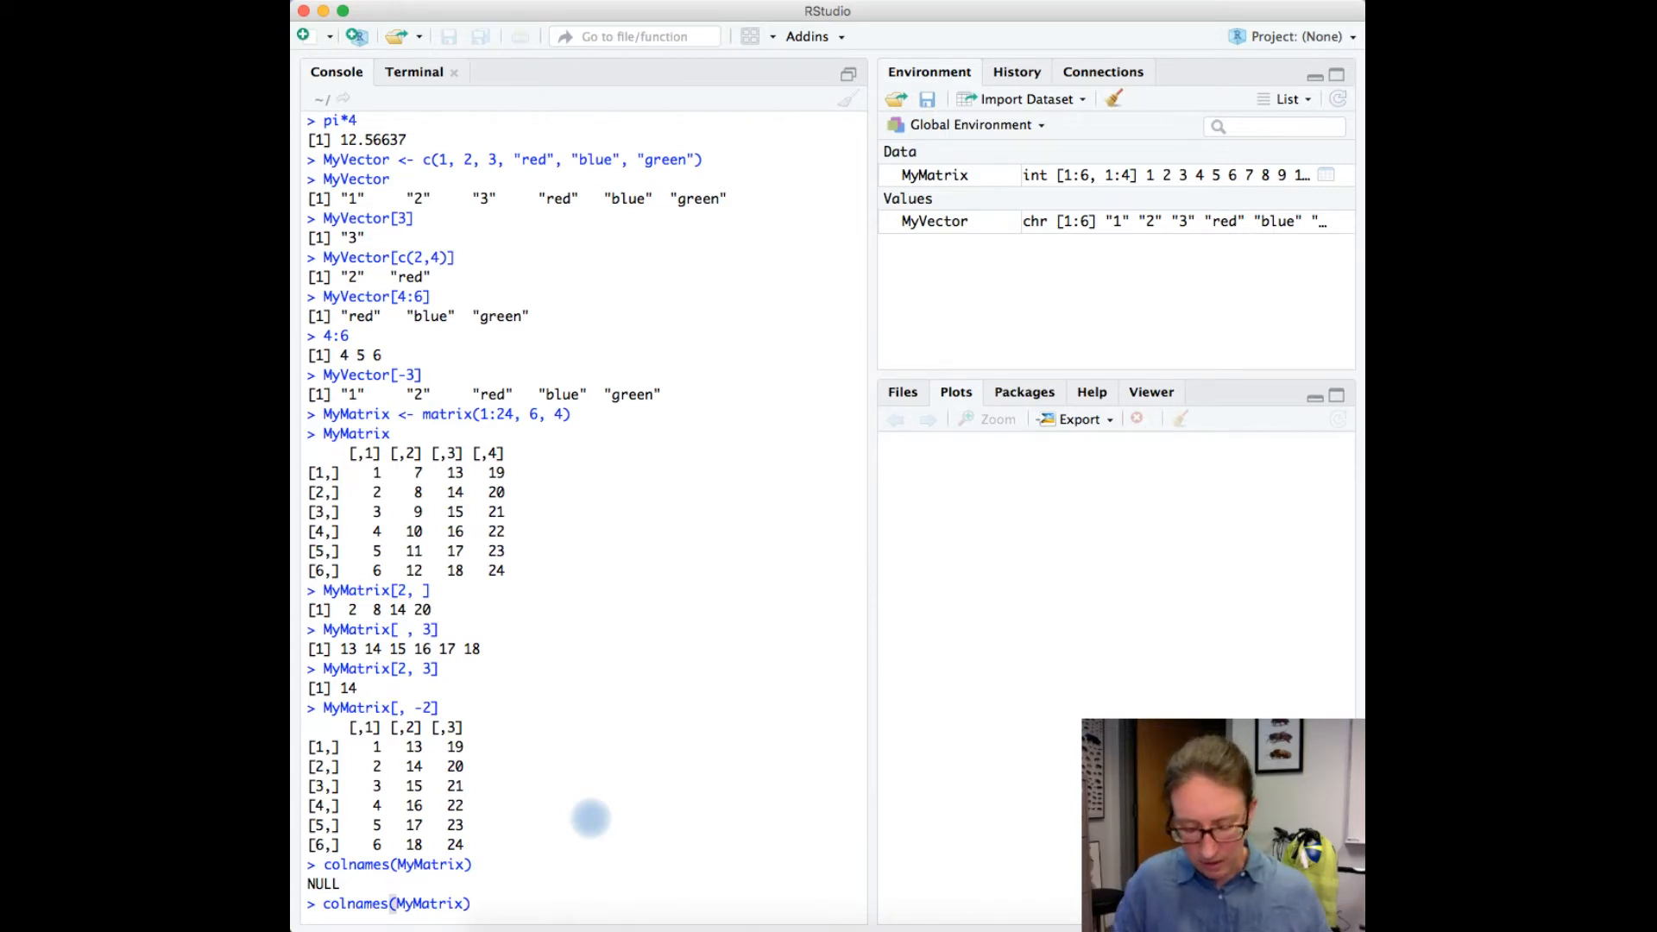
text(<-)
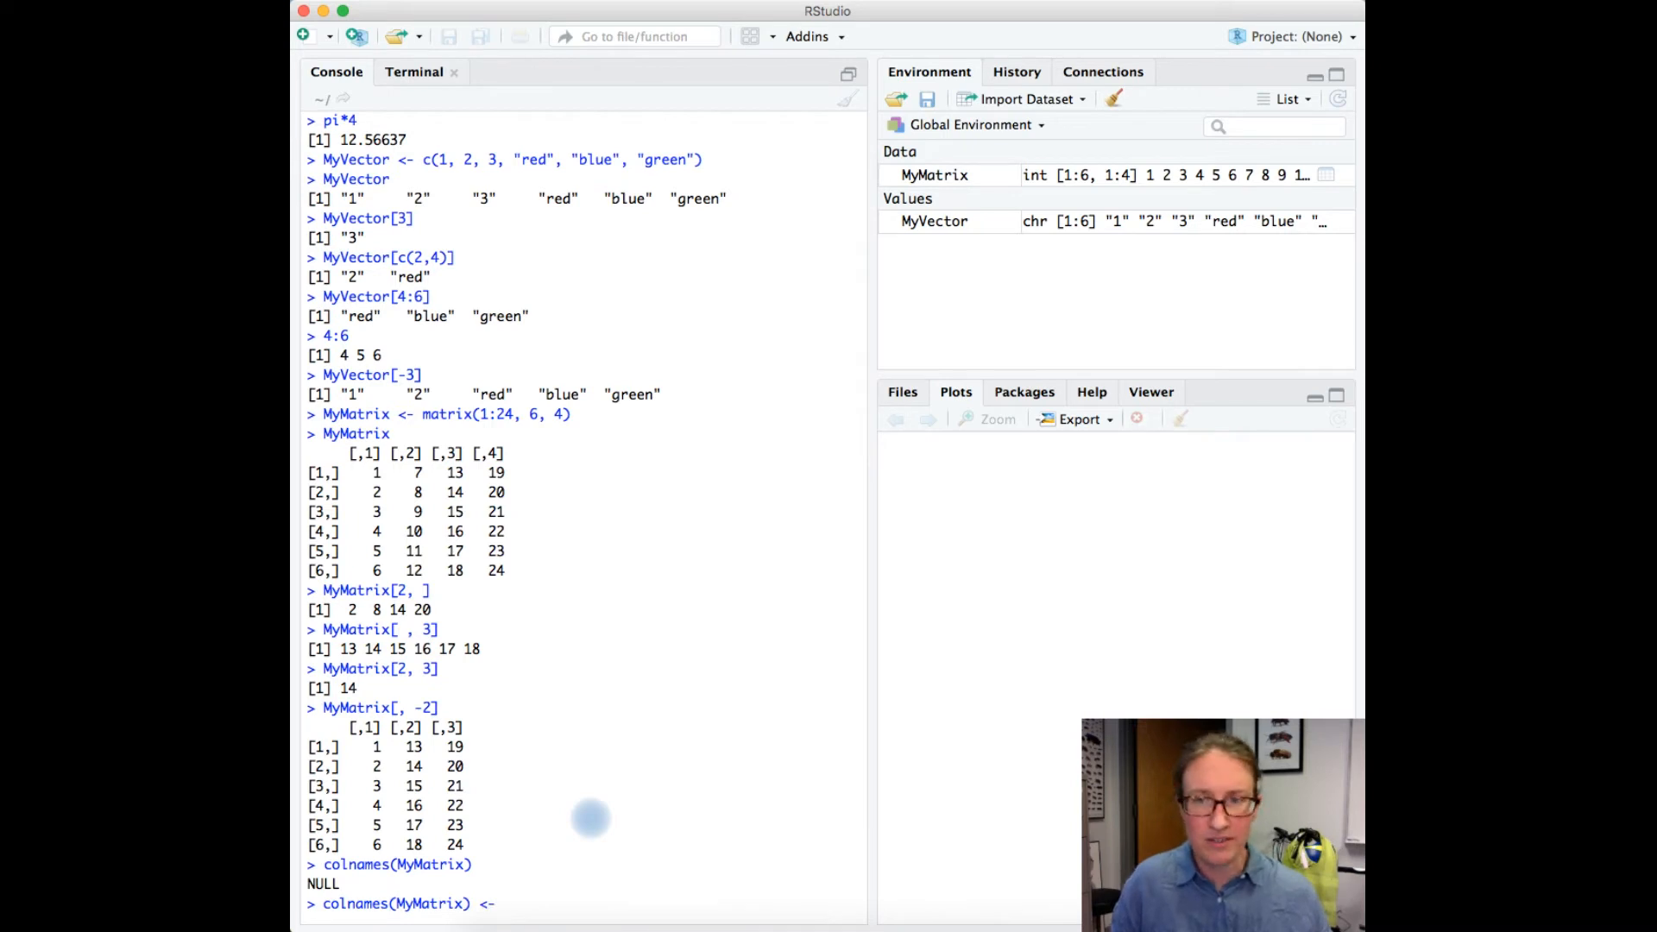
text(c())
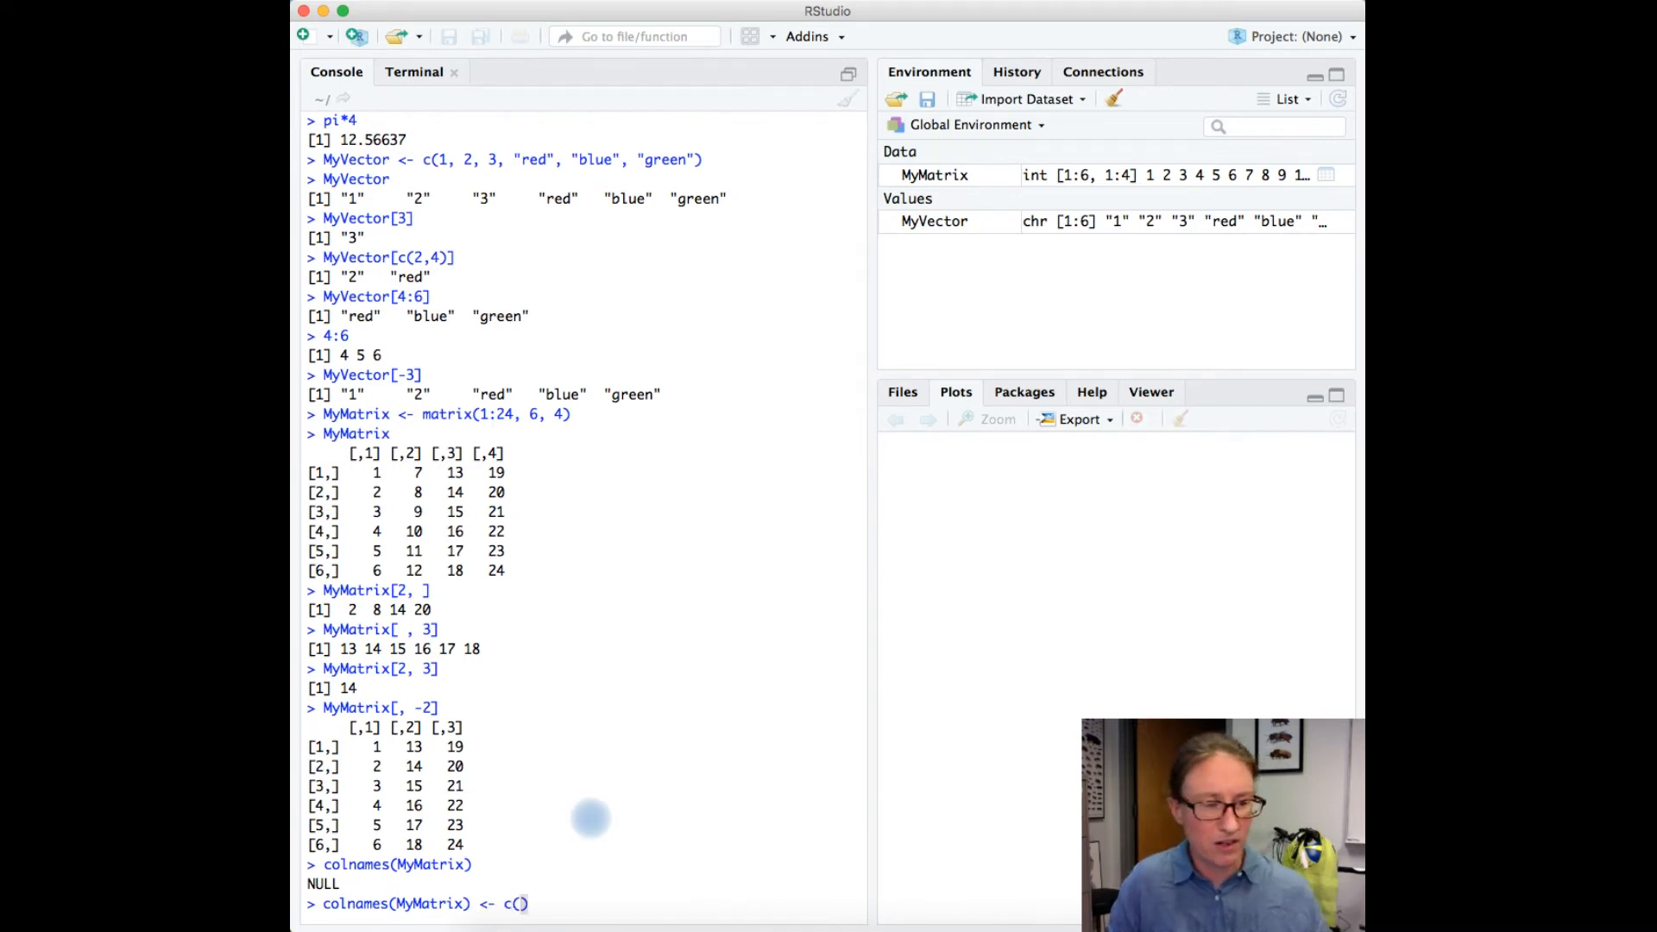
text("A")
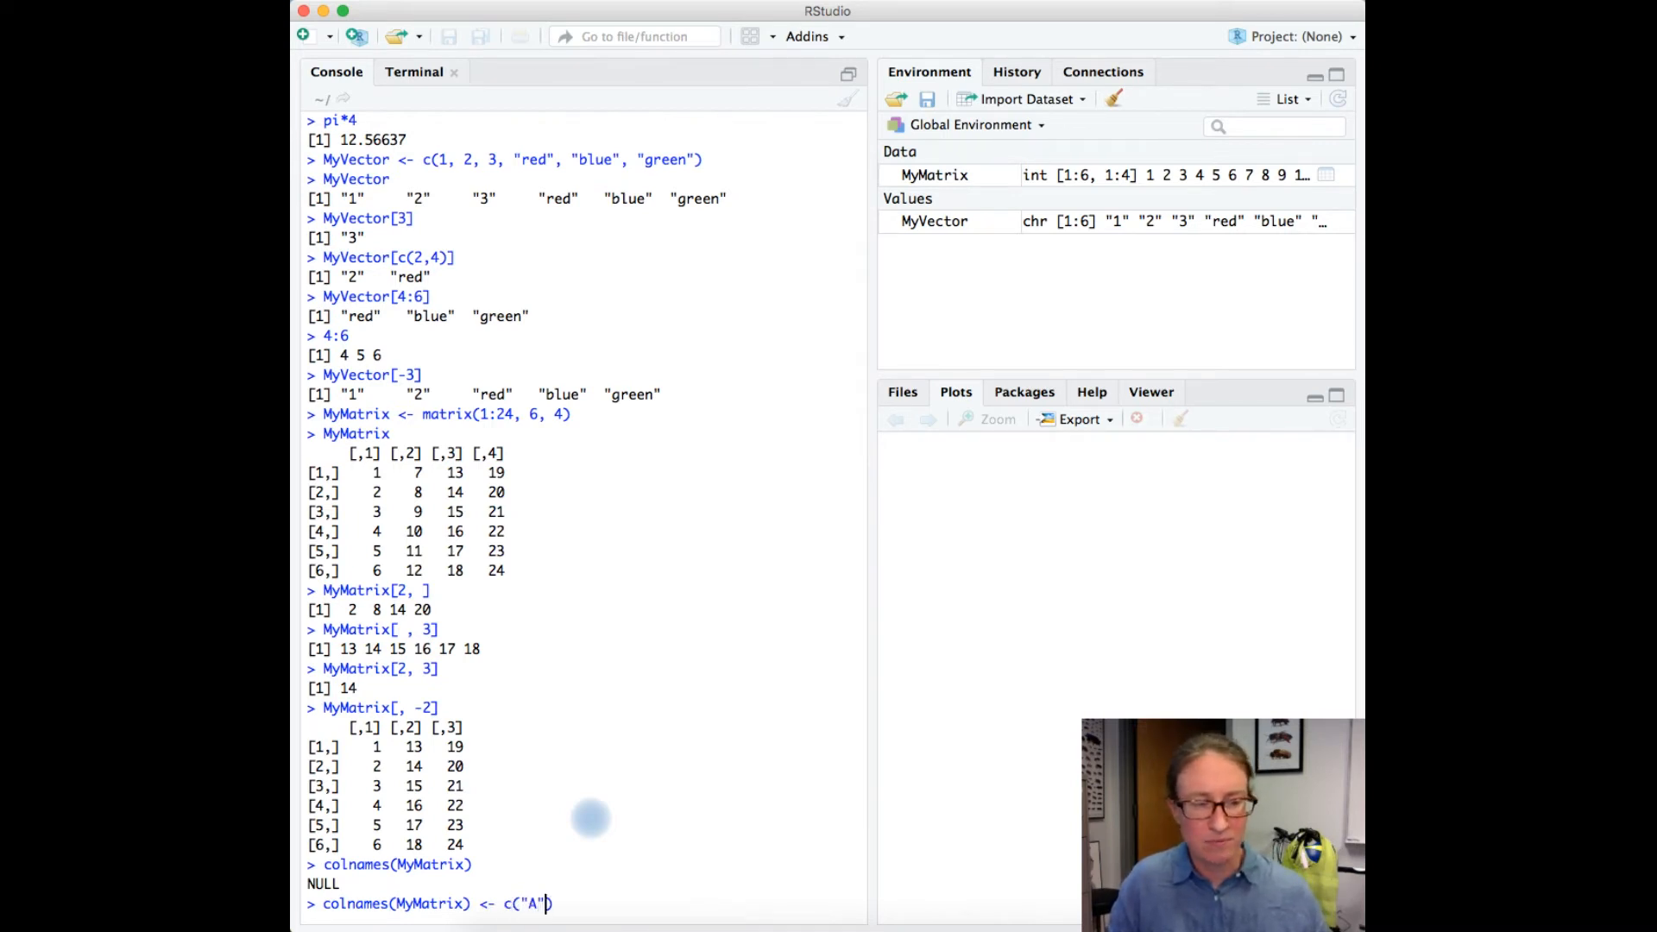
text(, "B", "C", "D)
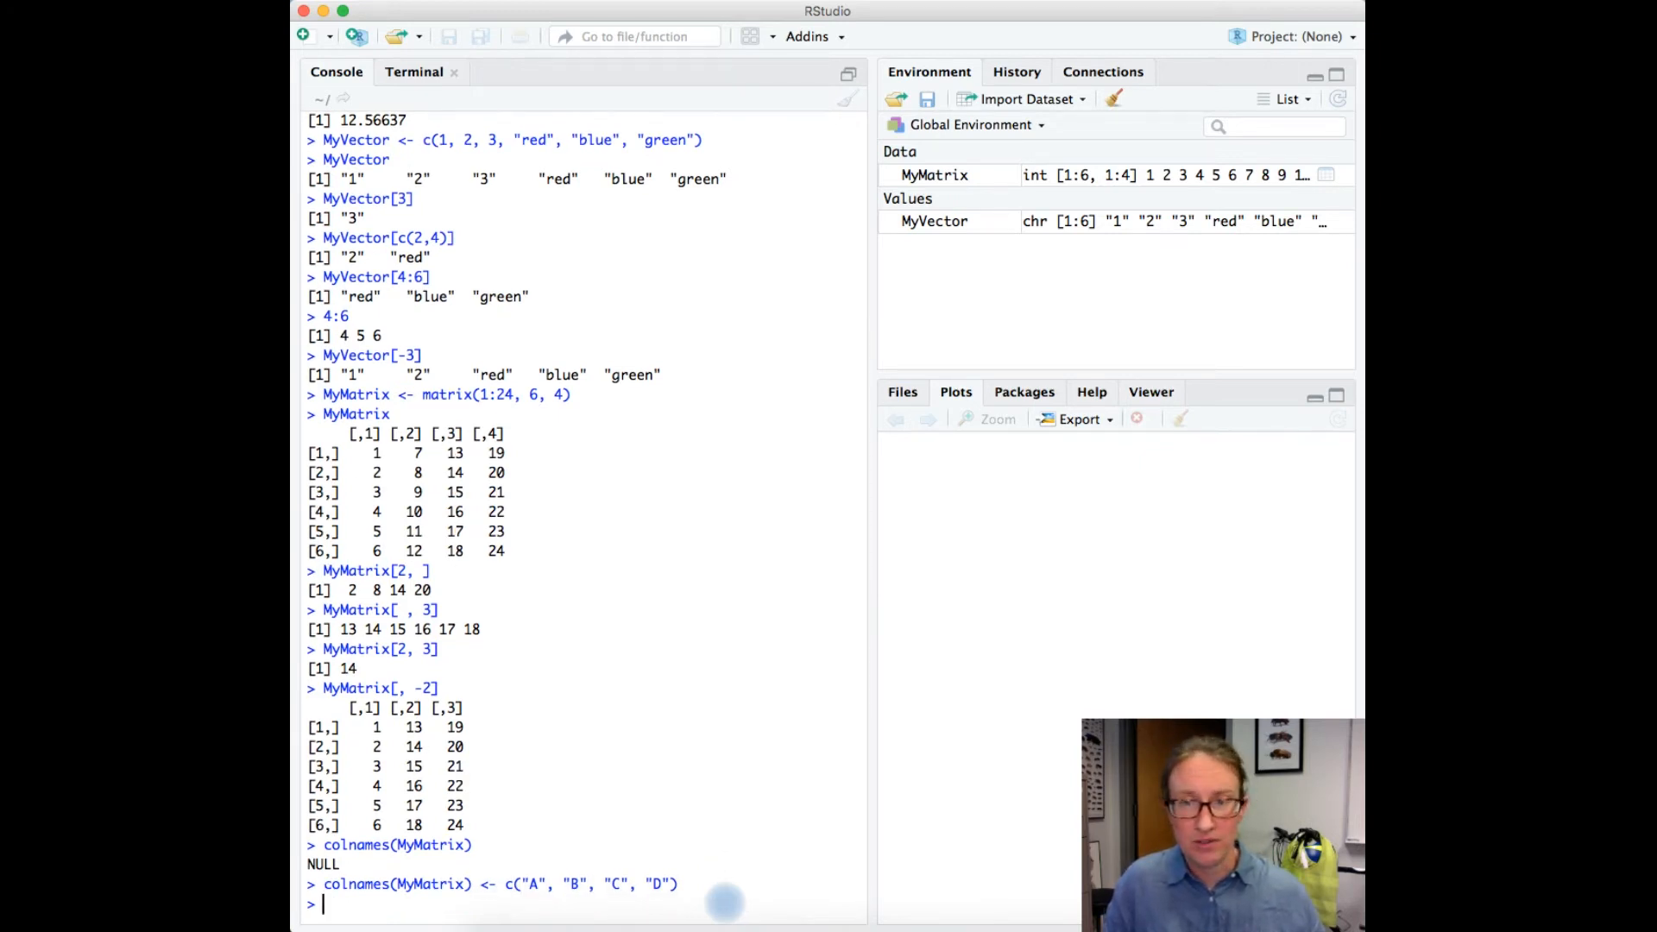
text(rownames(MyMatrix)
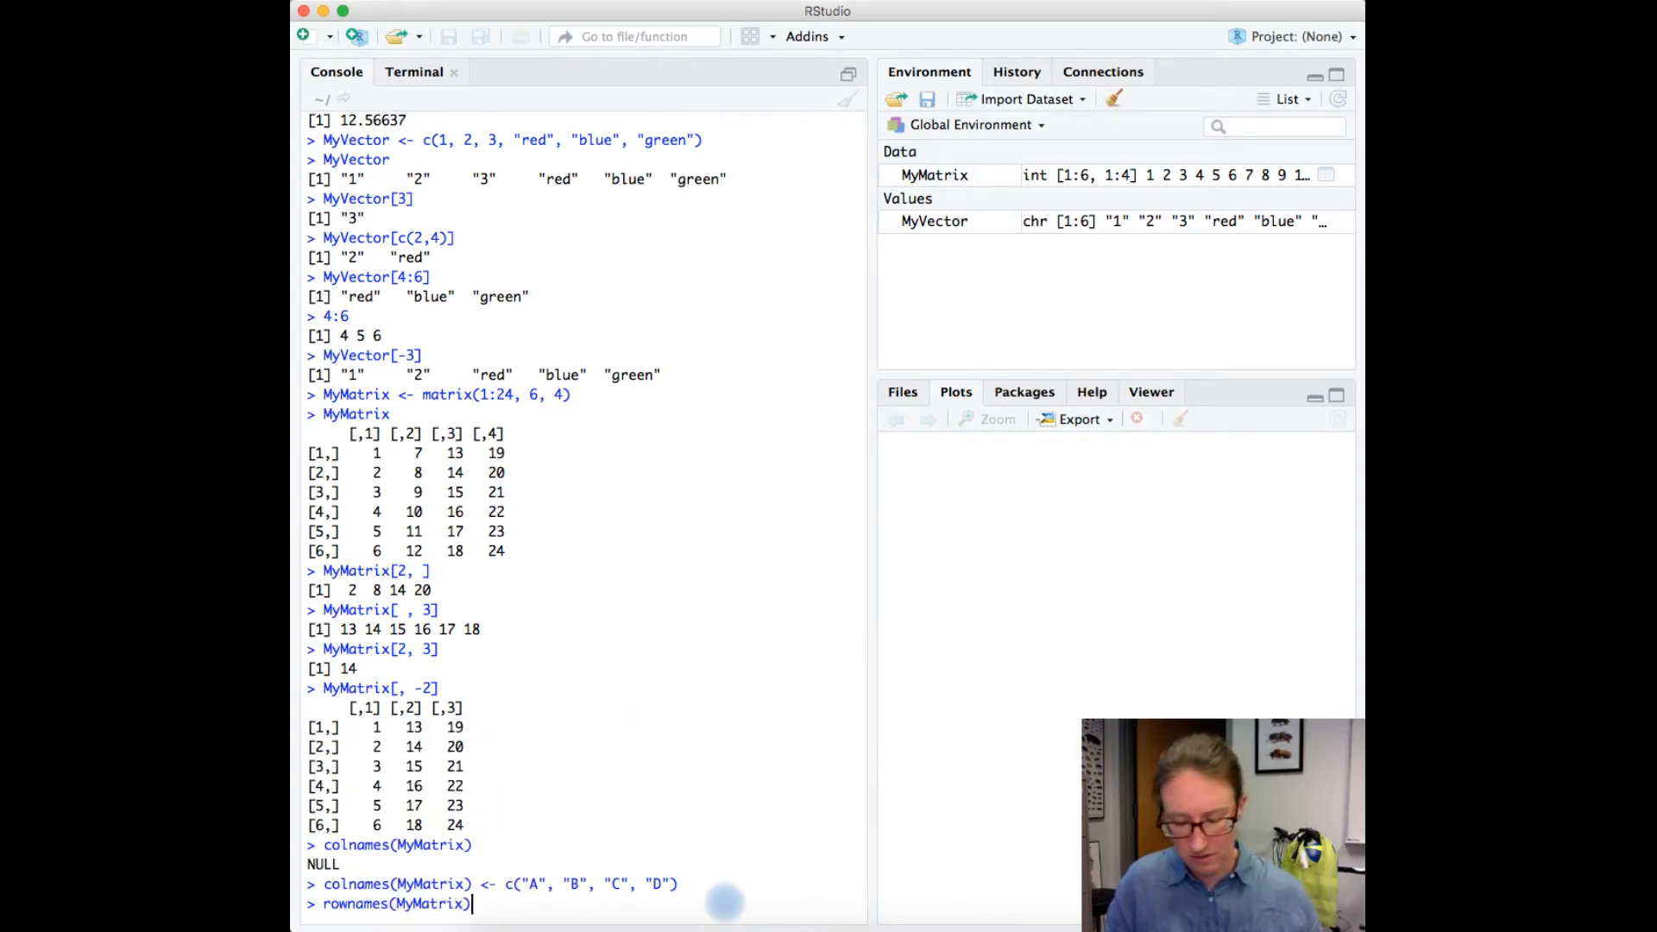
Name the rows Mary, Jane, Brunhilde, Sara, Liz, Stephanie and print the labelled matrix.
text(<- c)
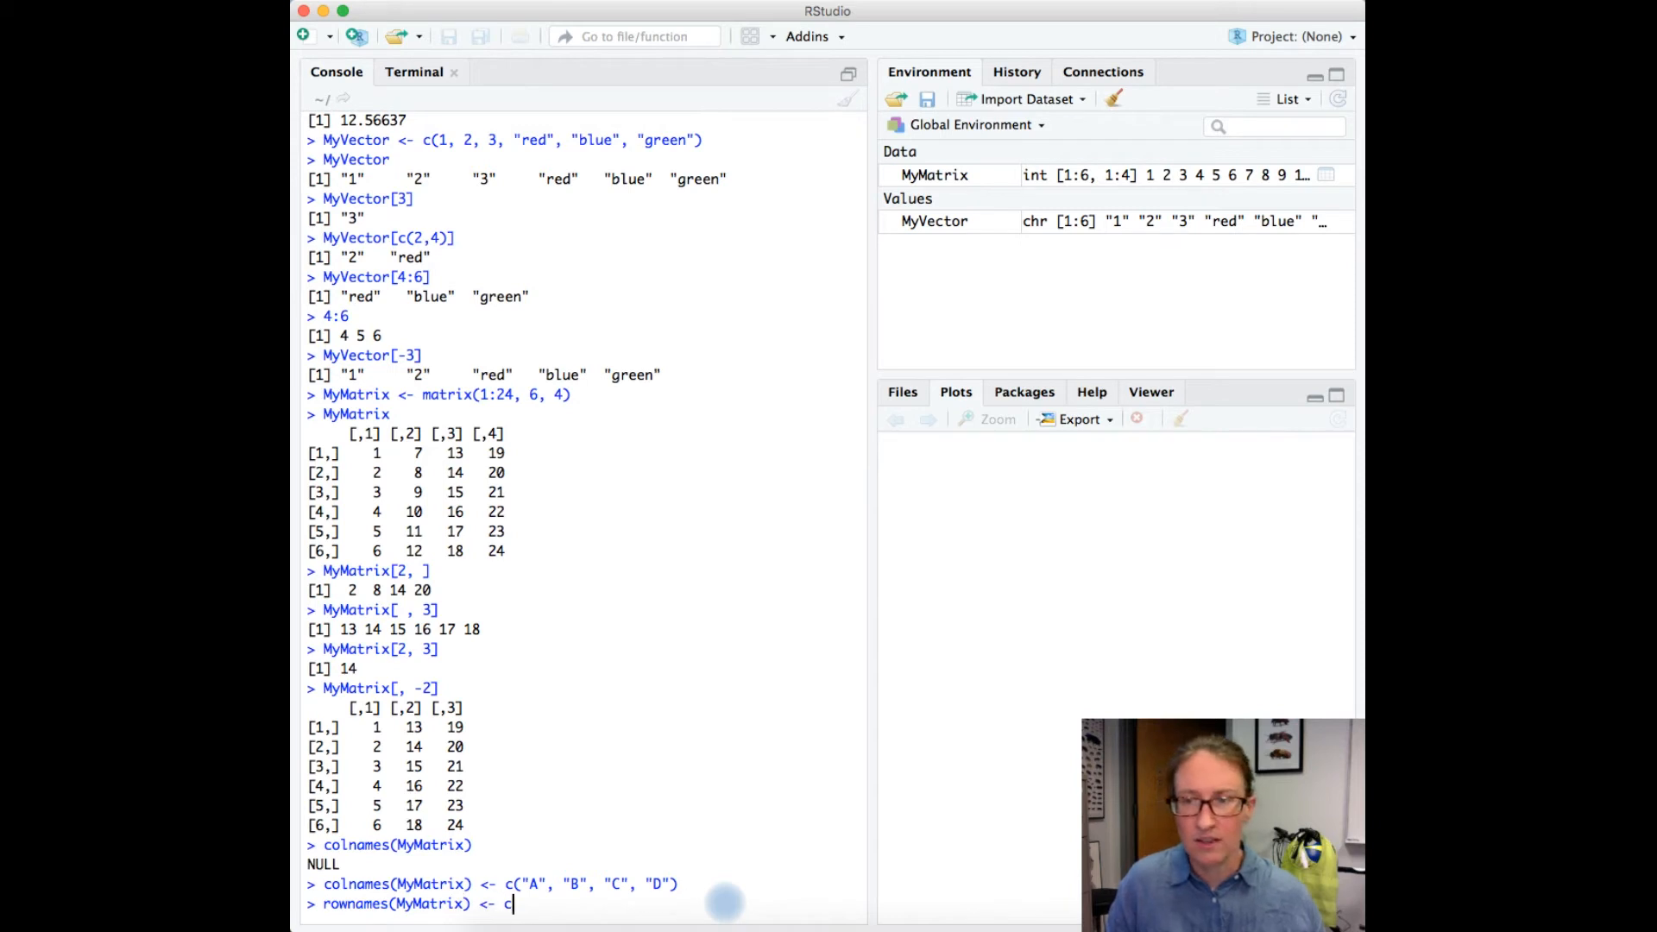
text(("Mary"))
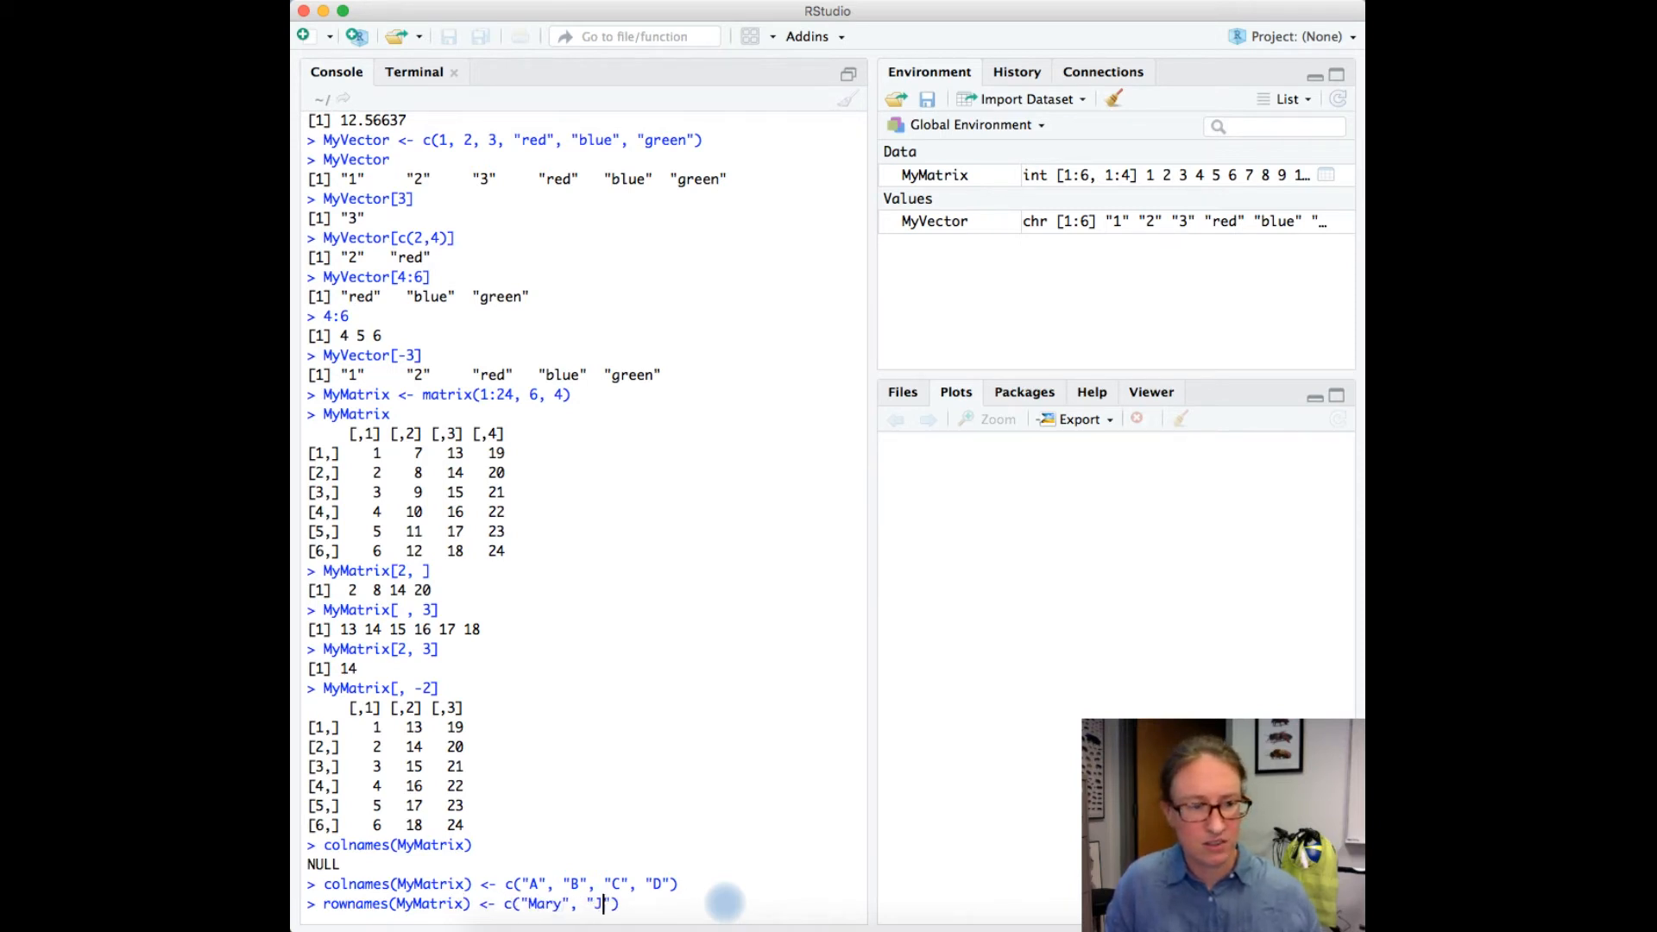
text(ane", "")
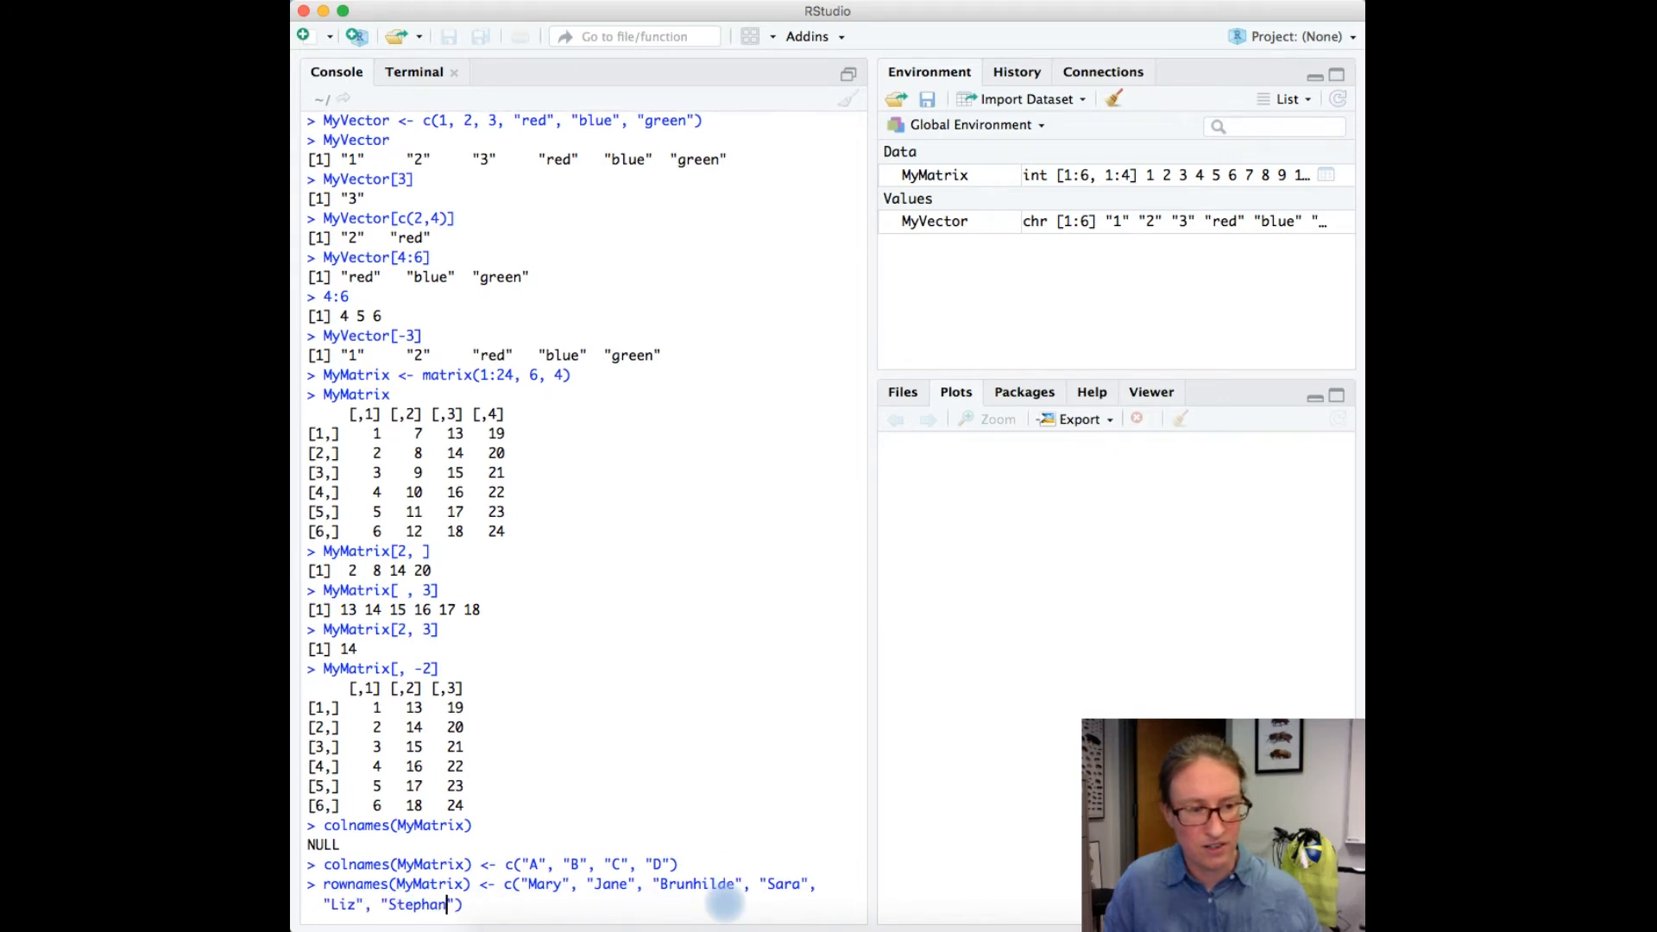
text(ie)
text(MyMatrix)
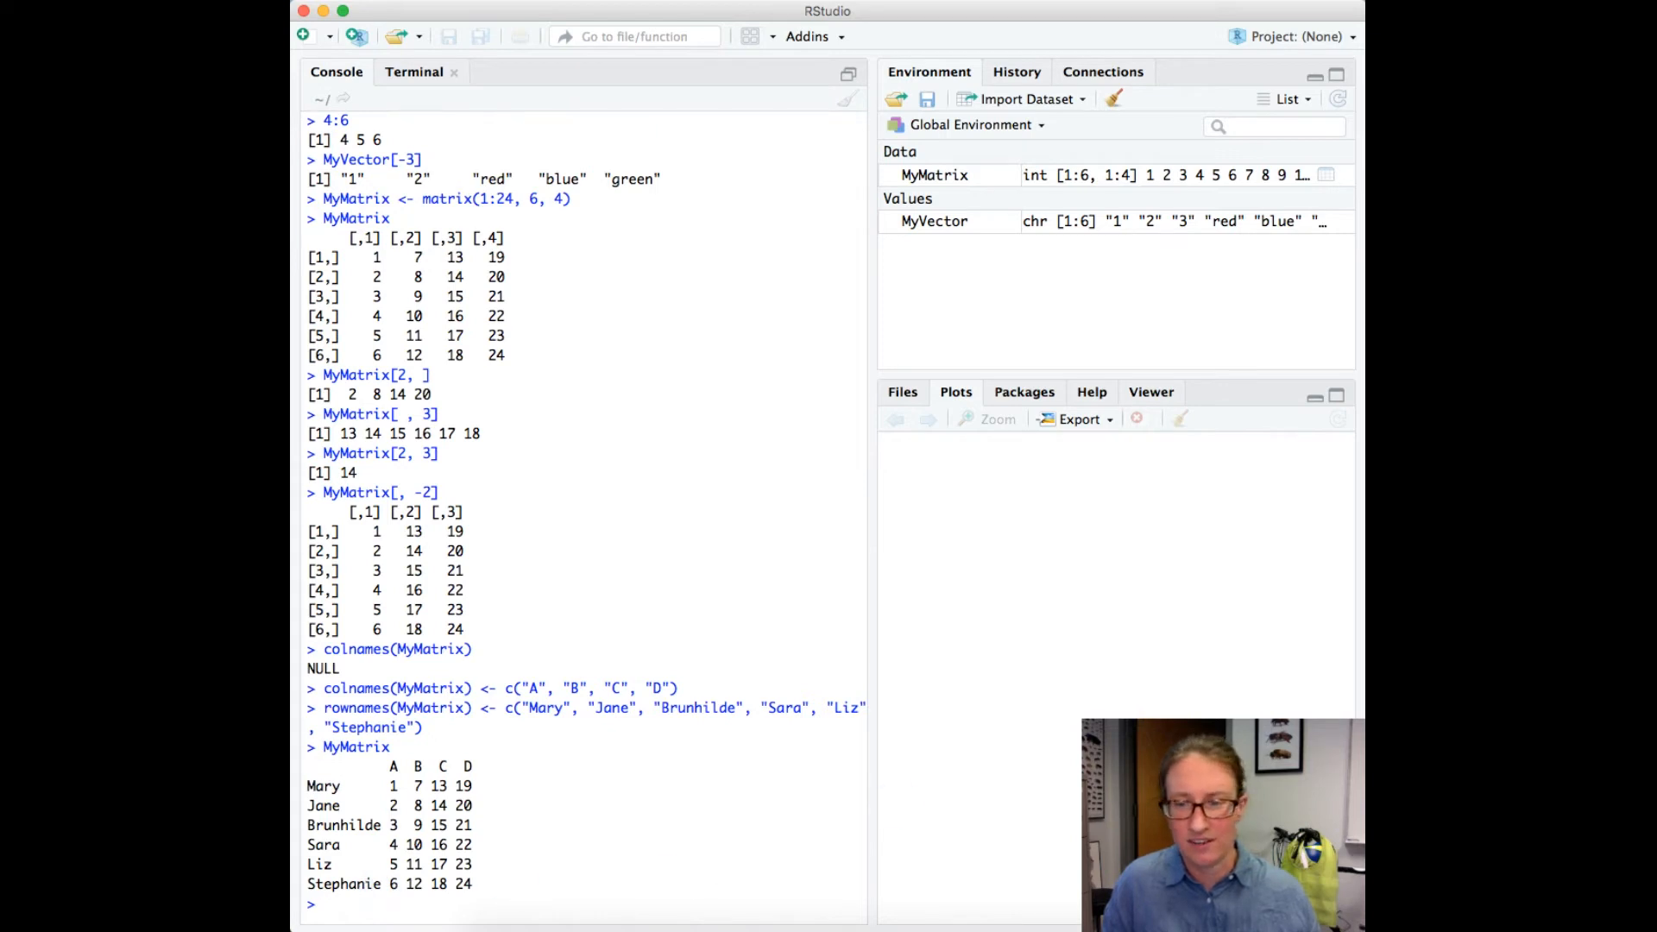
mouse_move(677, 851)
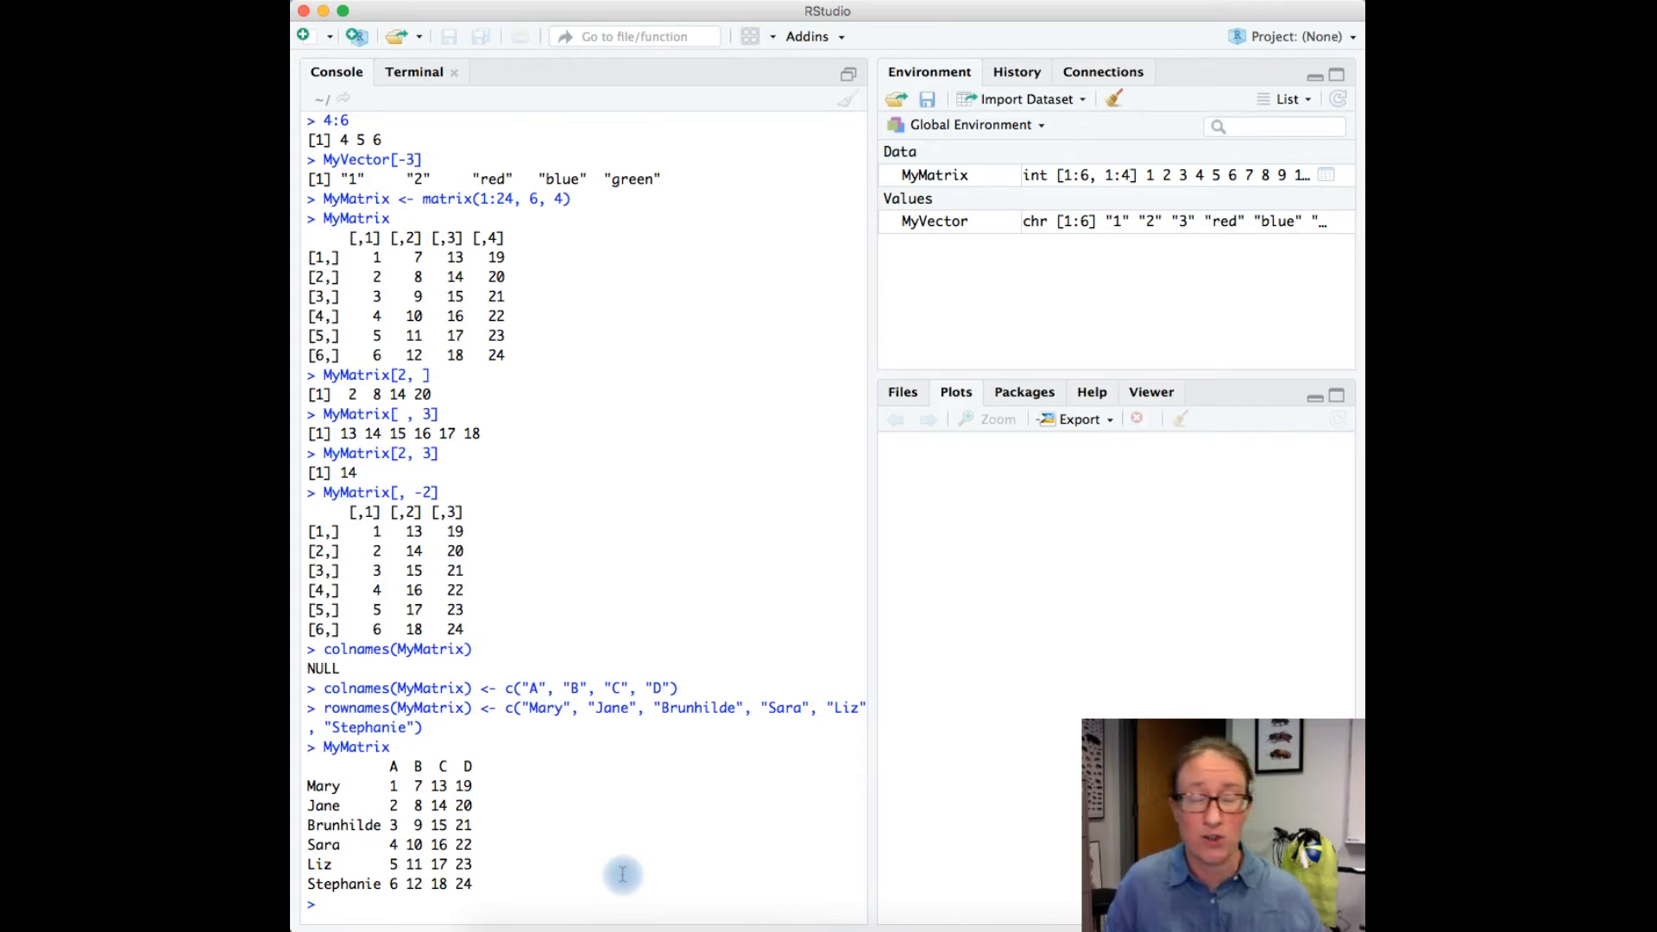
Run MyMatrix["Brunhilde",] to return the row 3 9 15 21.
text(M)
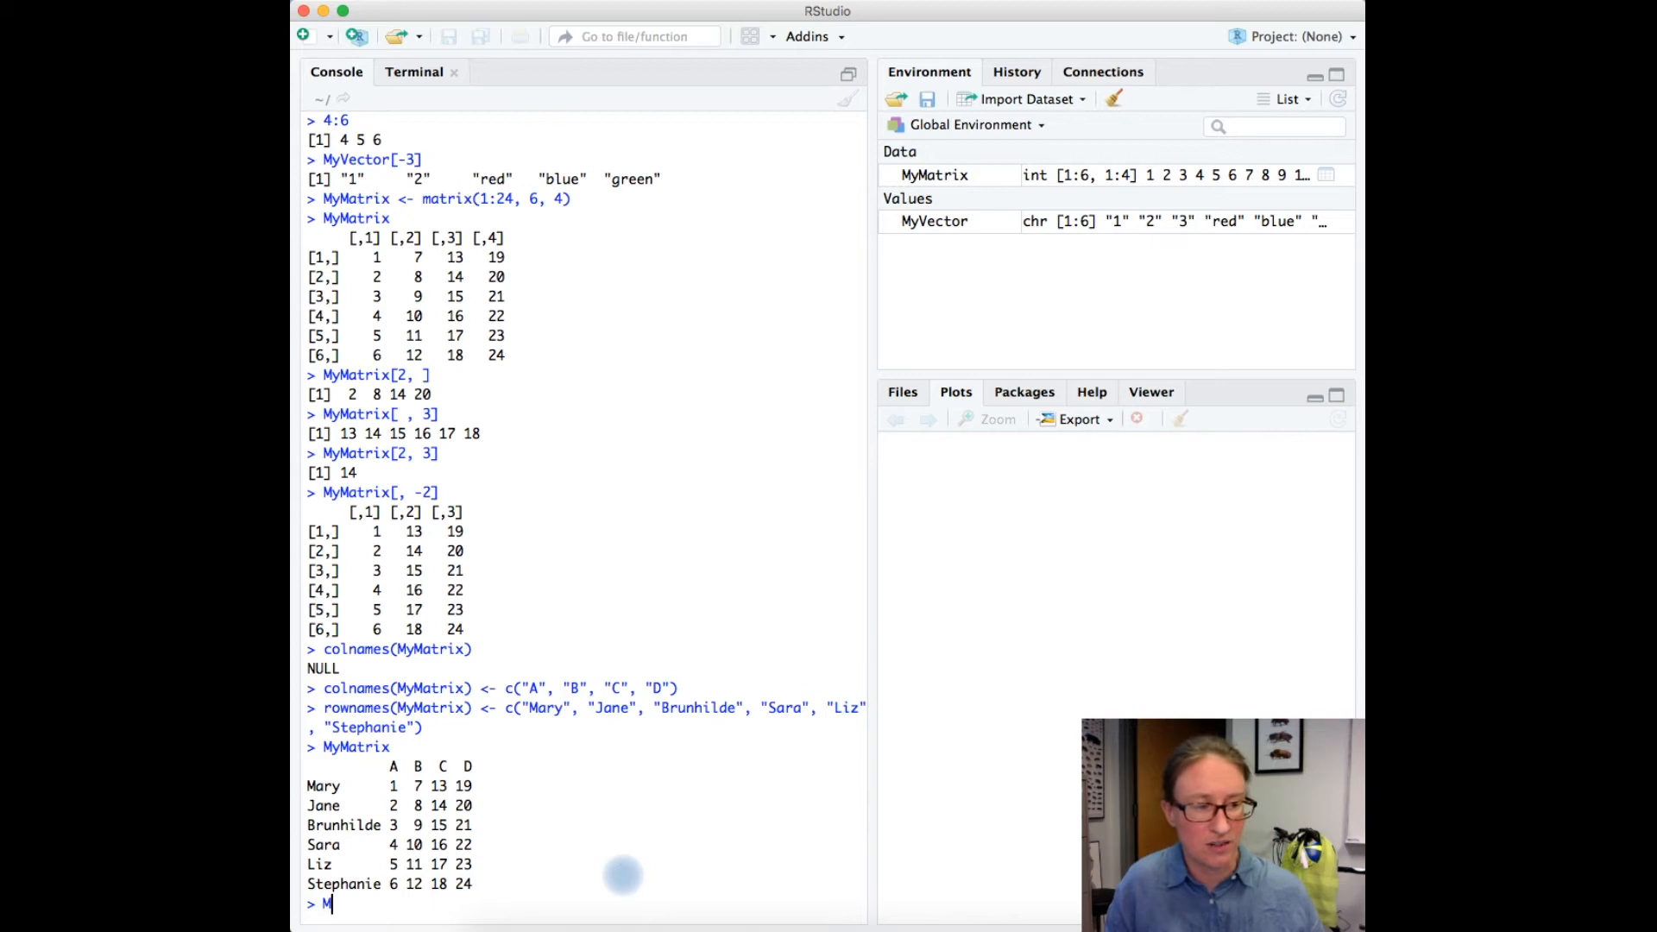
text(yMatrix)
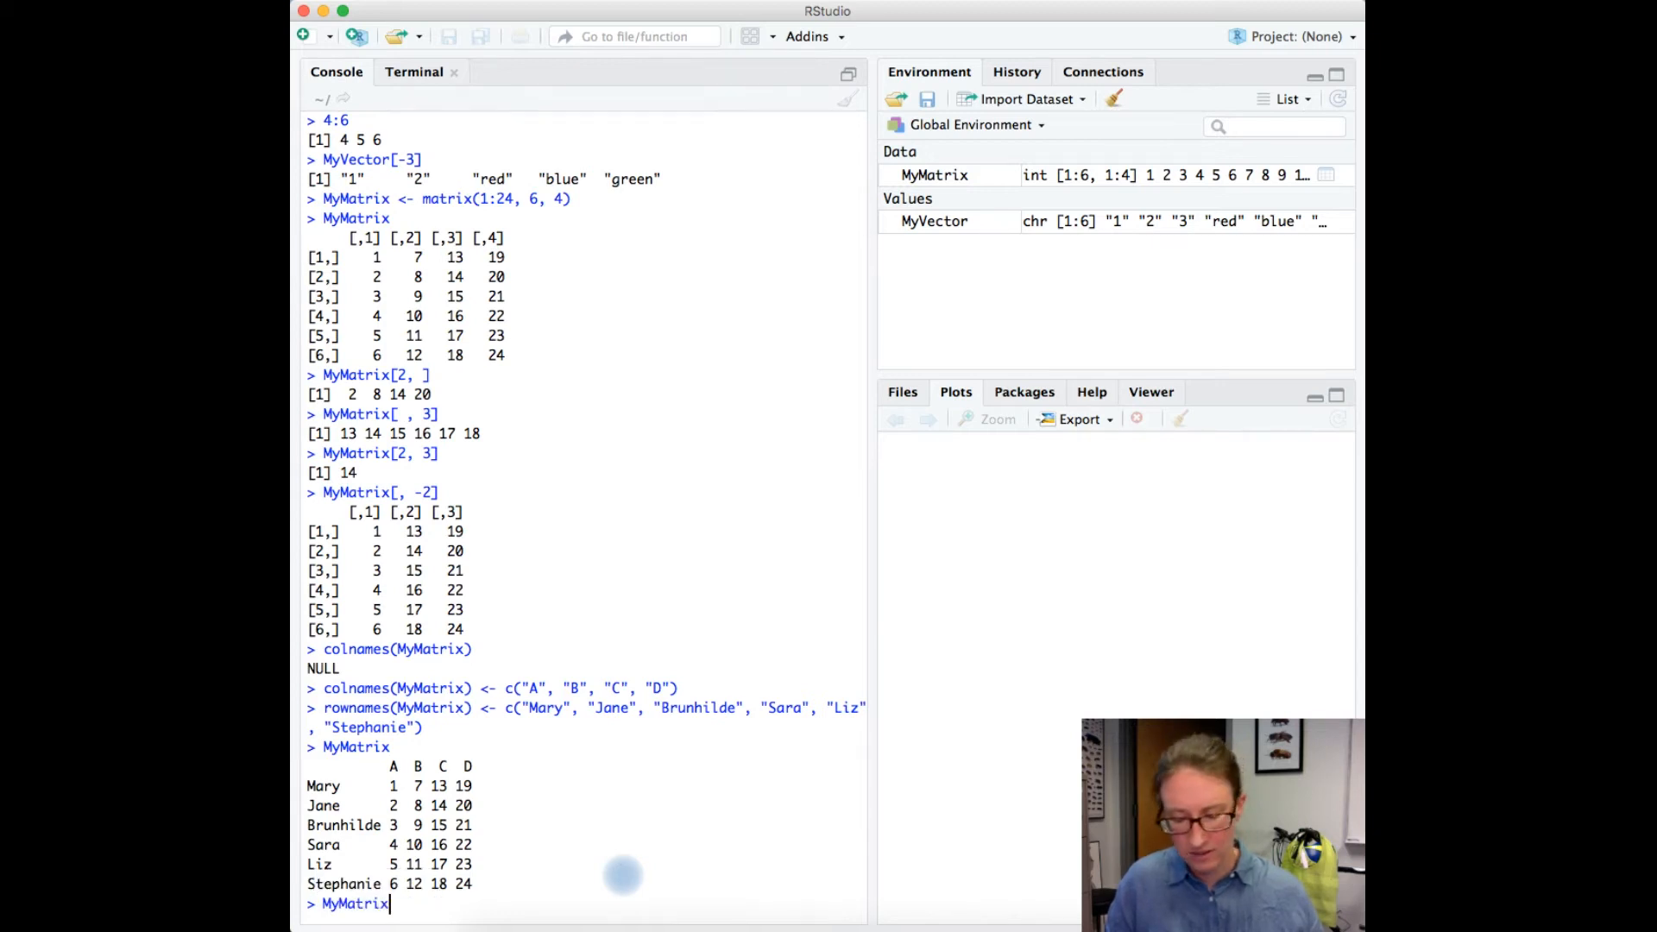
text(["Brunhilde",)
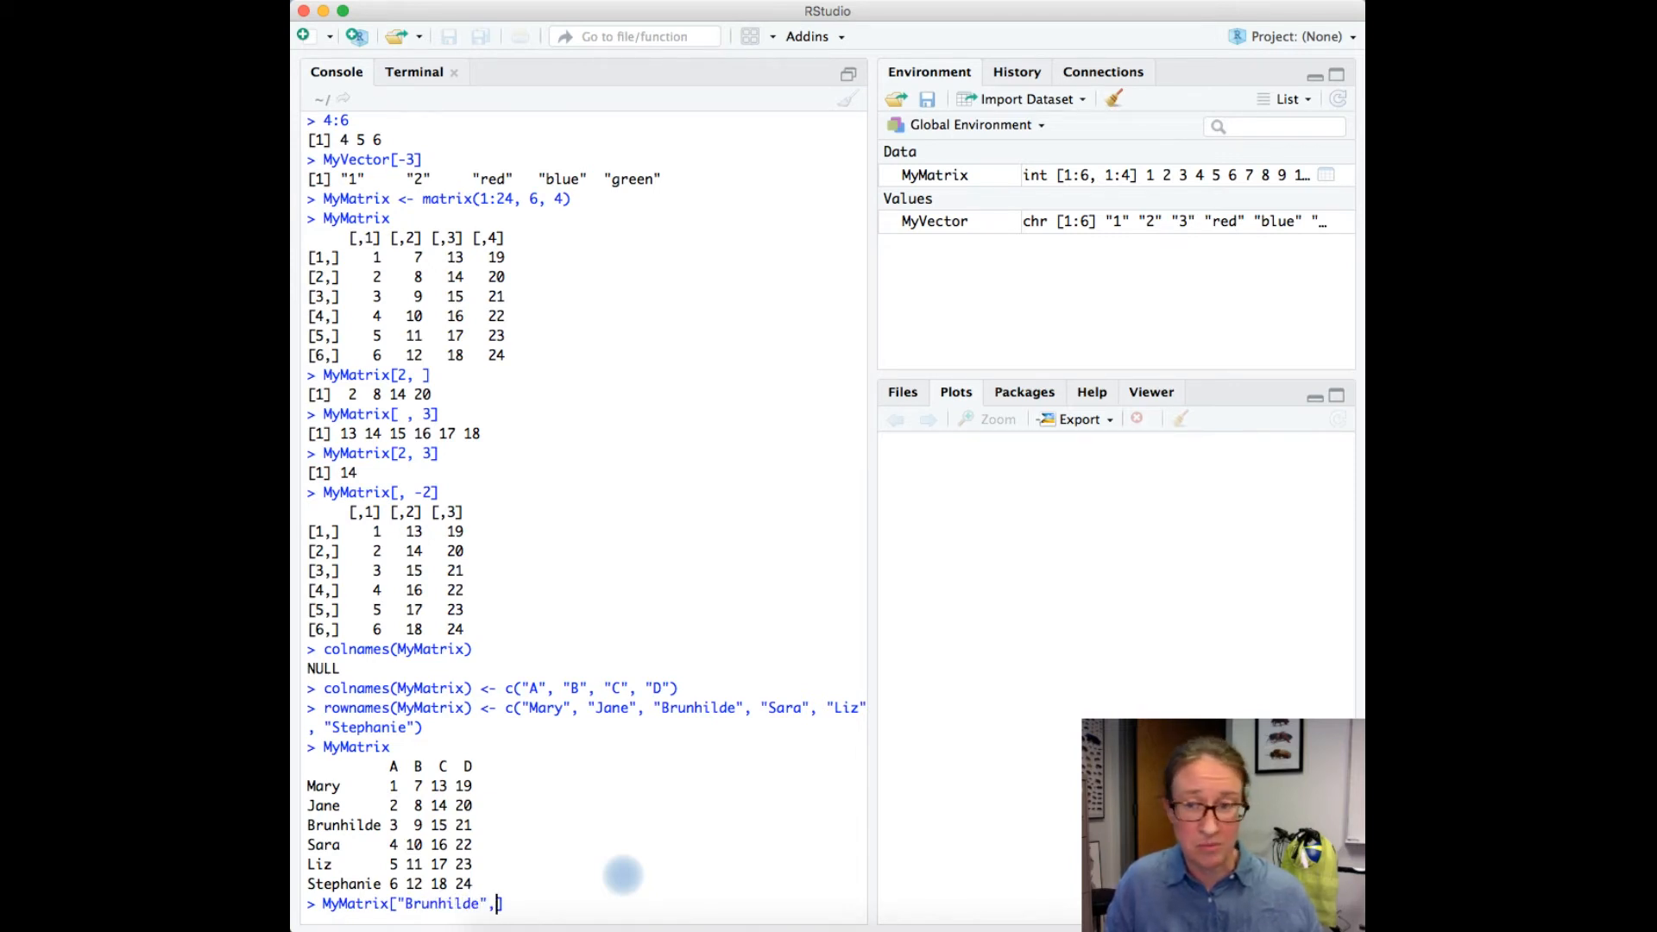
key(enter)
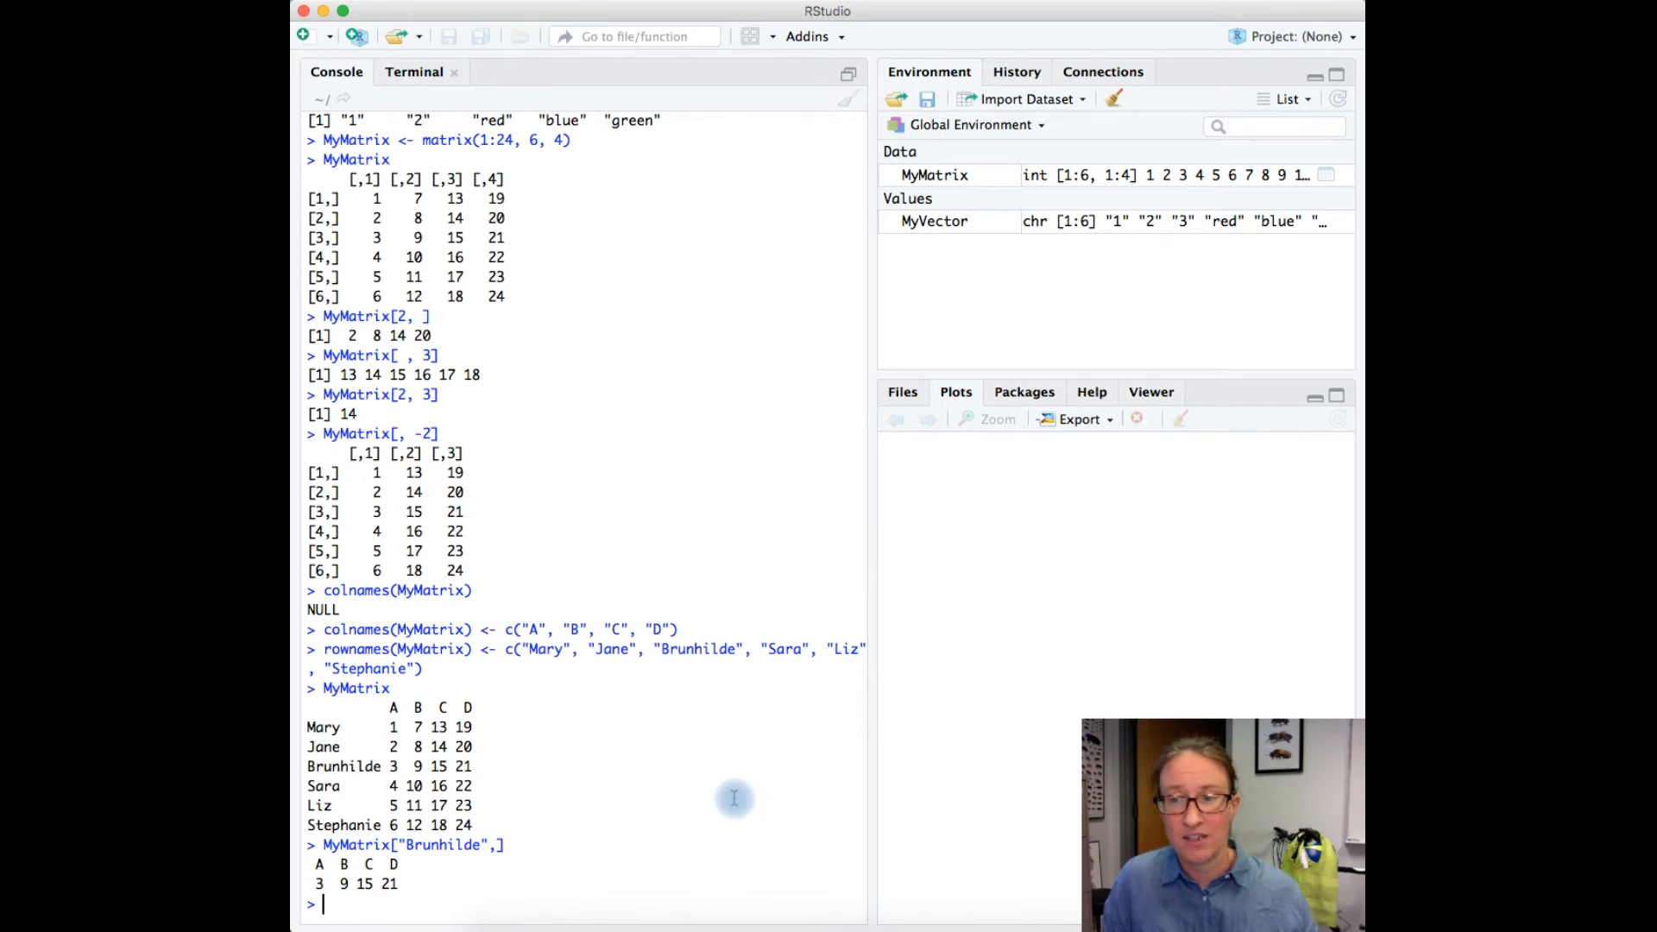
mouse_move(737, 796)
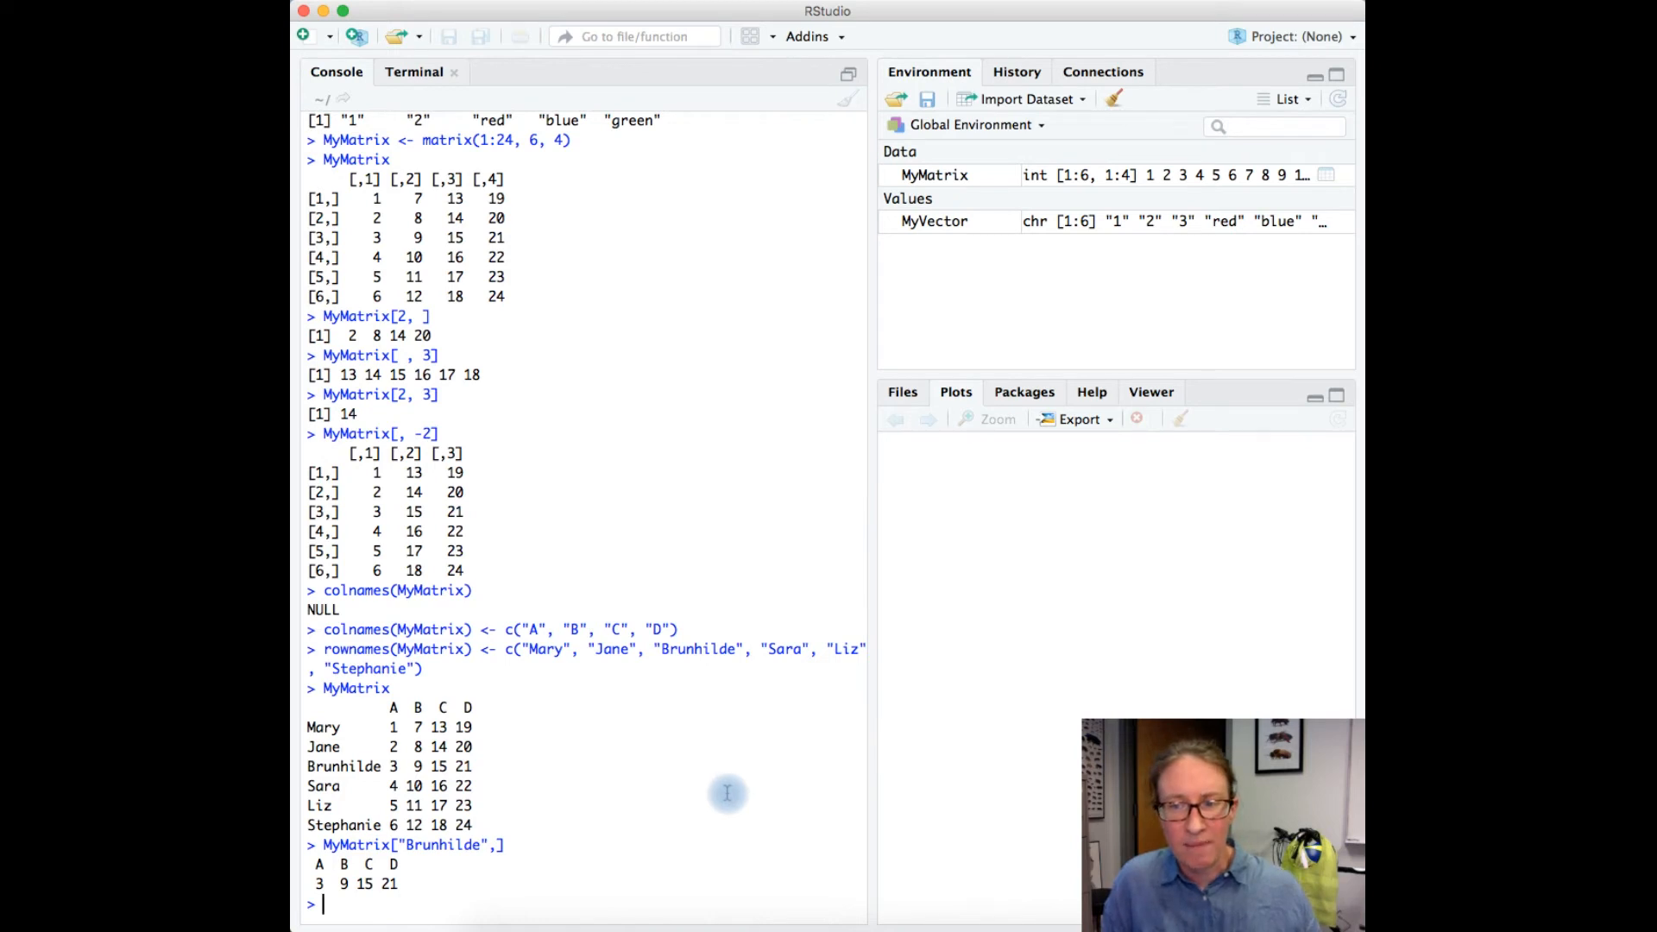
mouse_move(730, 794)
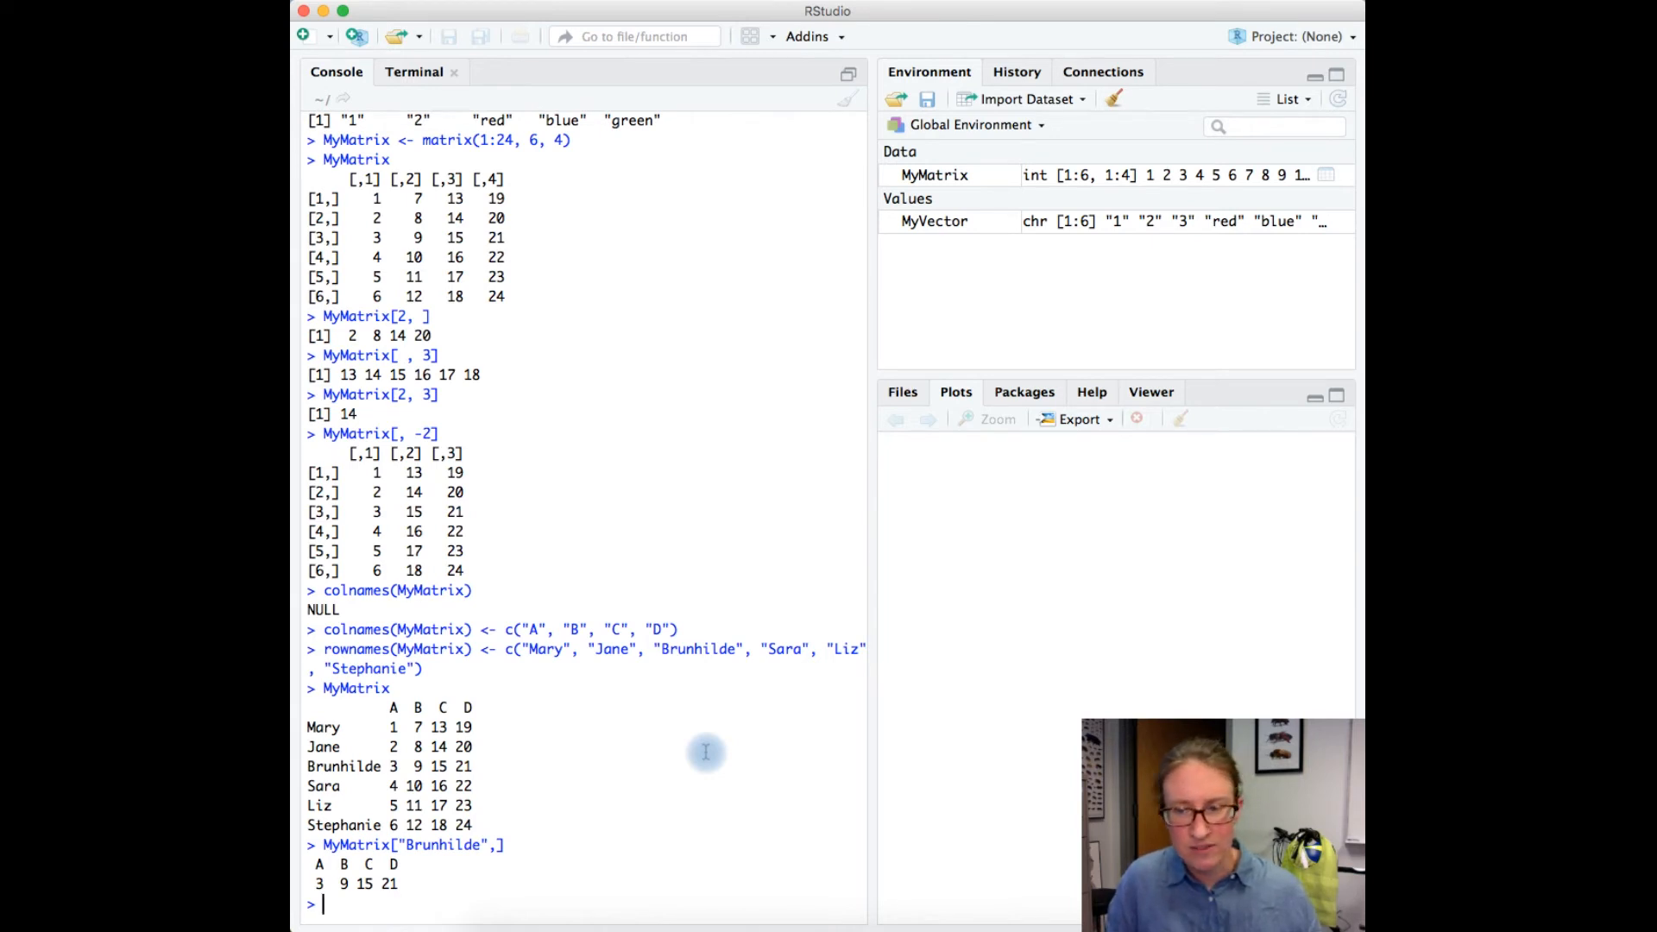
Run MyDataFrame <- as.data.frame(MyMatrix), creating 6 observations of 4 variables.
text(M)
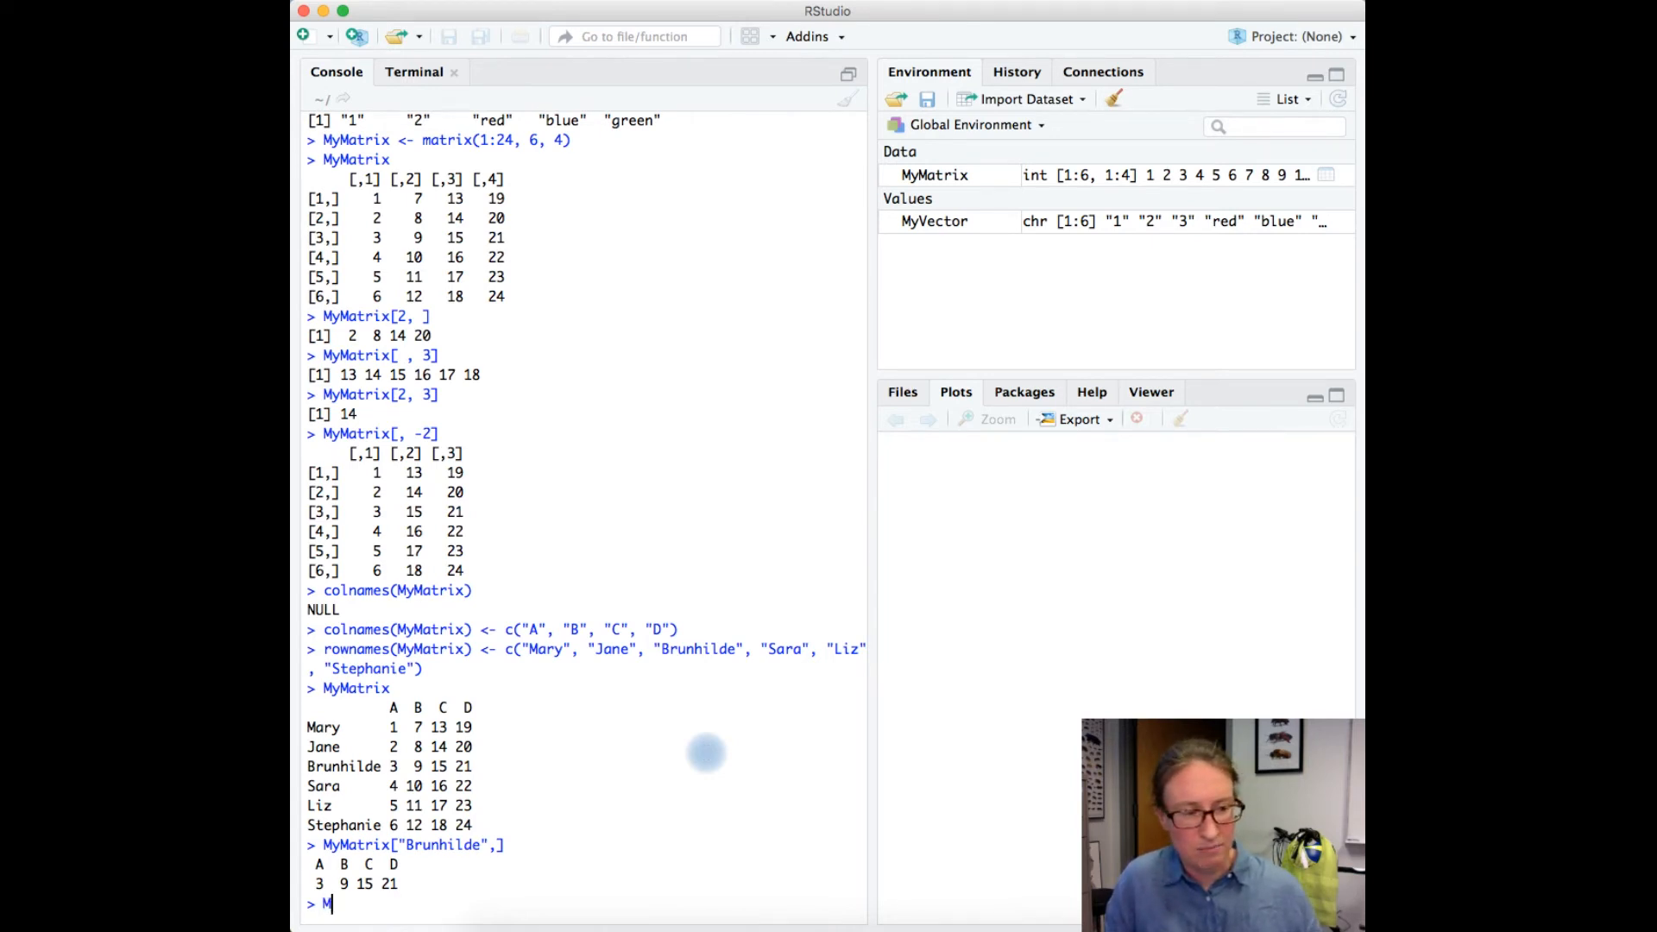
text(yDataFrame)
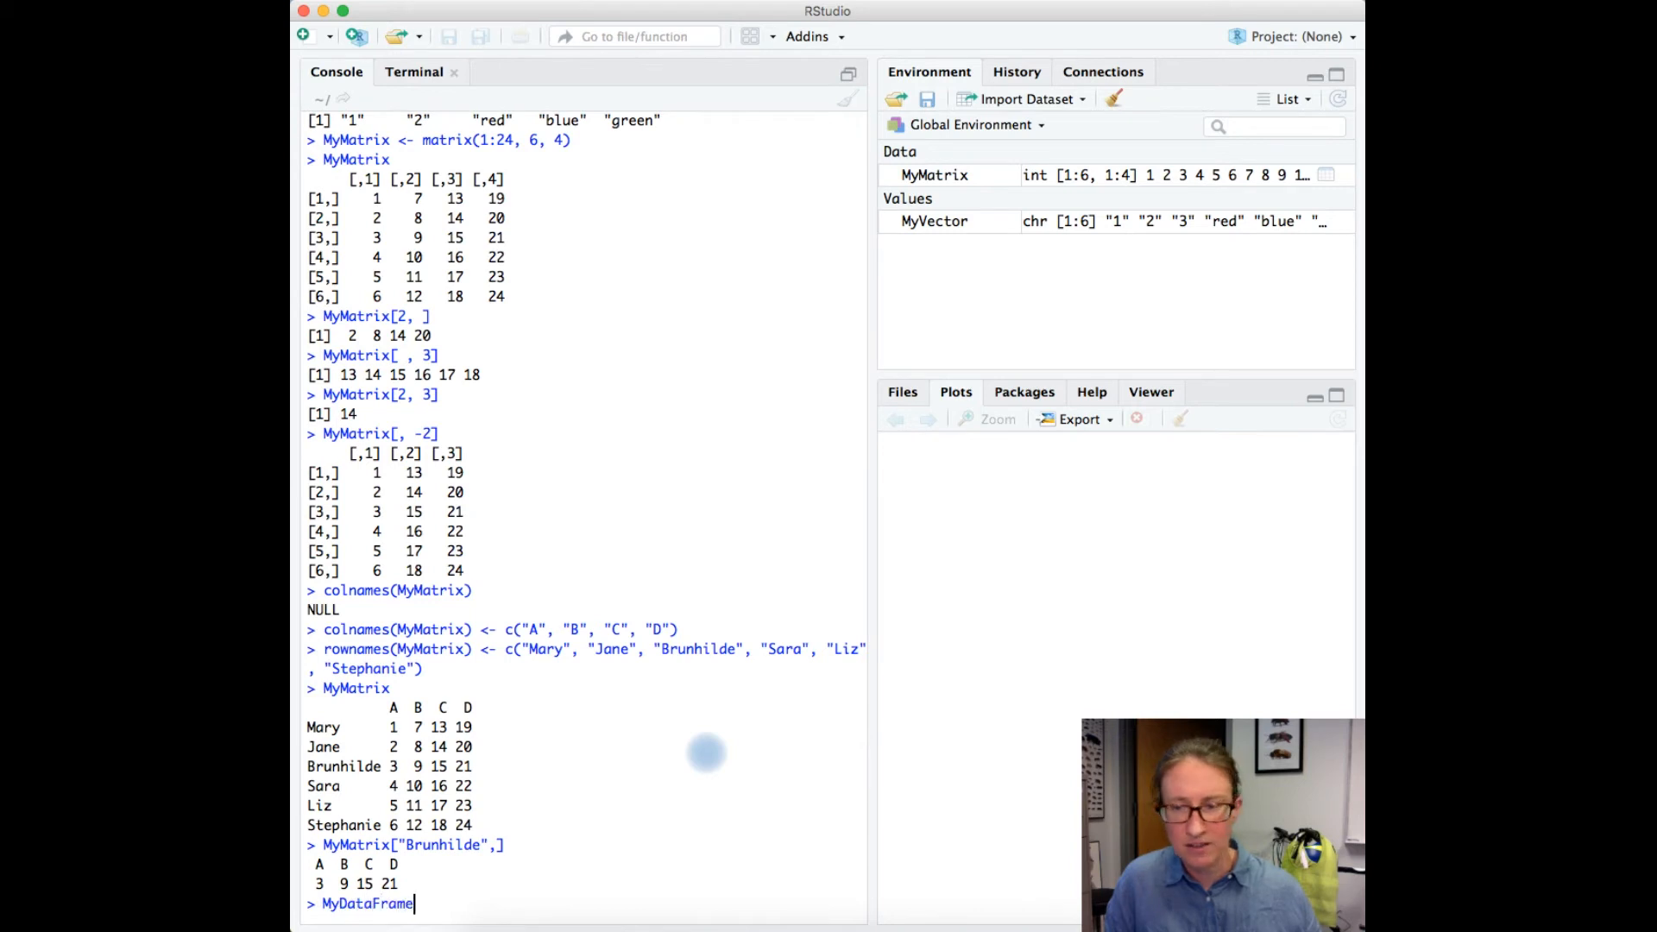
text(<-)
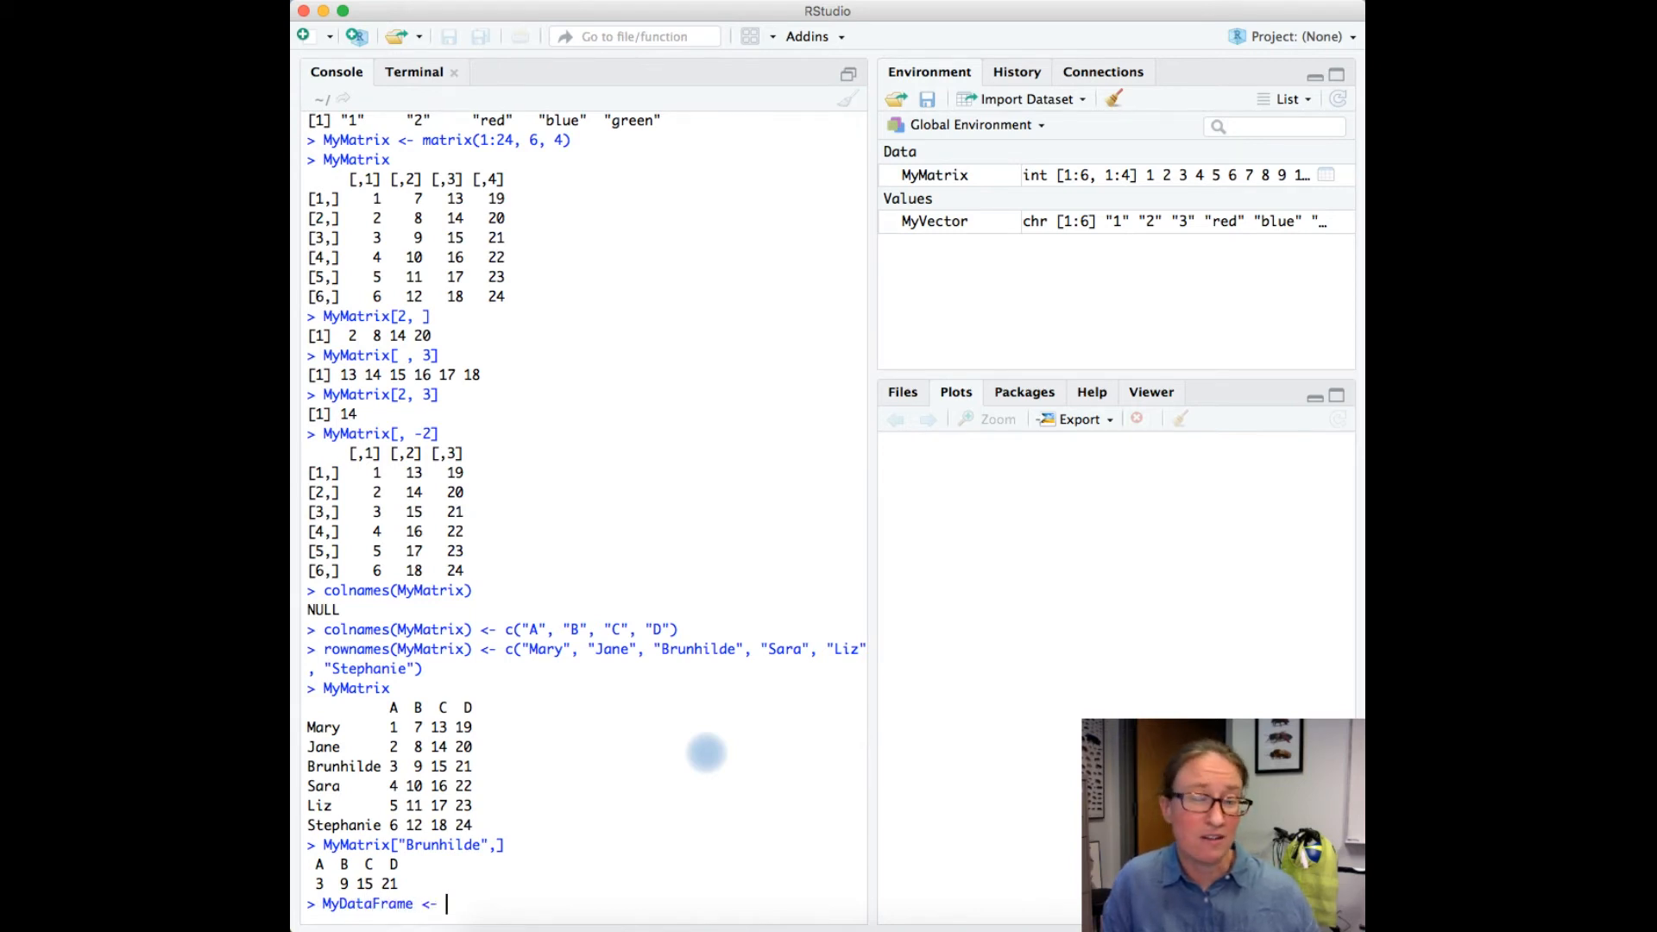
text(as)
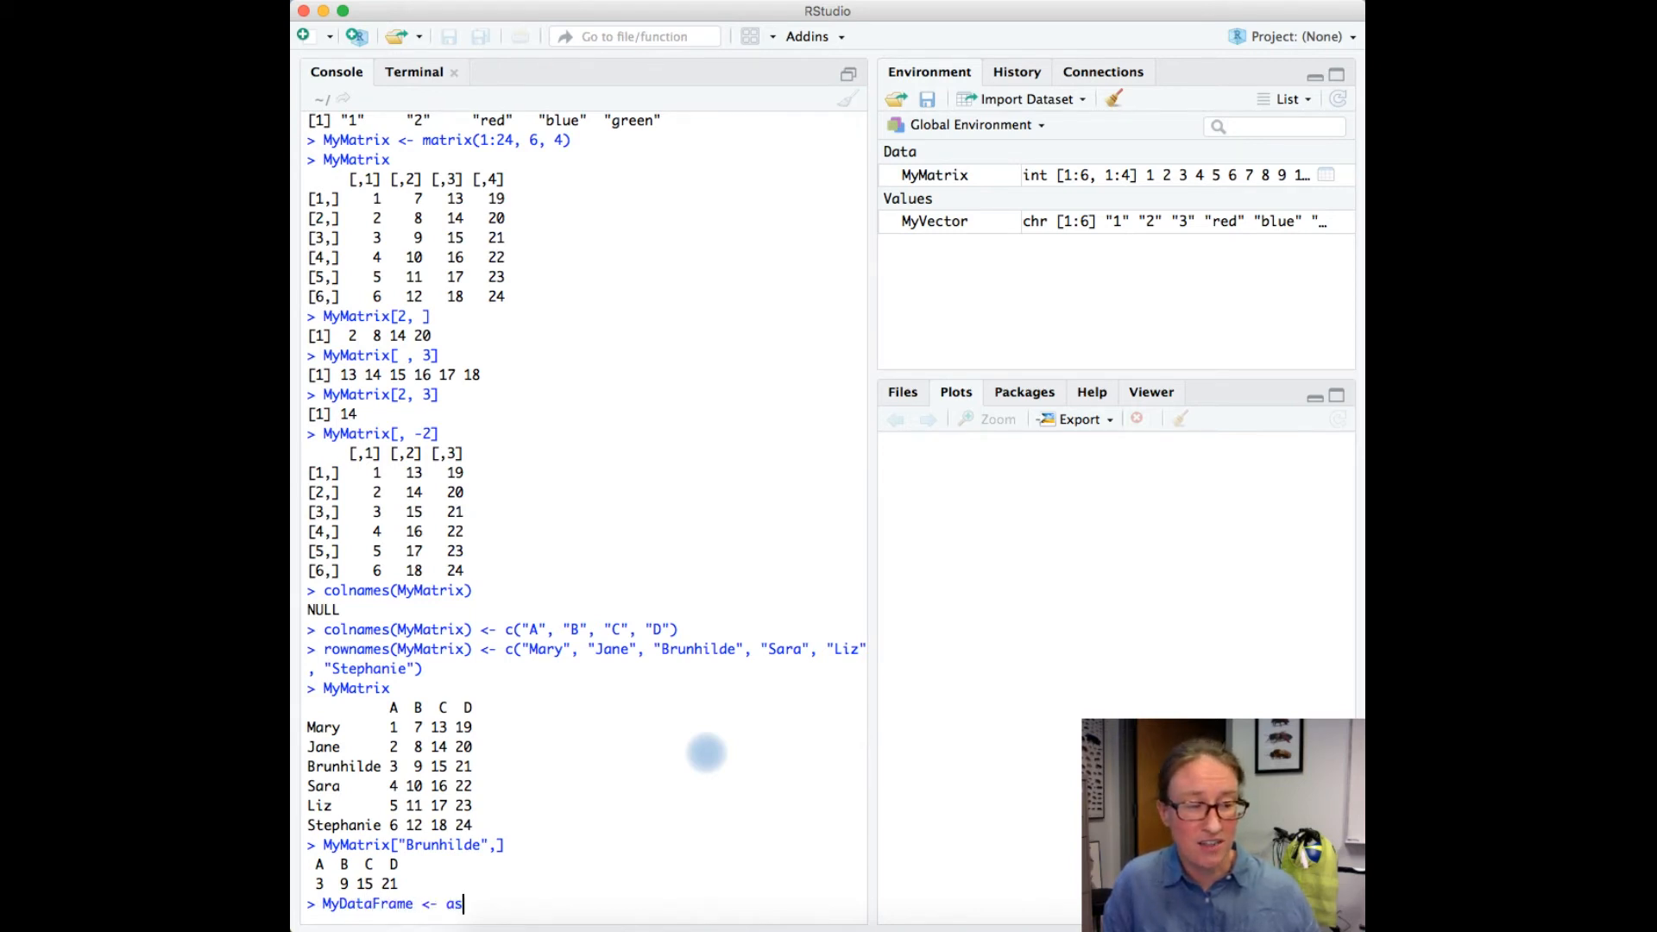
text(.dt)
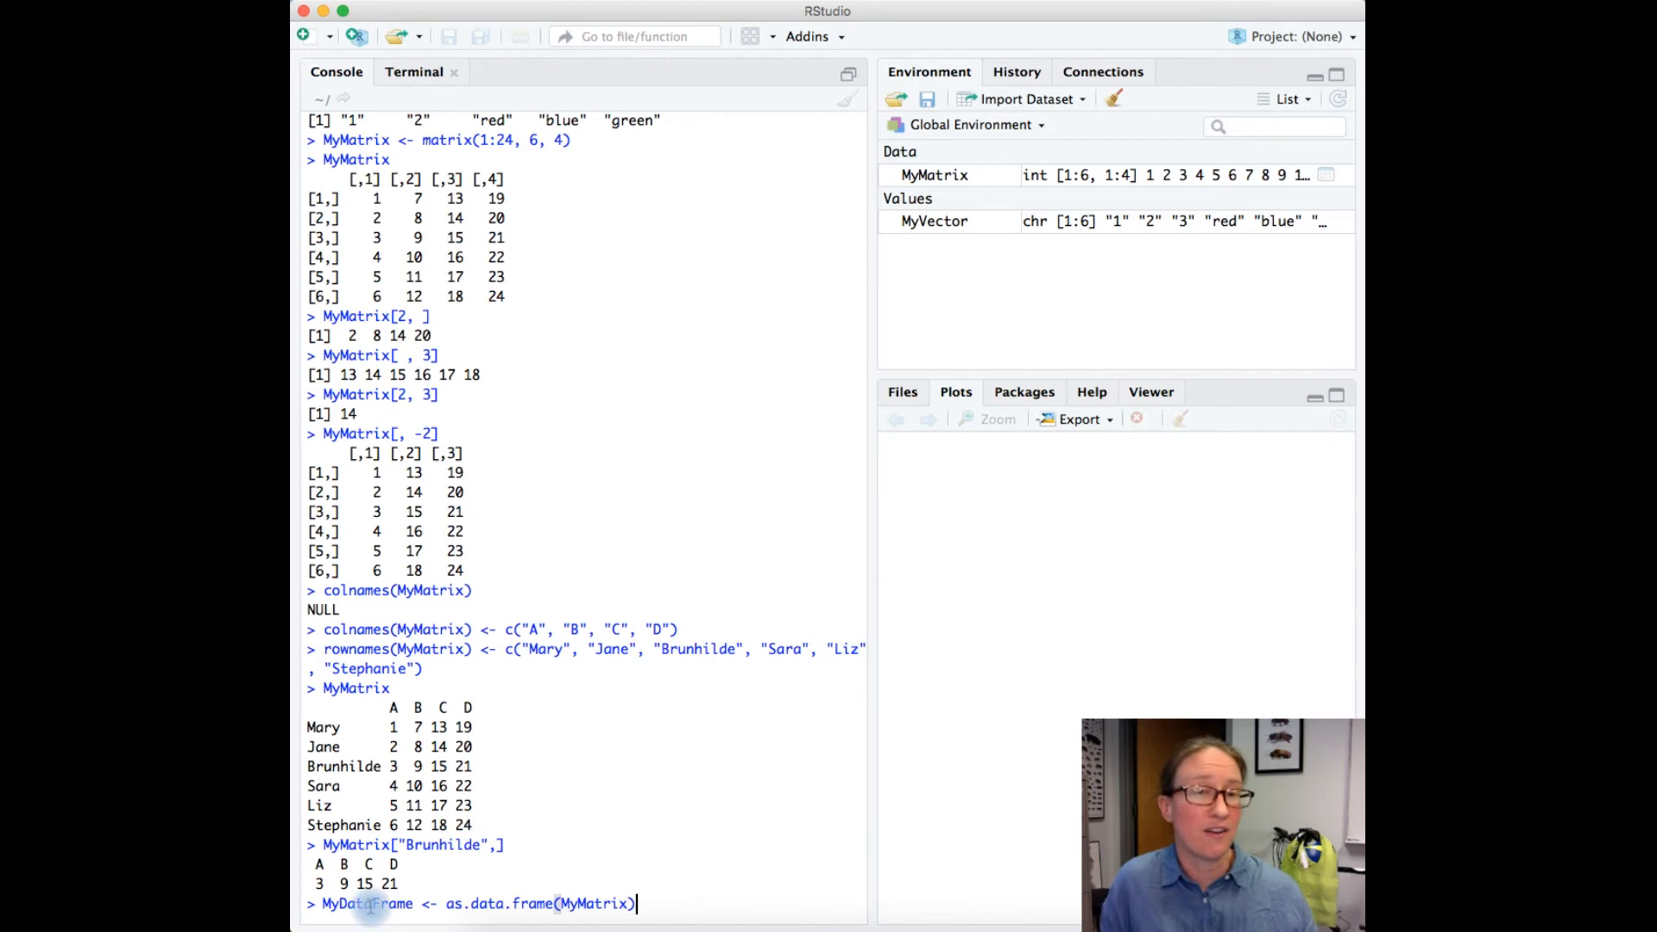
key(enter)
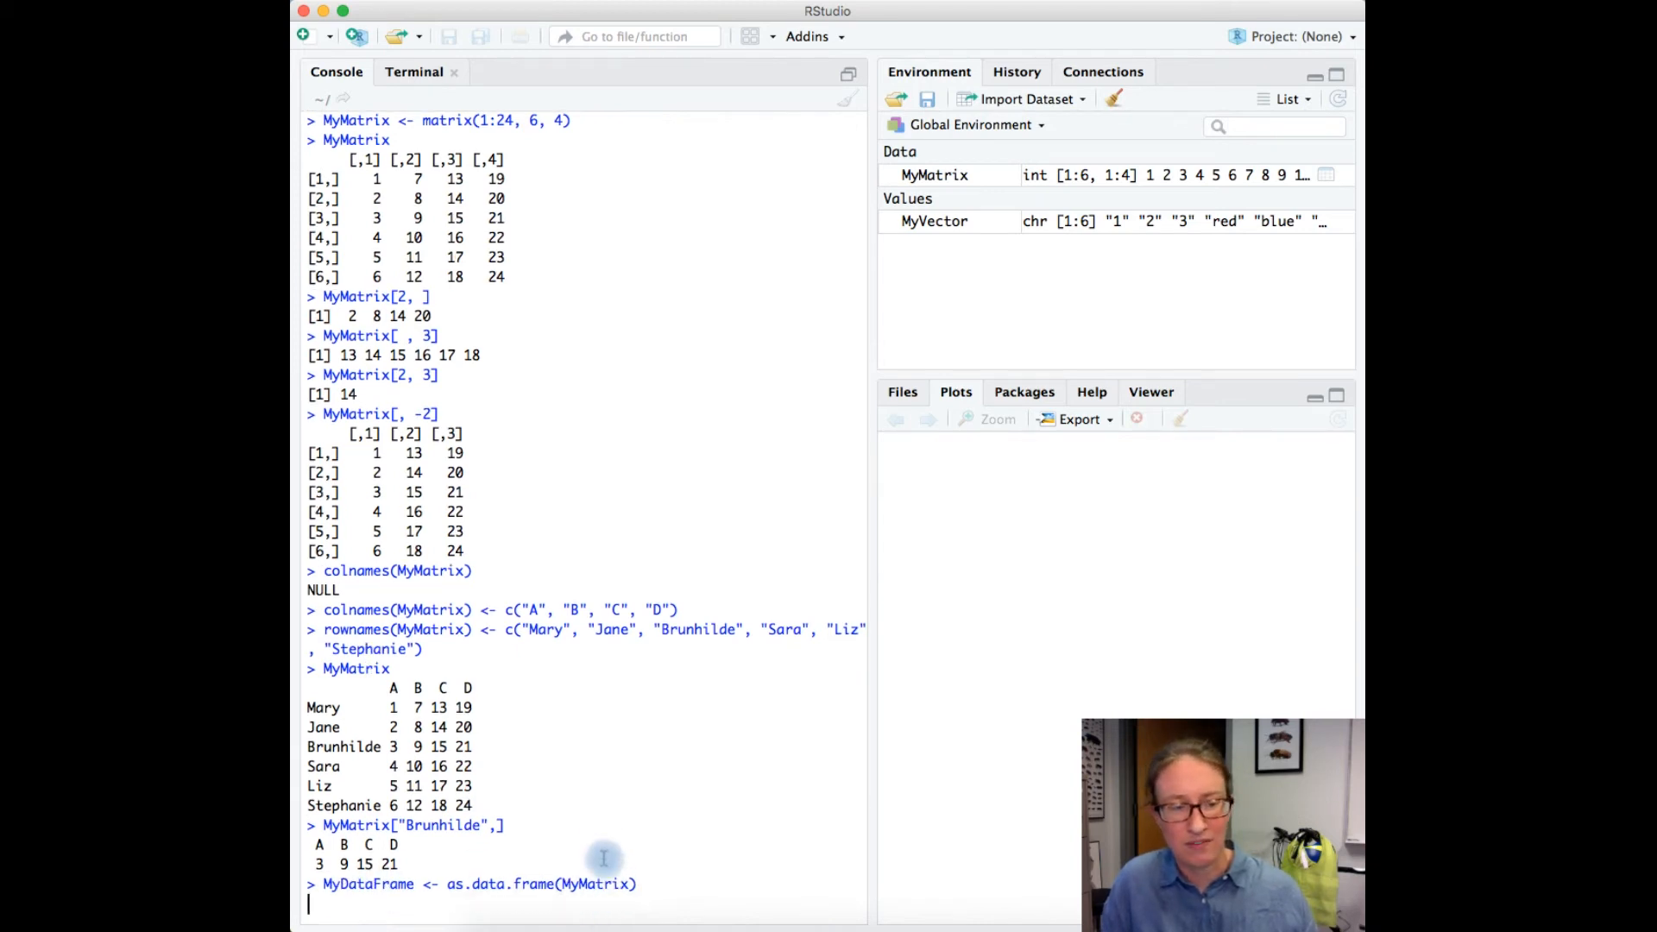
key(enter)
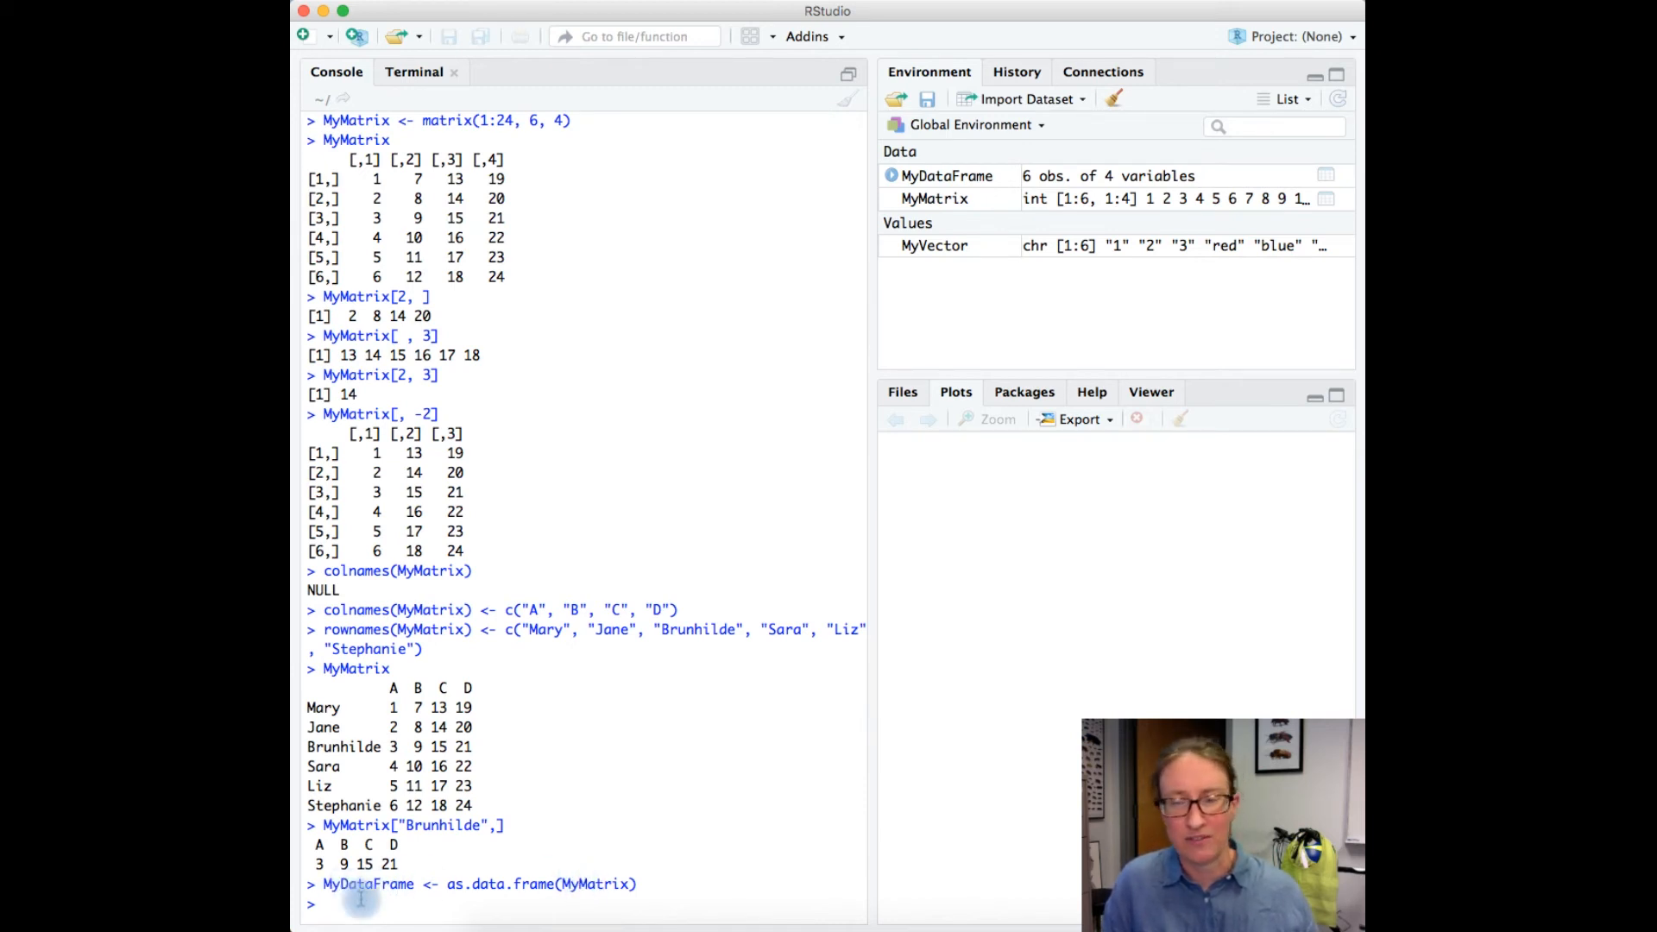
text(M)
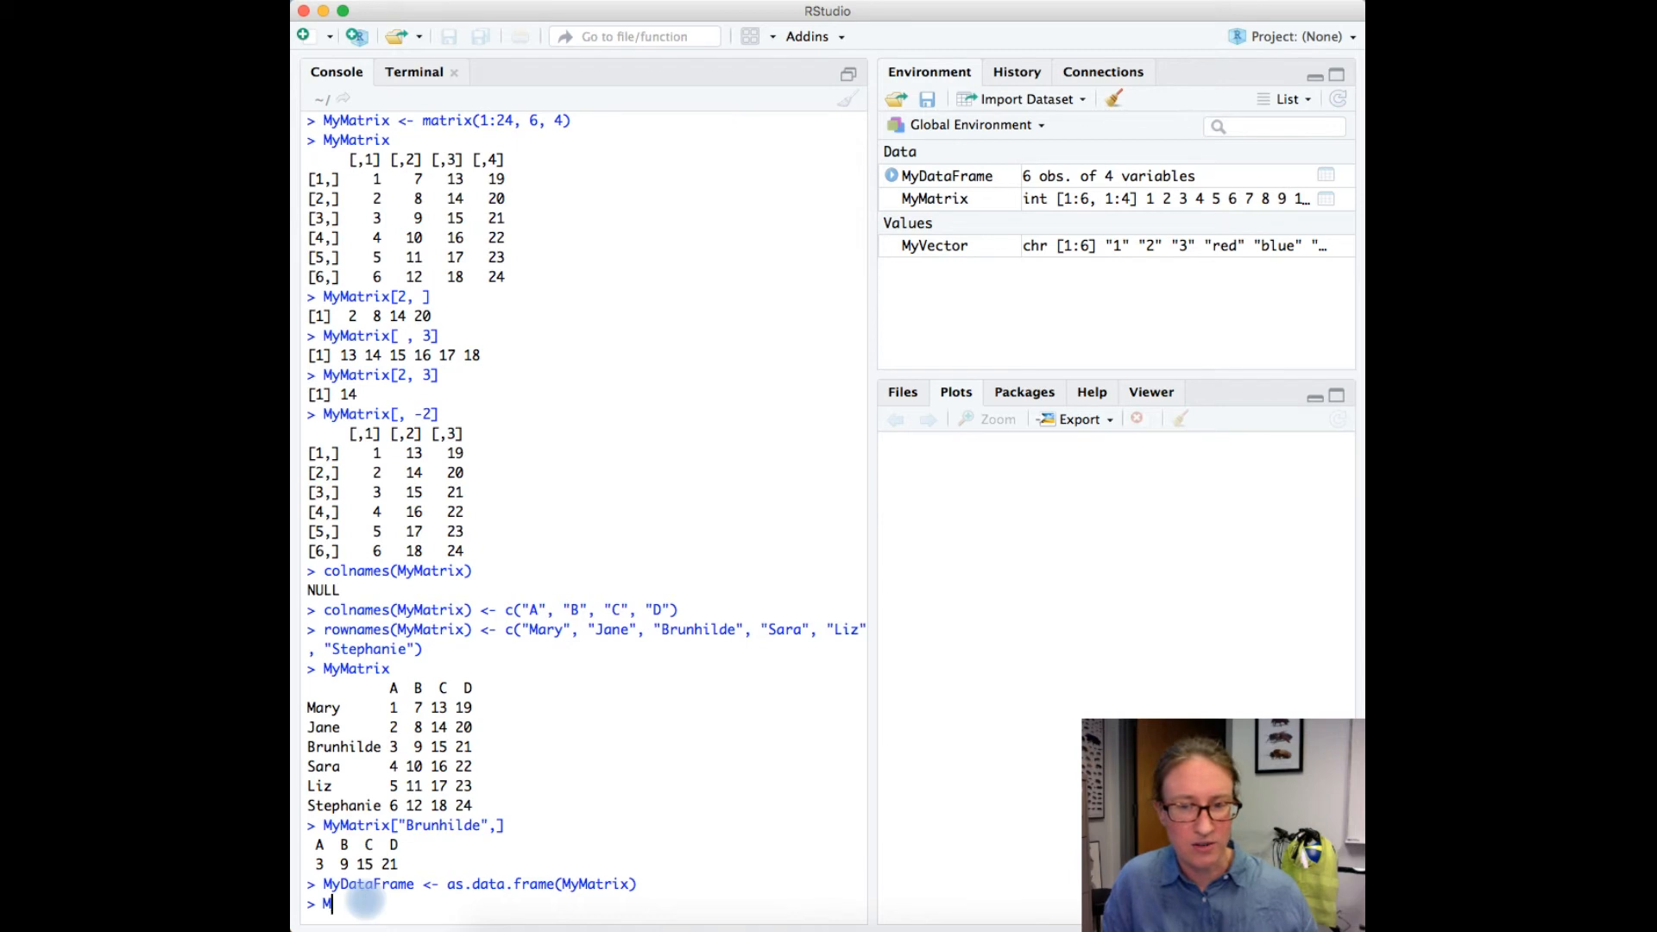
Print MyDataFrame showing its named rows and columns A–D.
text(yDataFra)
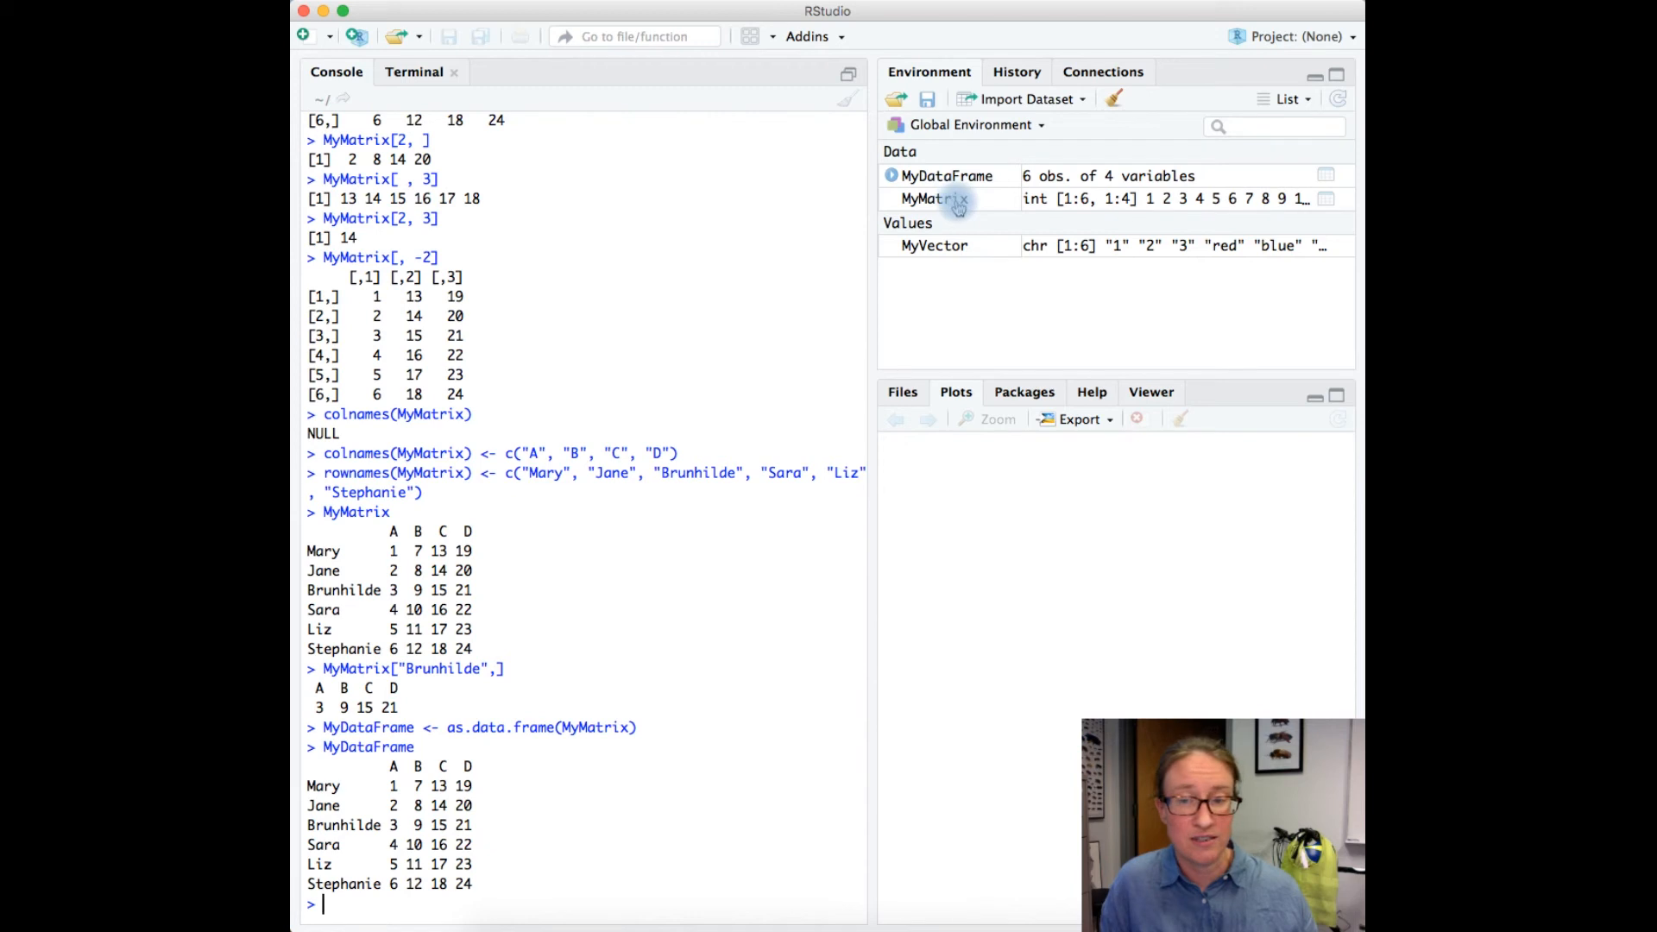
mouse_move(936, 199)
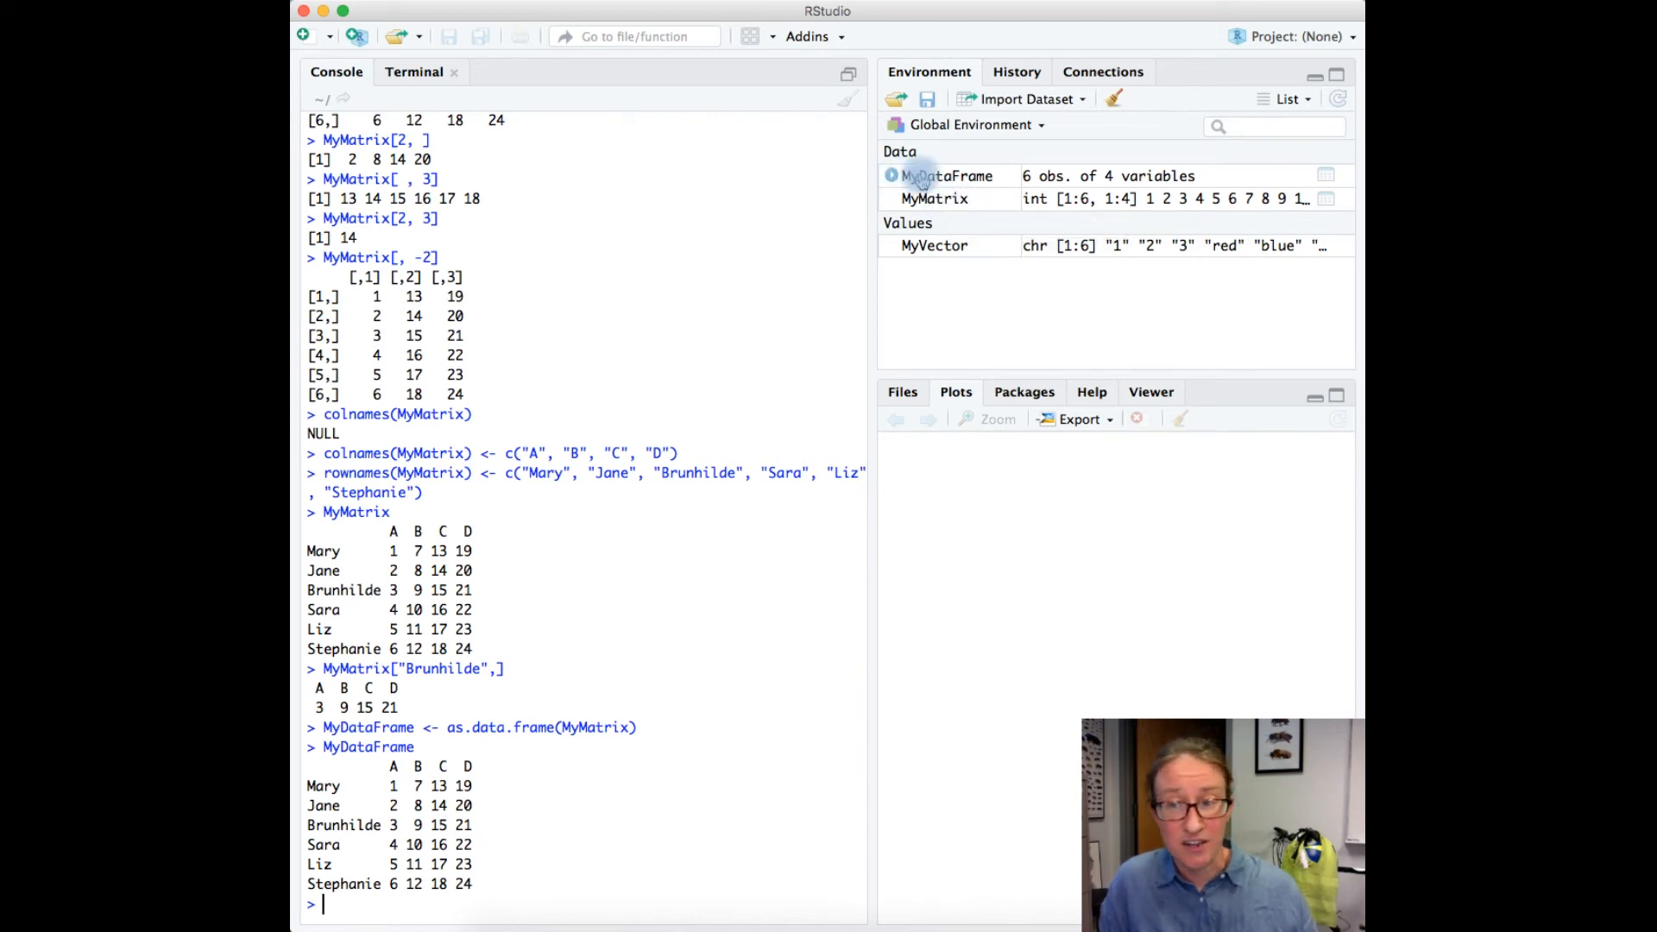
mouse_move(946, 176)
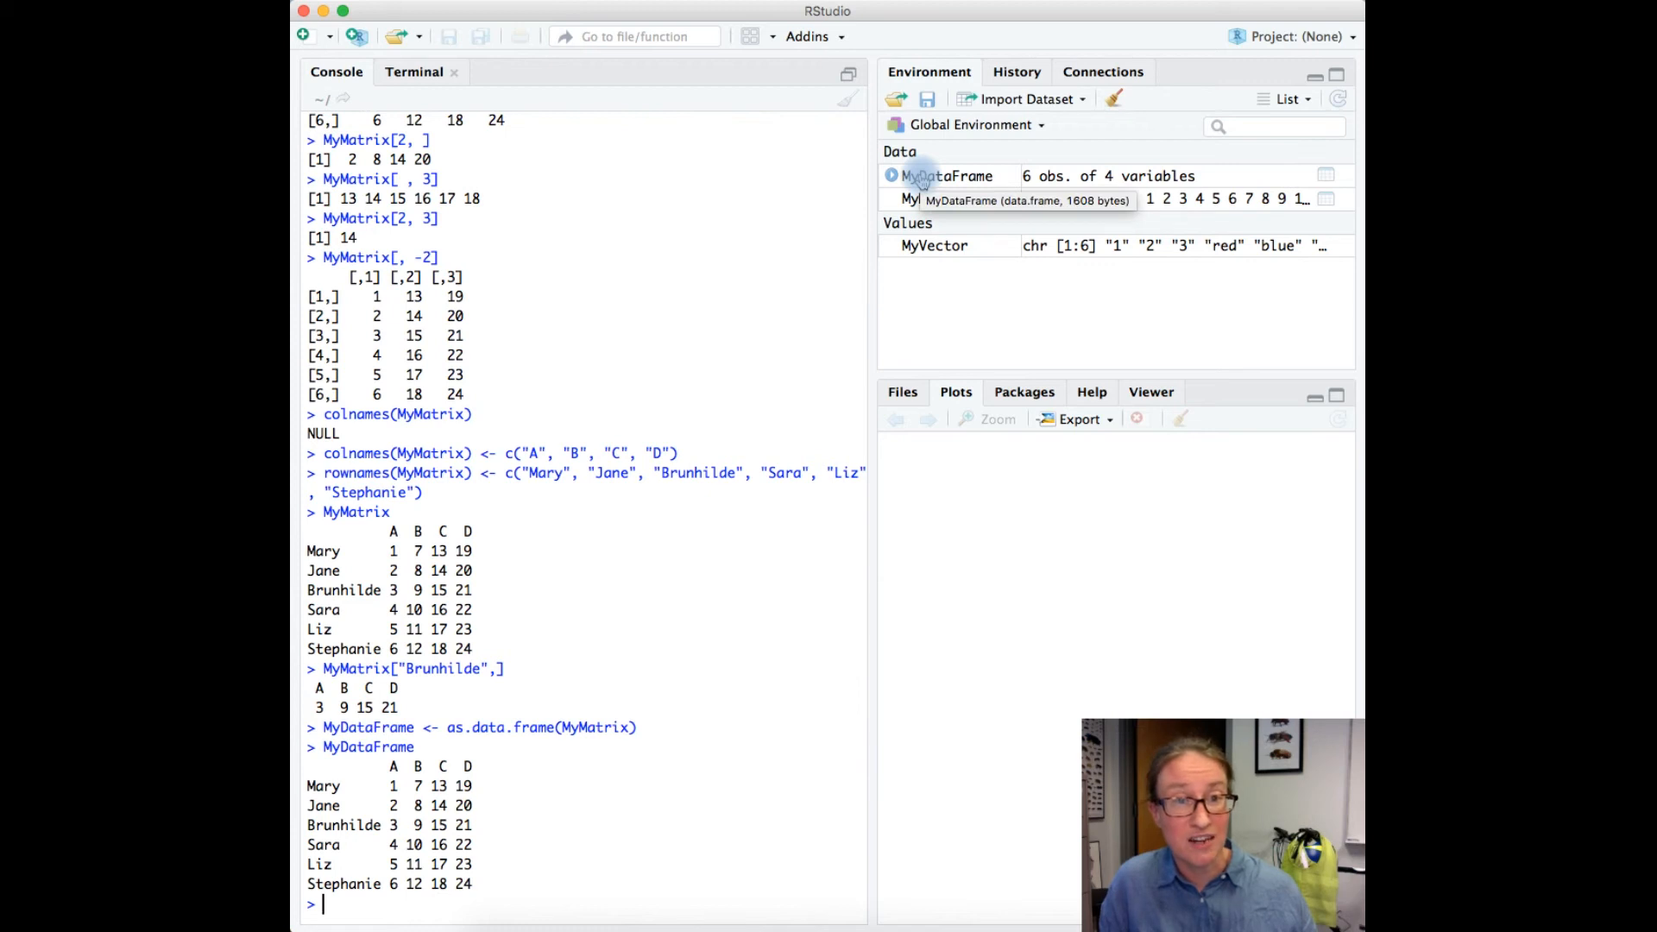
mouse_move(939, 198)
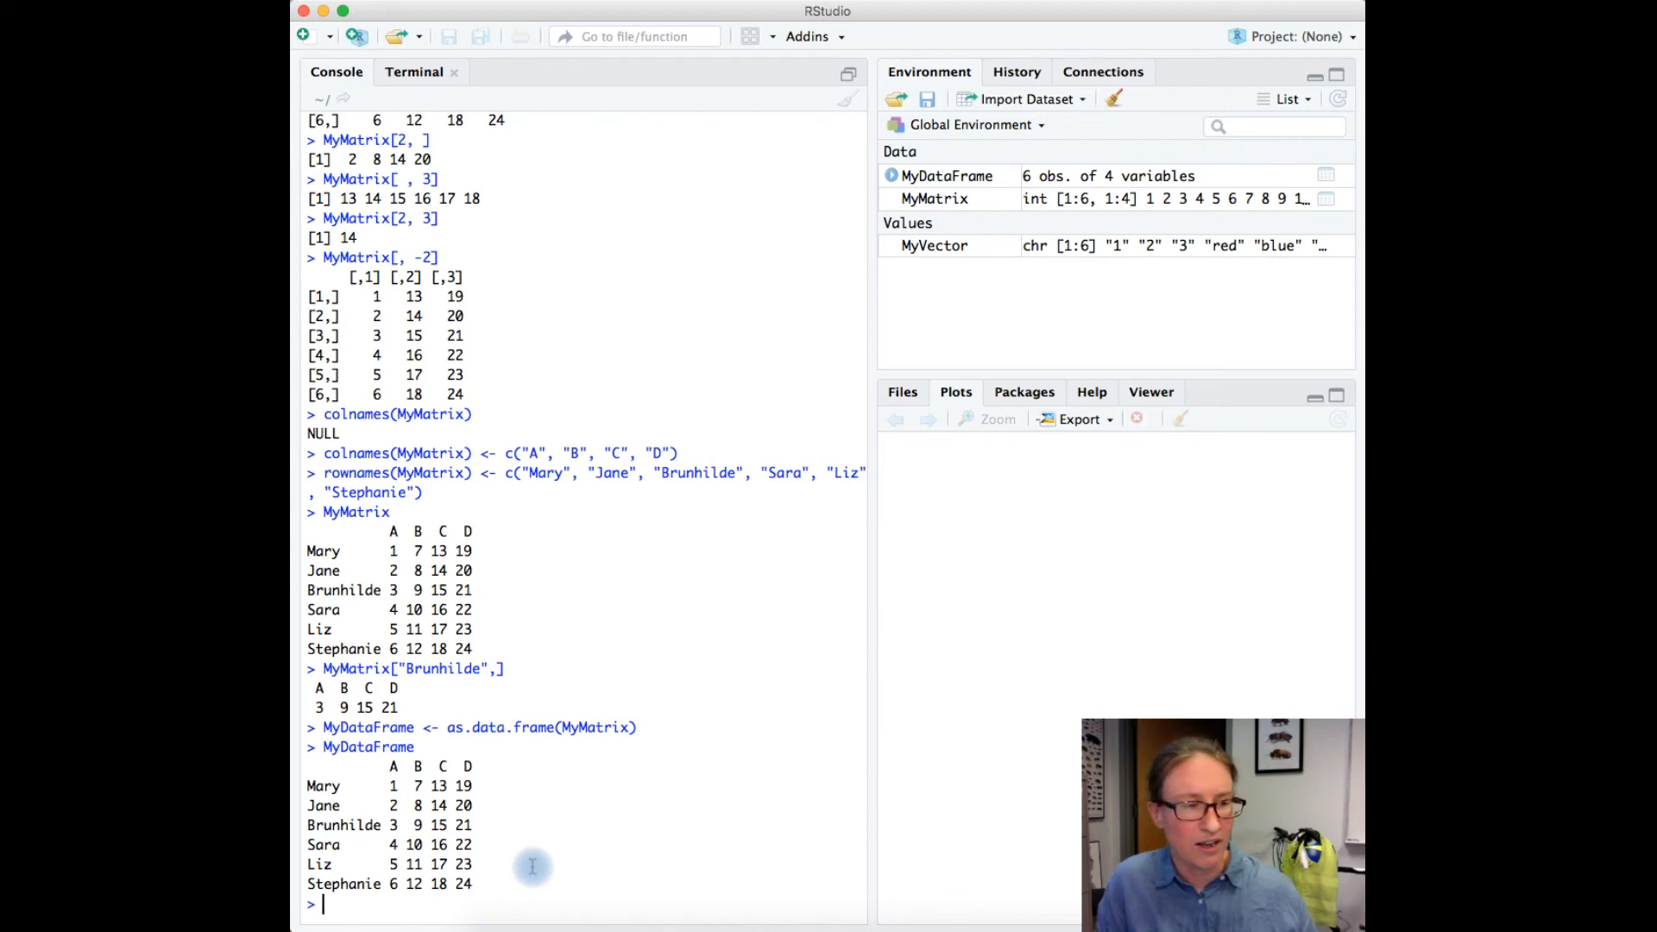
Extract the third row (Brunhilde) with MyDataFrame[3, ].
text(M)
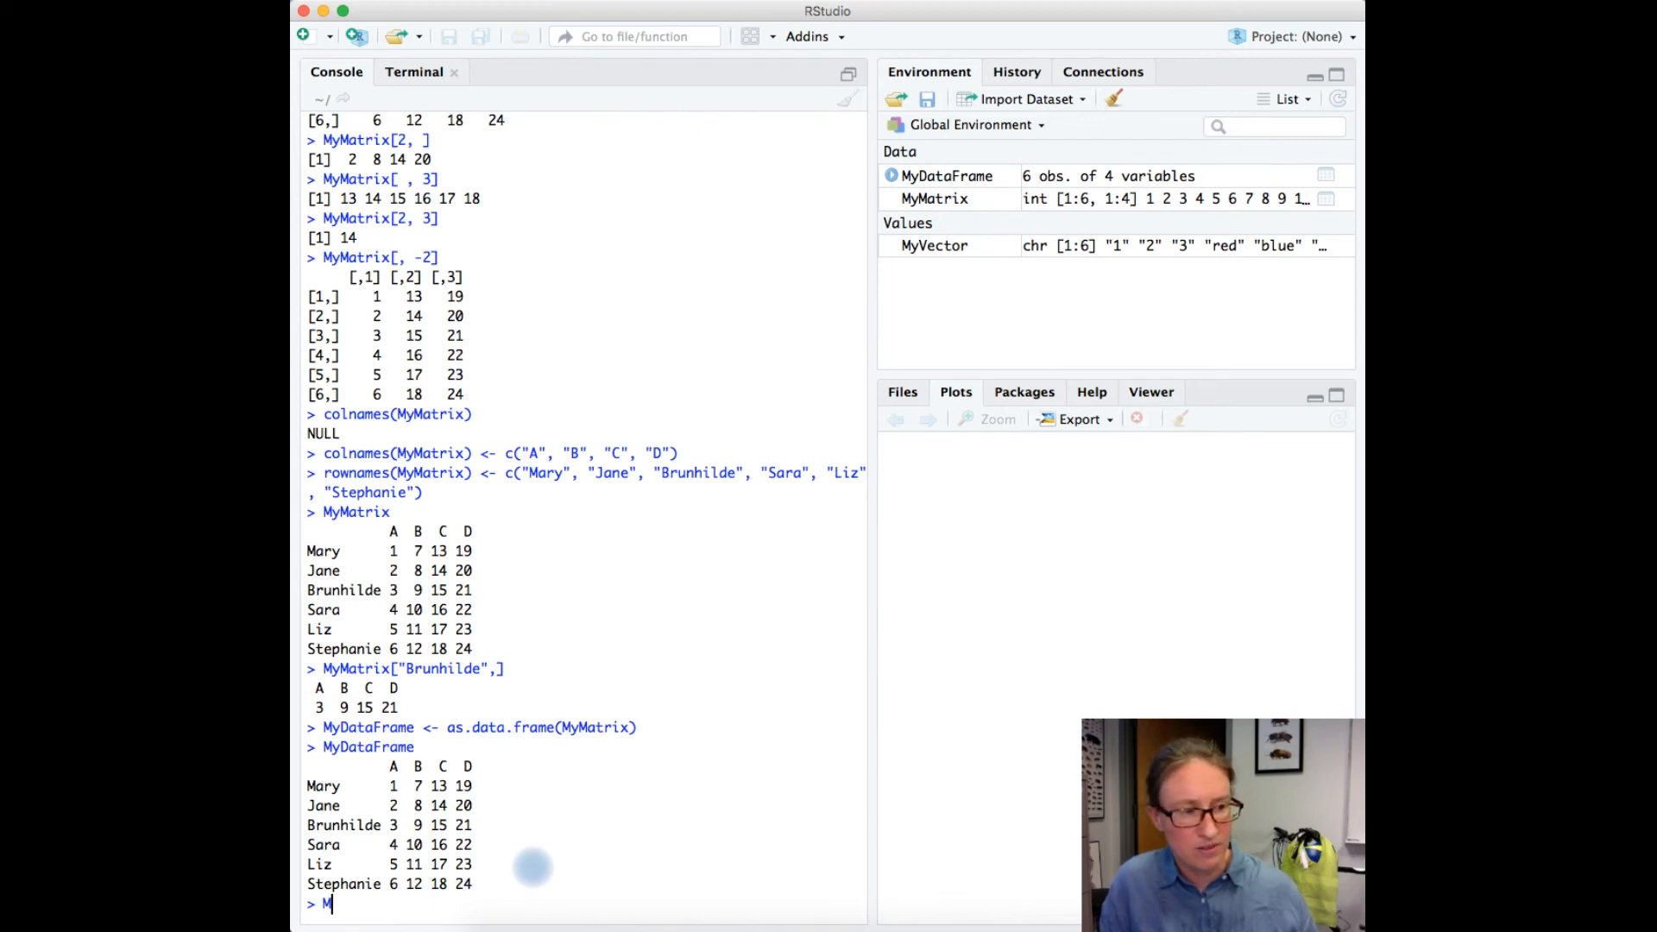
text(yDataFrame)
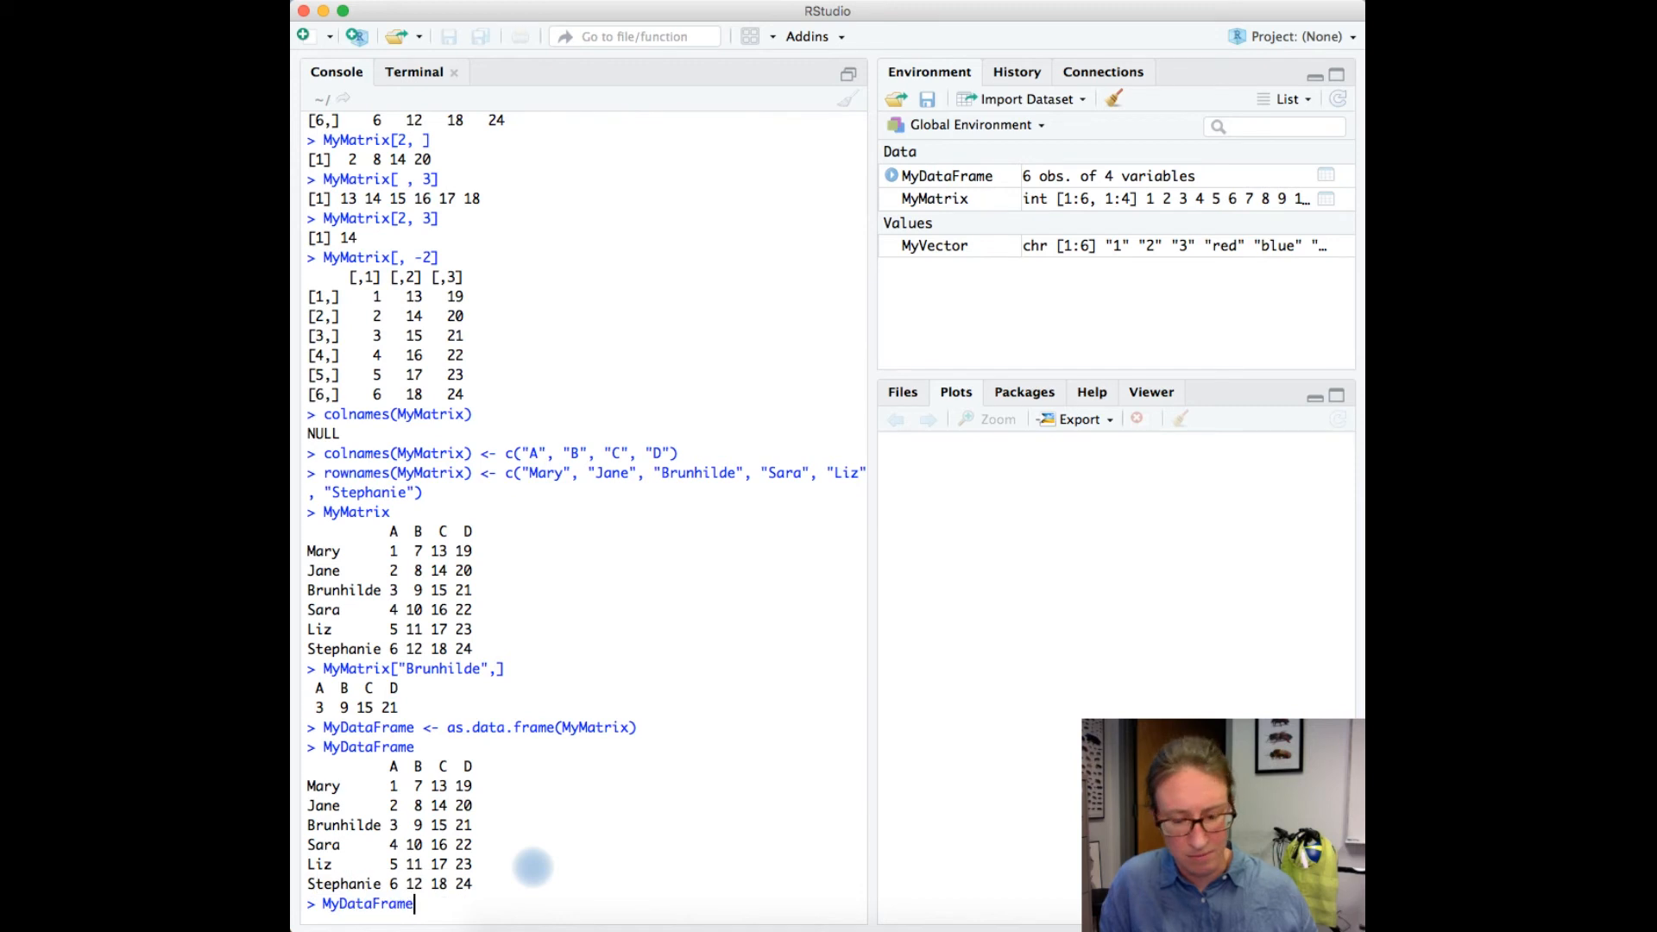
text([])
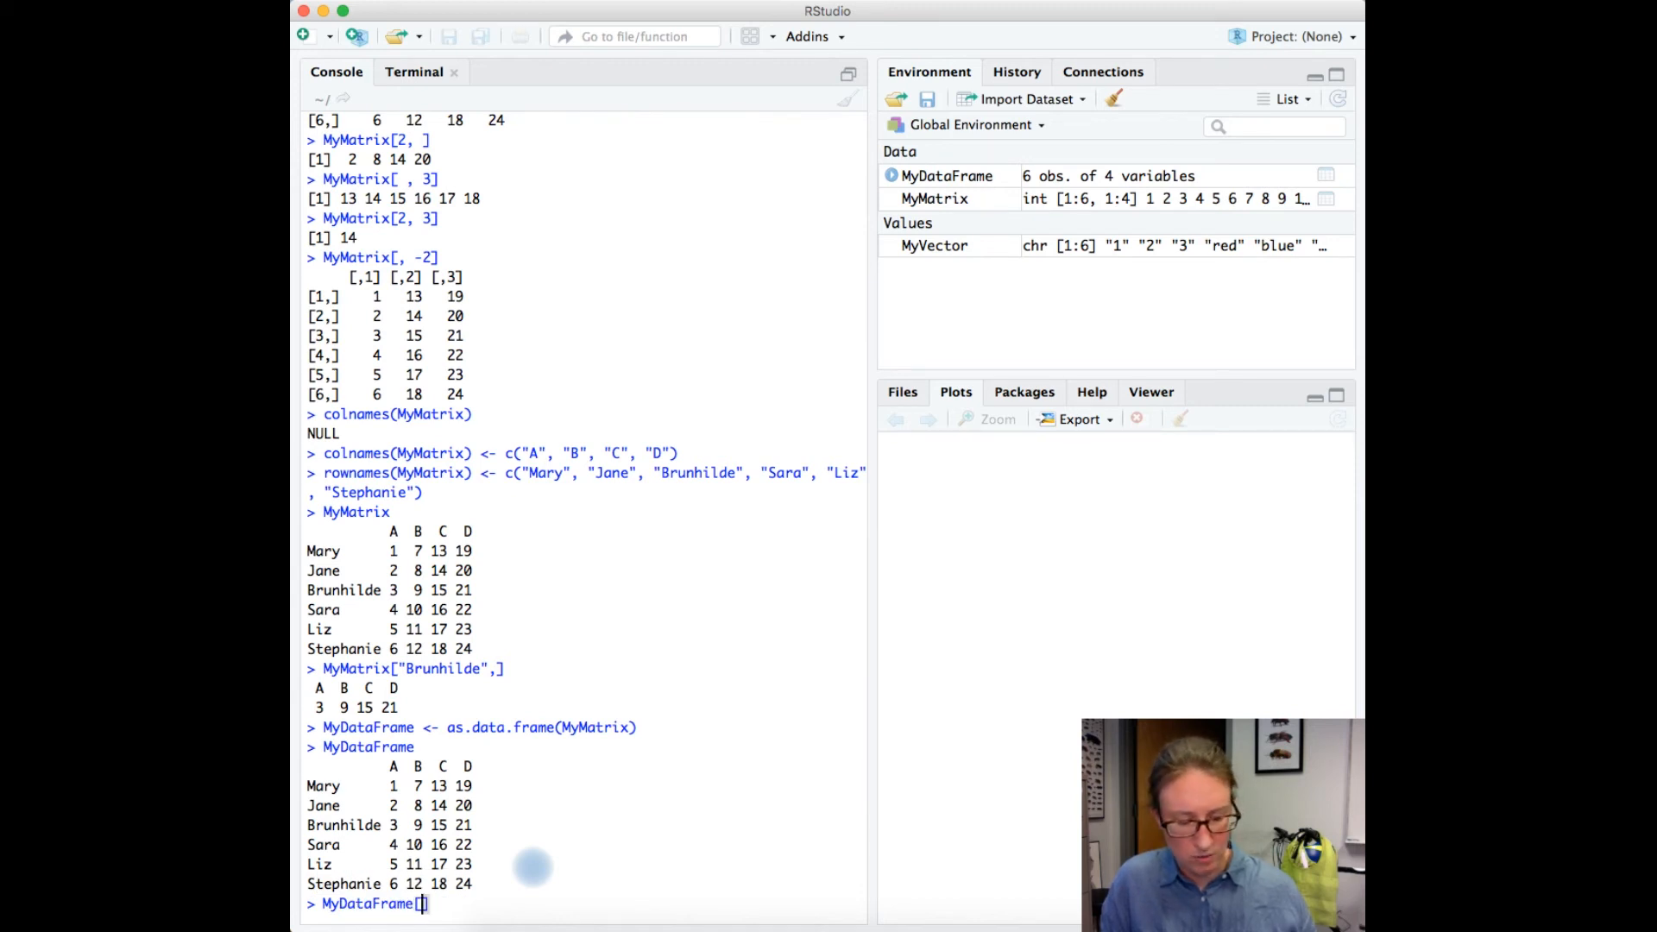
text(3,)
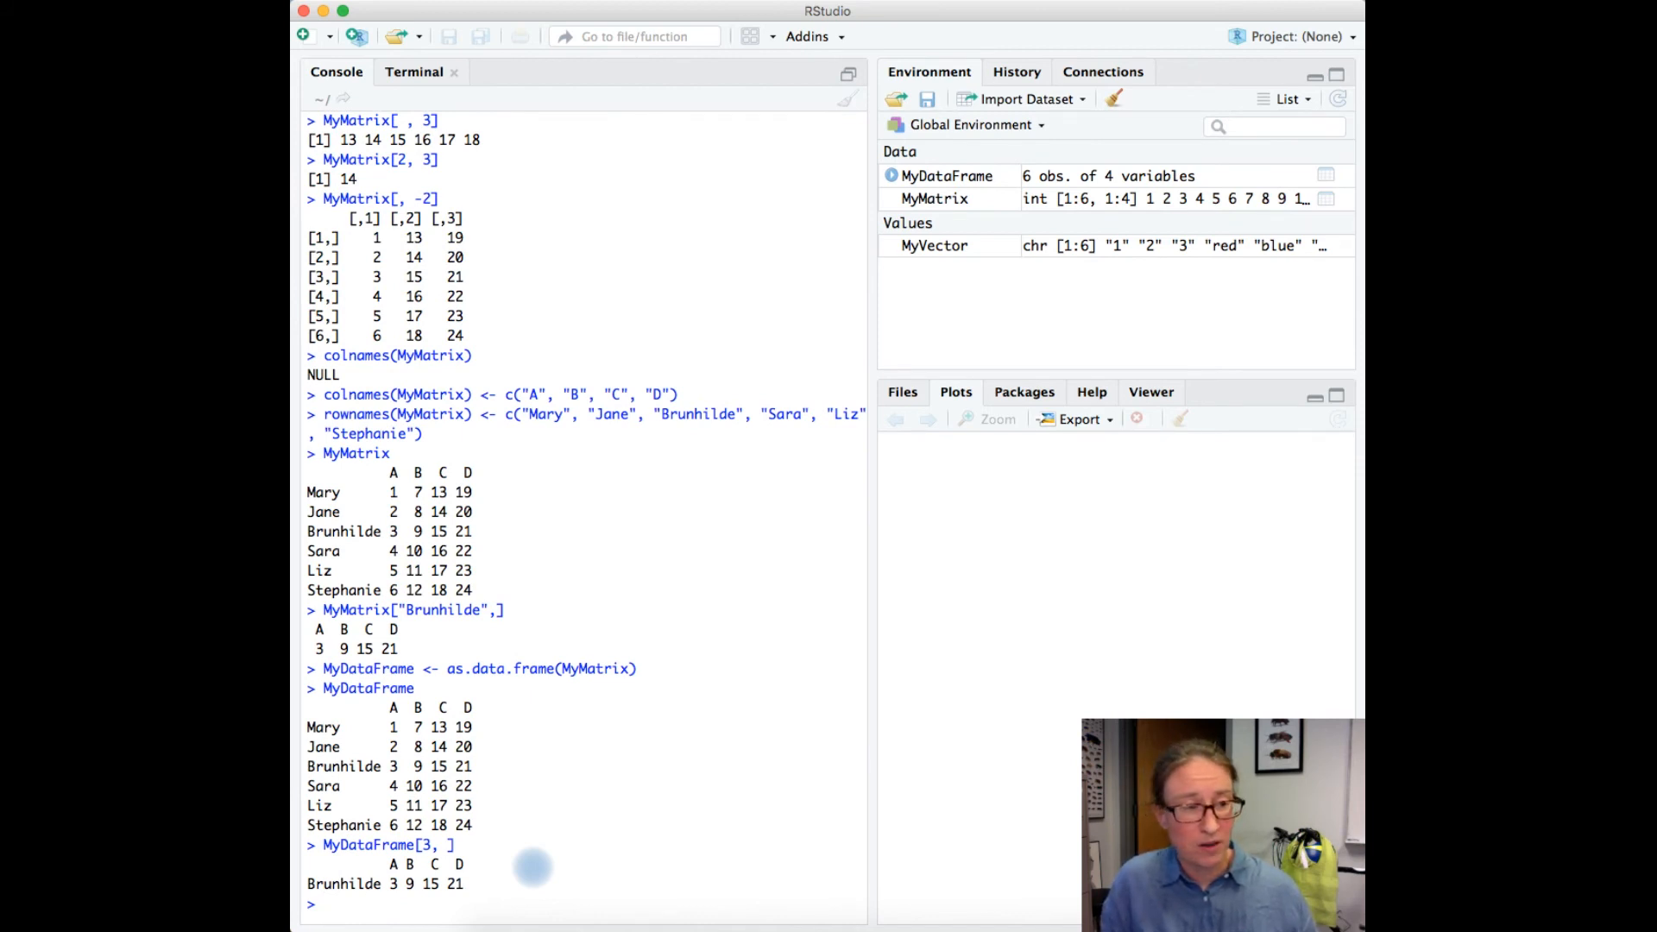
Extract column B both as MyDataFrame$B and MyDataFrame[, "B"].
text(My)
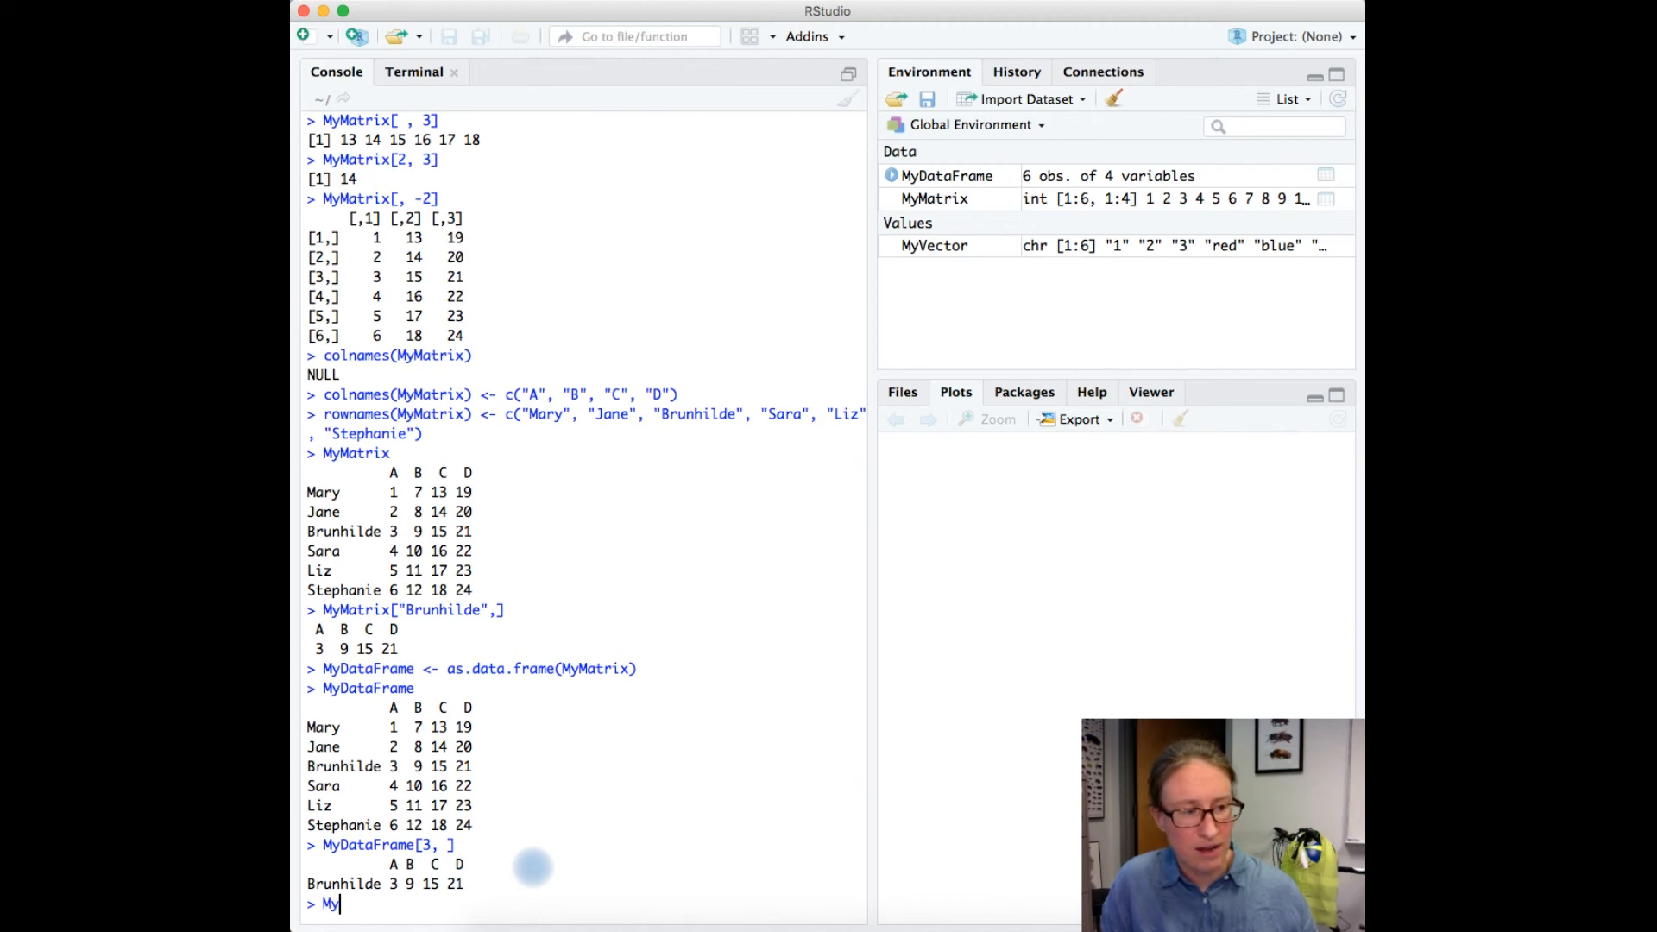
text(DataFrame)
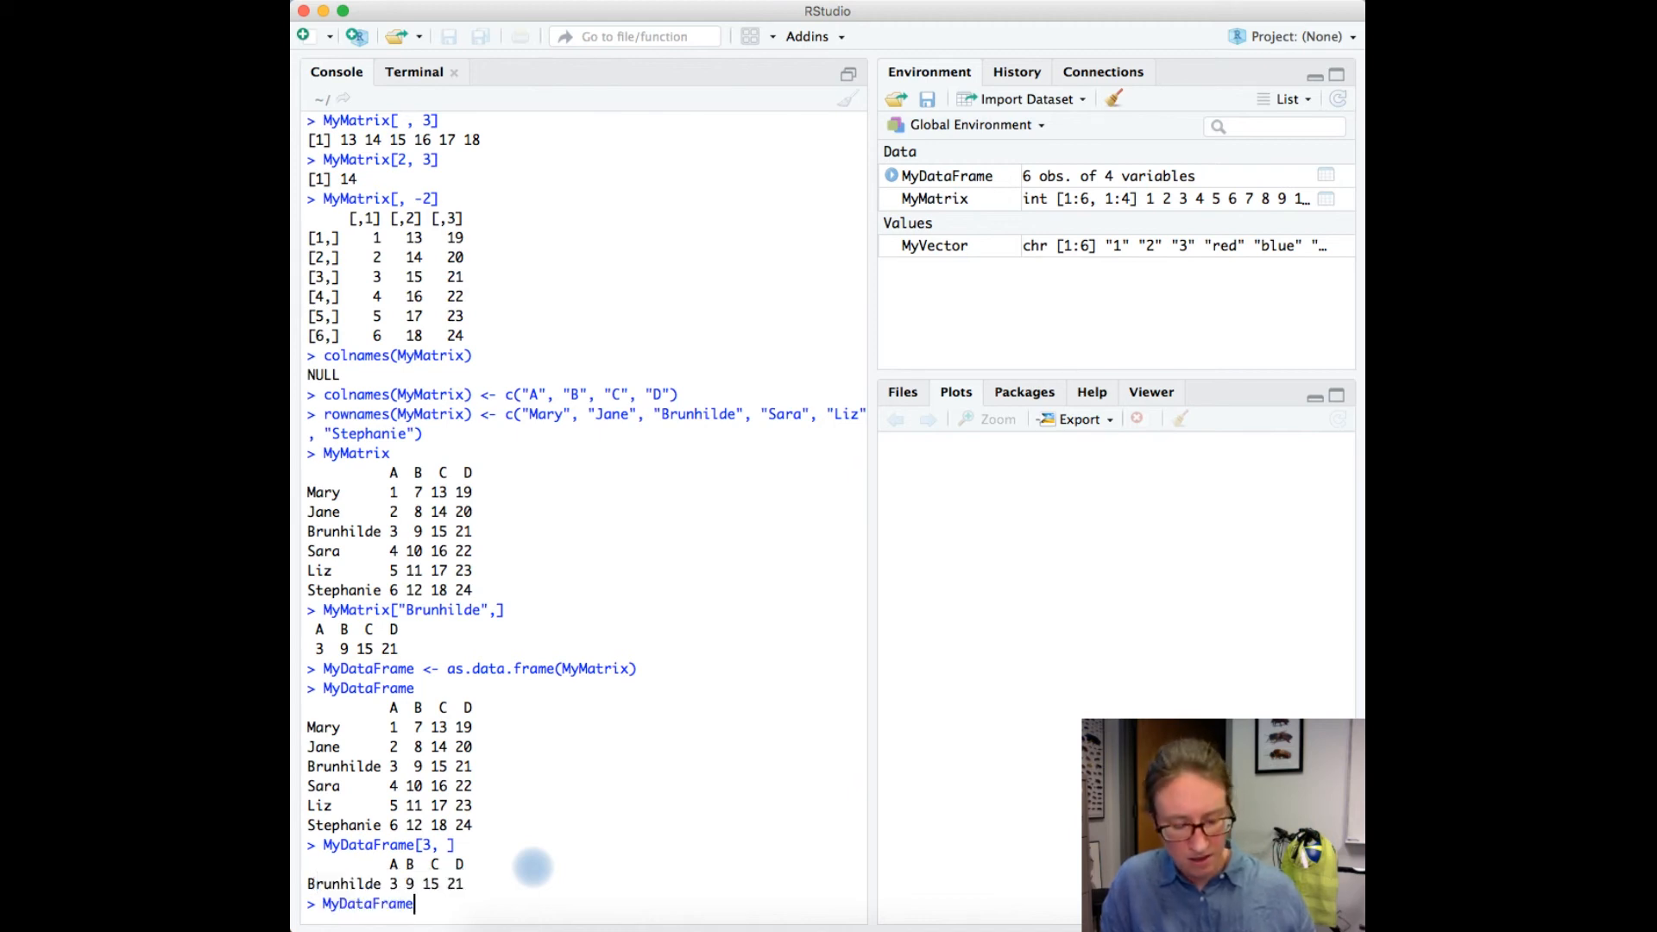
text($)
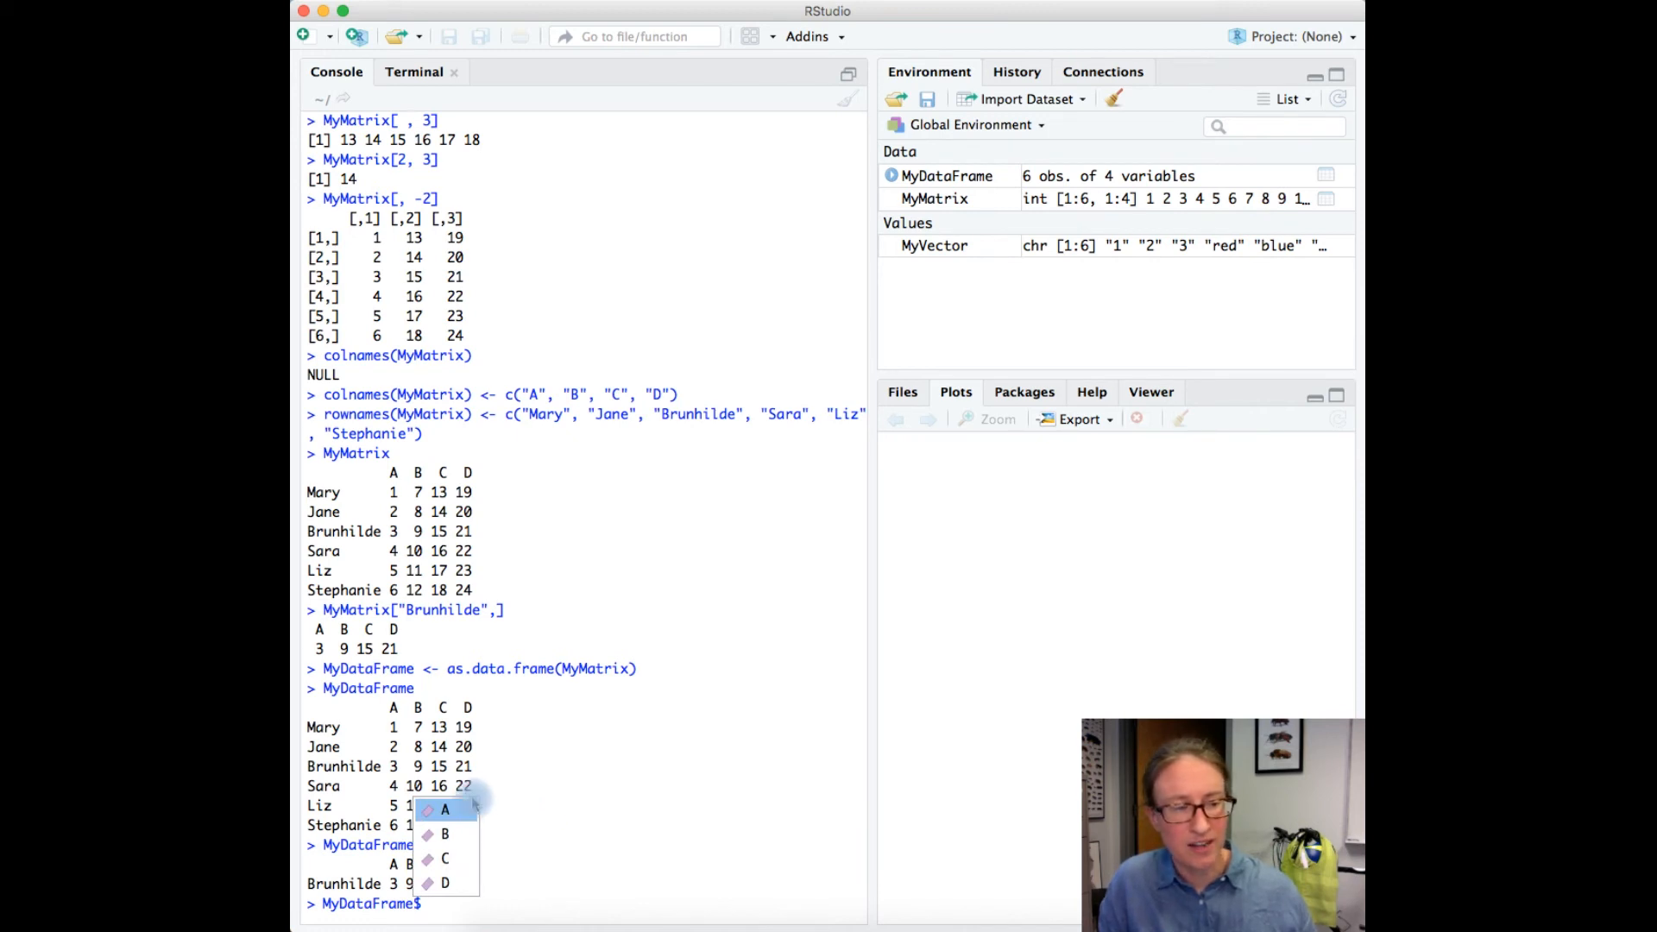
mouse_move(446, 882)
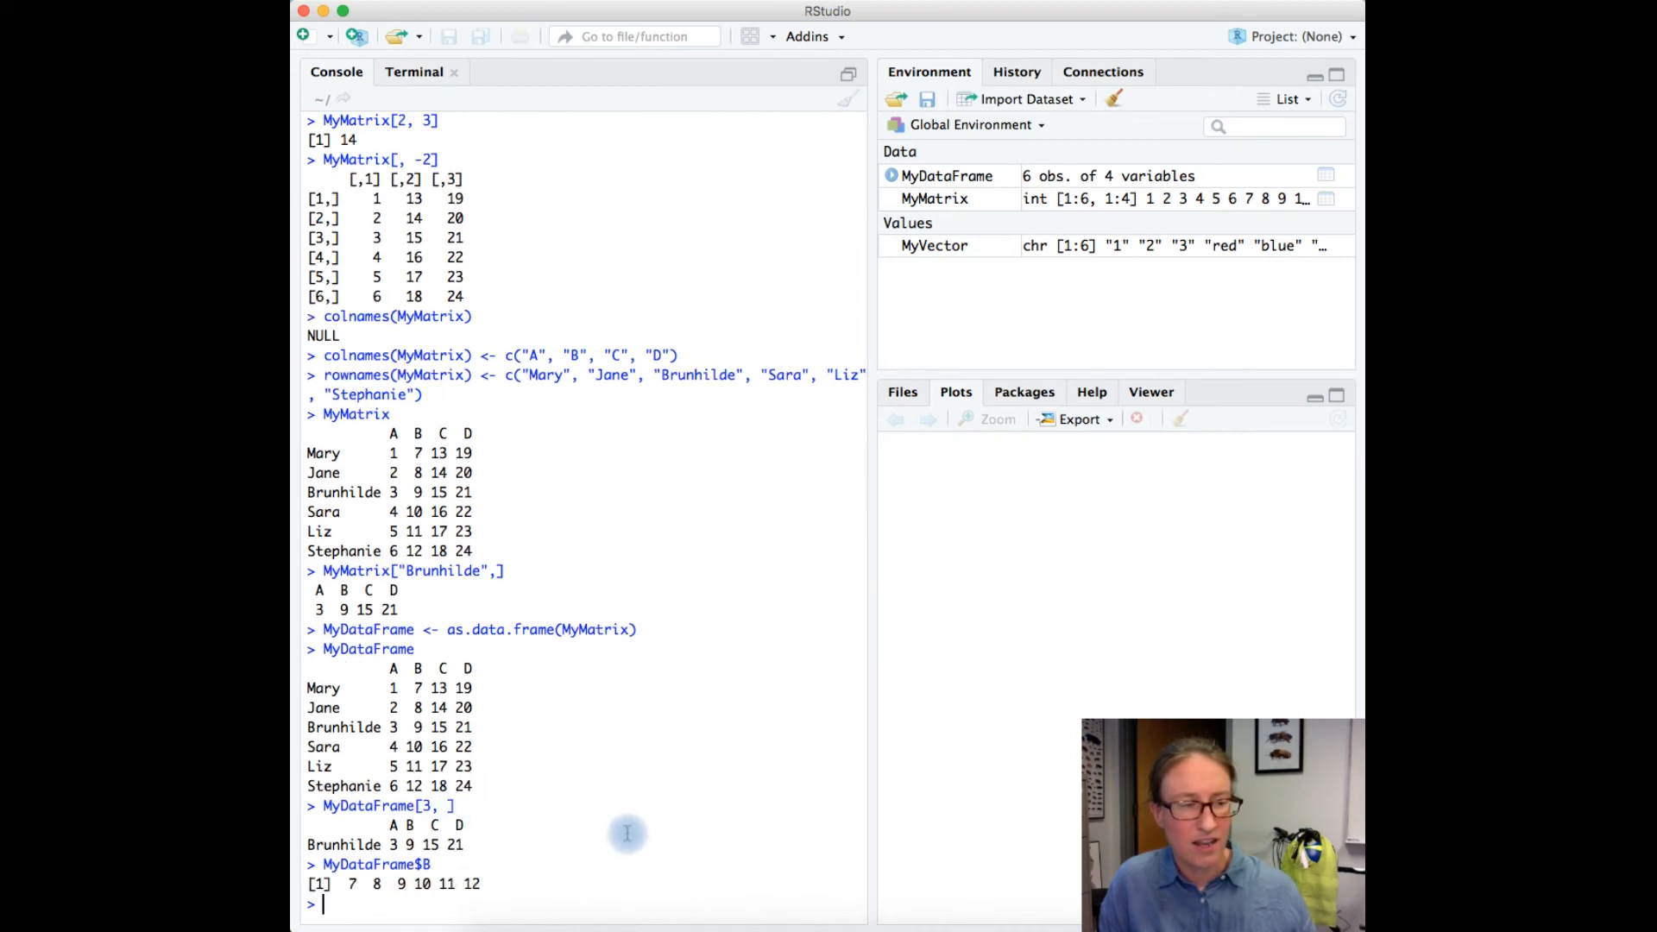
mouse_move(418, 672)
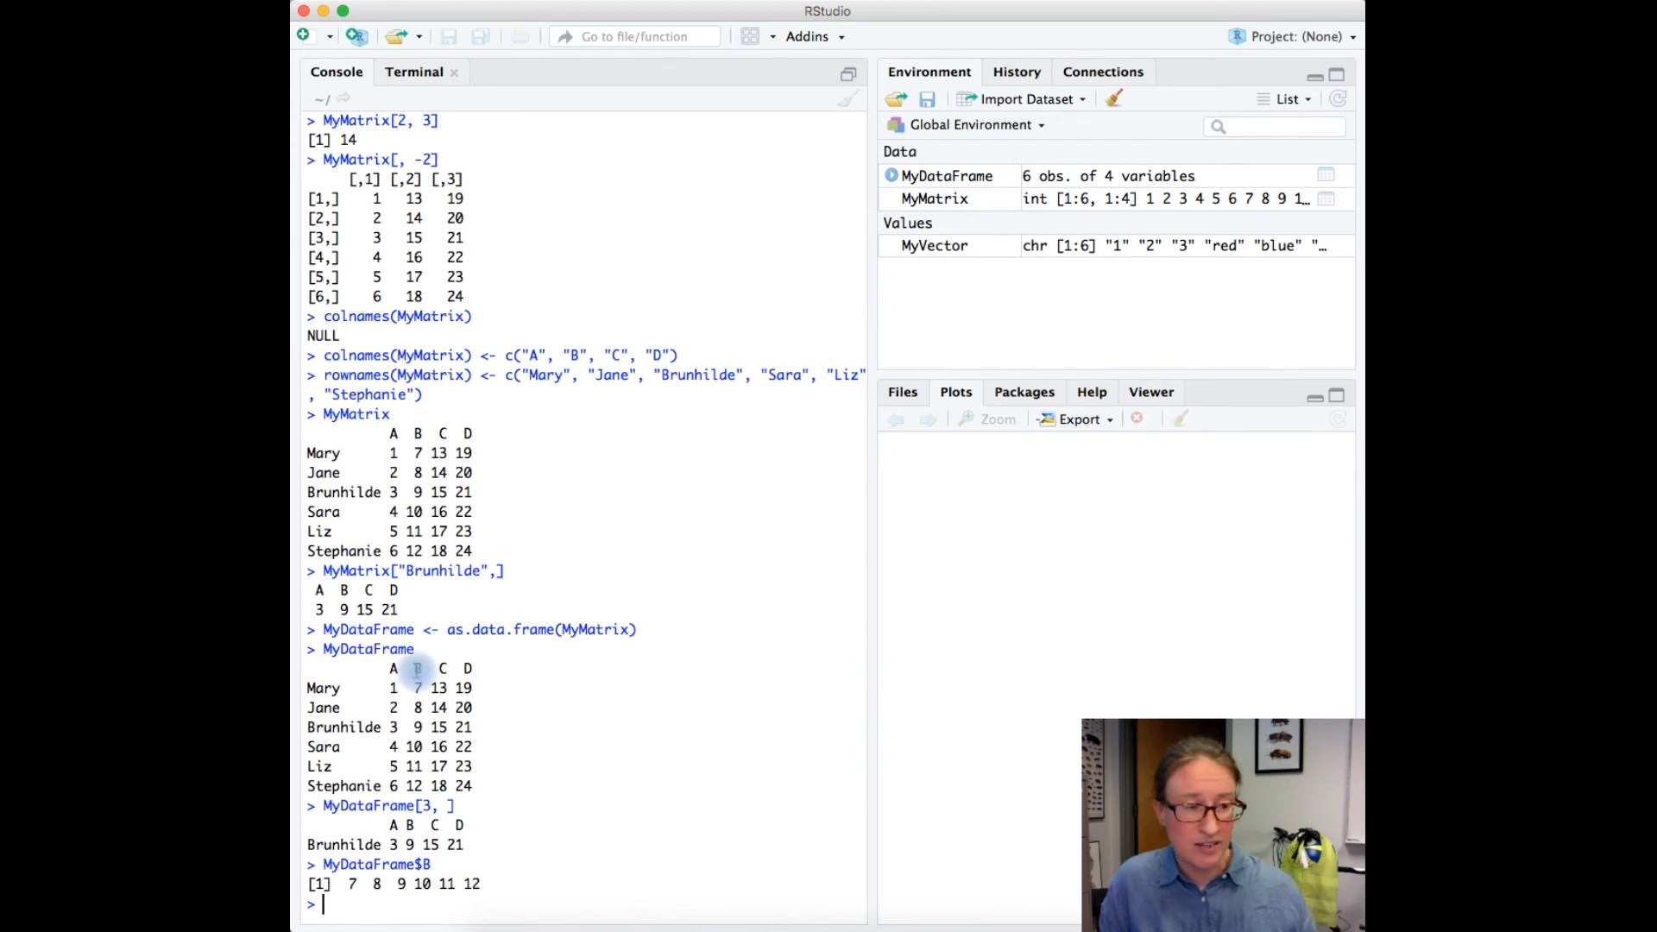
text(MyDataFrame[)
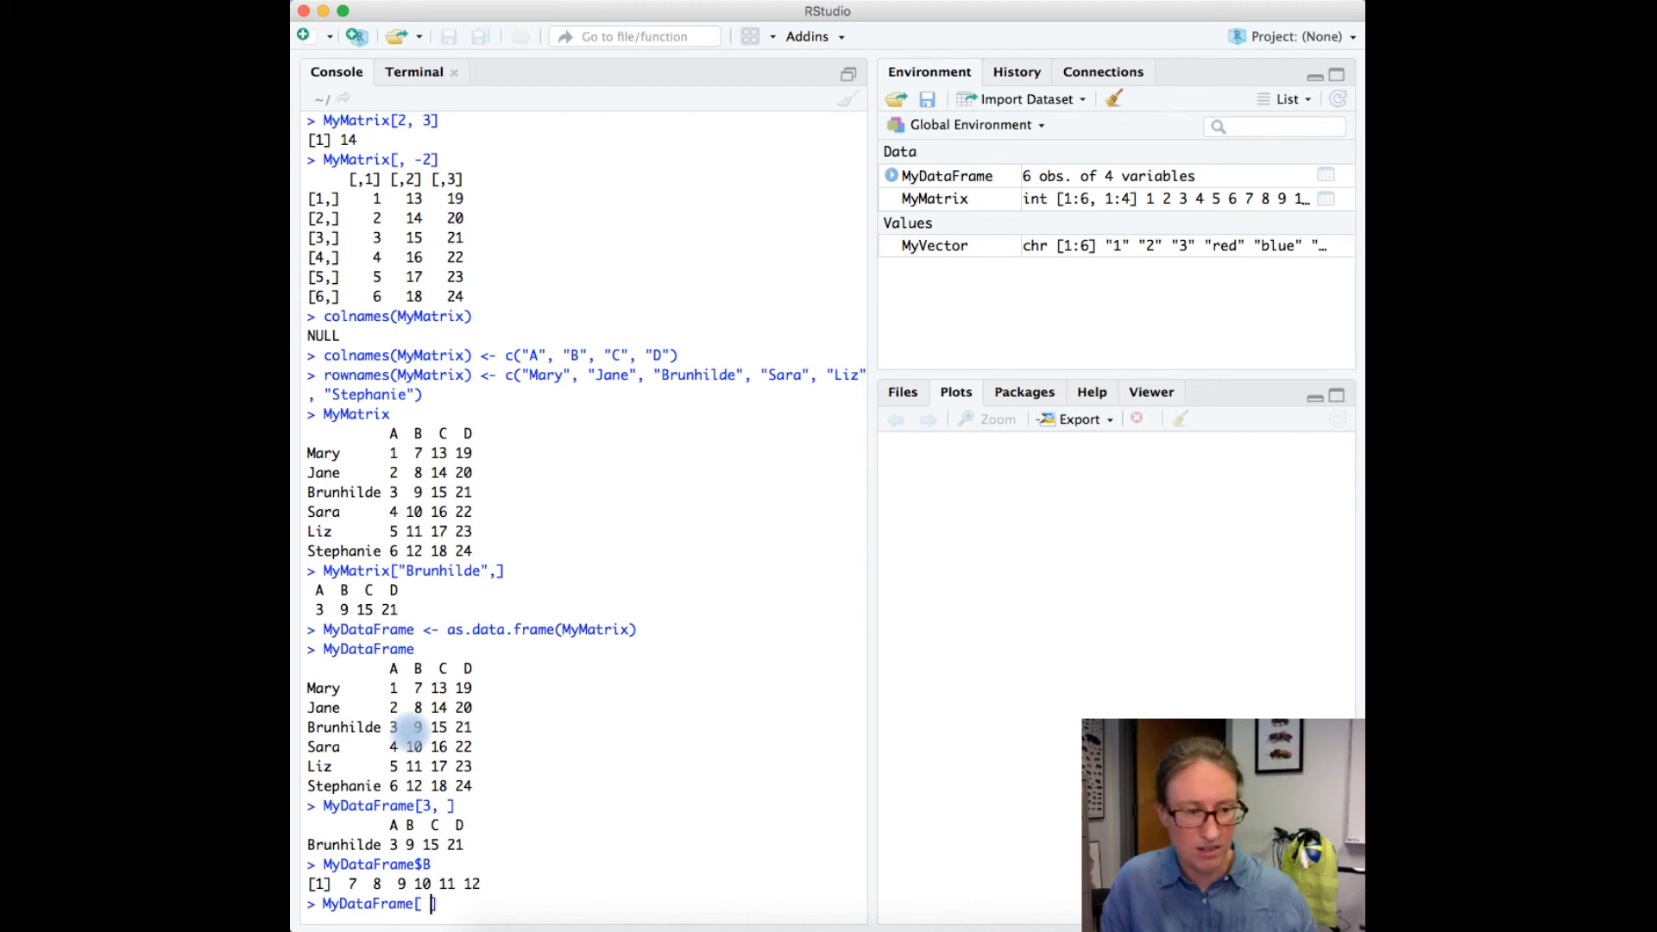
text(, "B"])
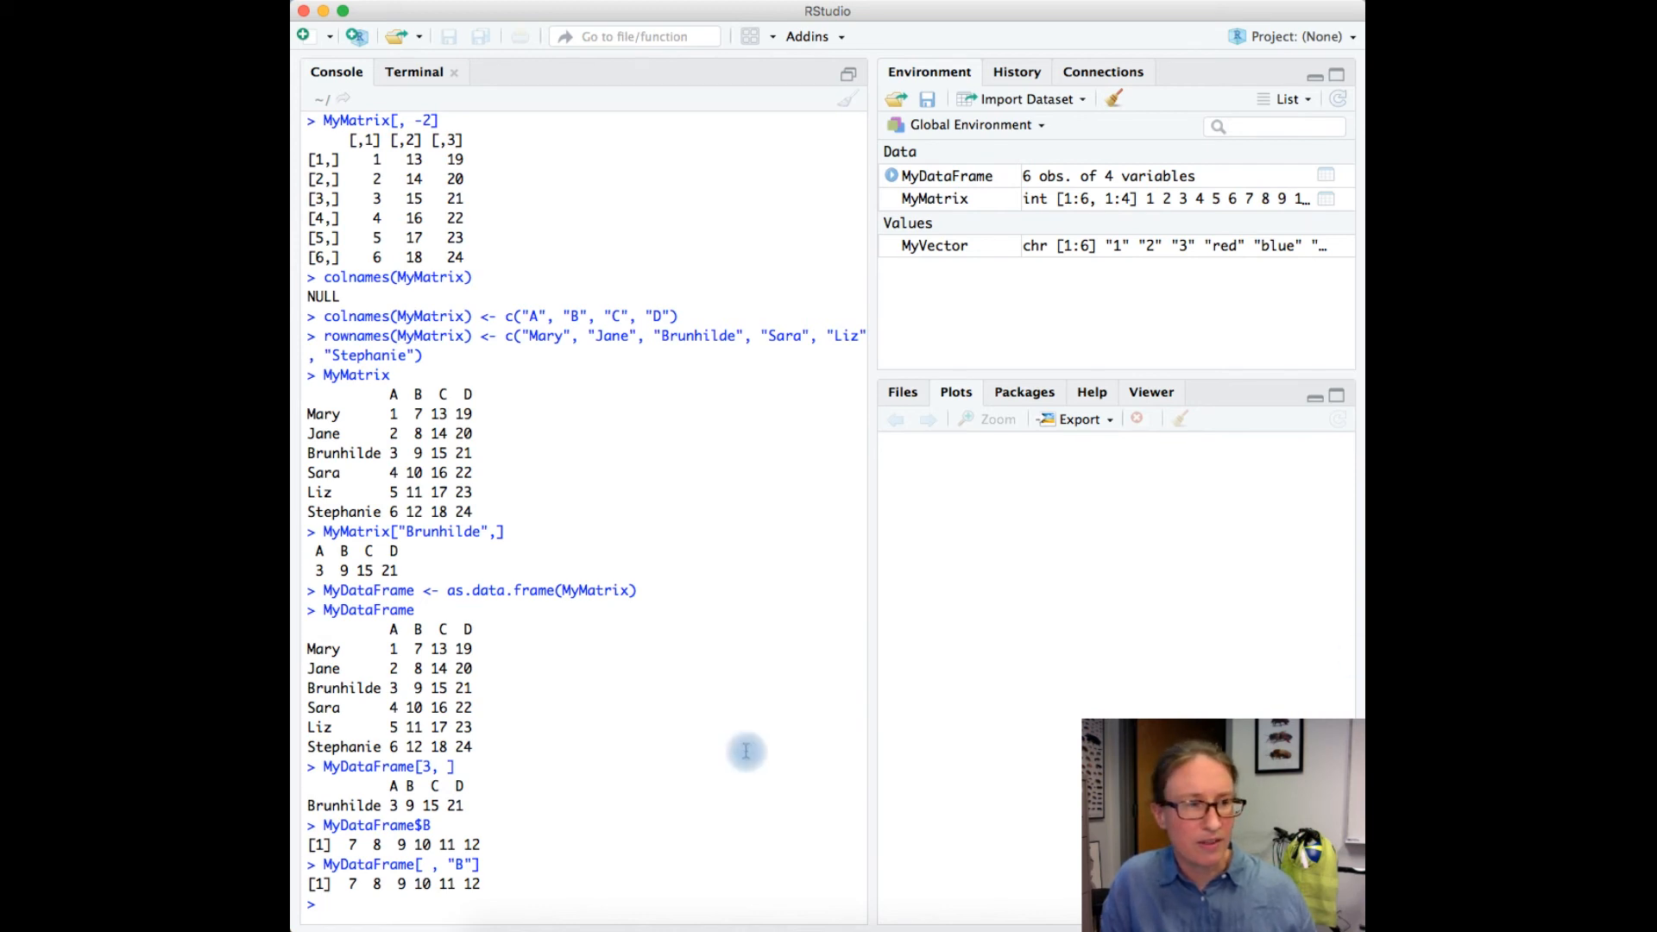
Extract the first three rows by position with MyMatrix[1:3, ].
text(MyM)
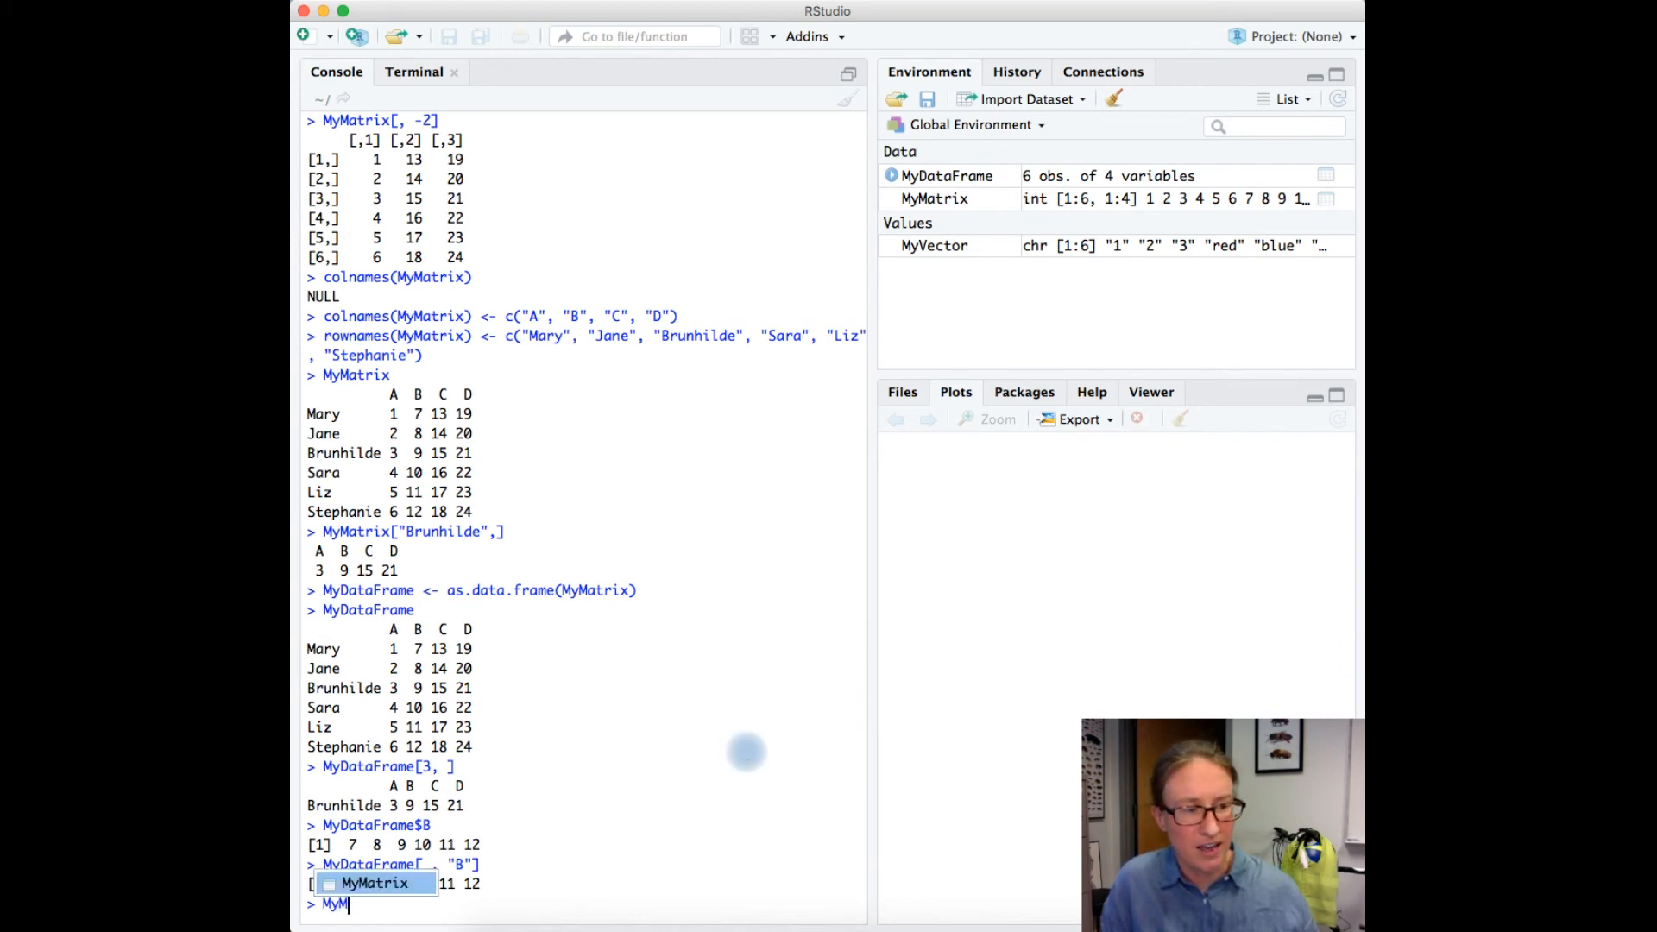
text(MyMatrix[])
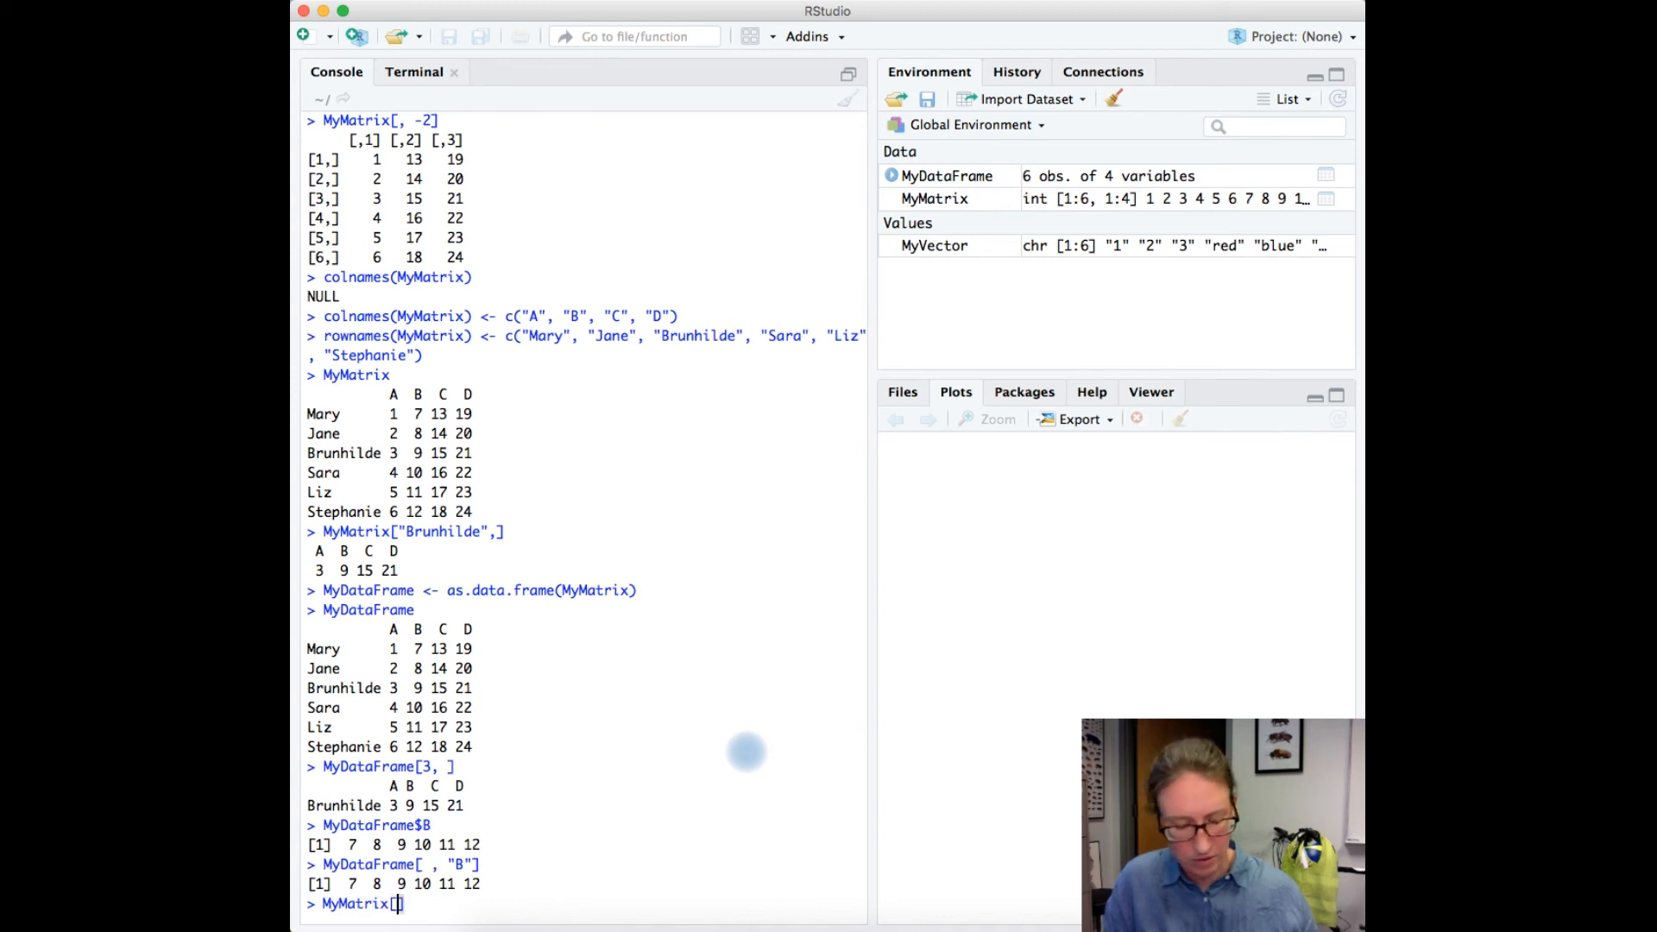
text(1:3,)
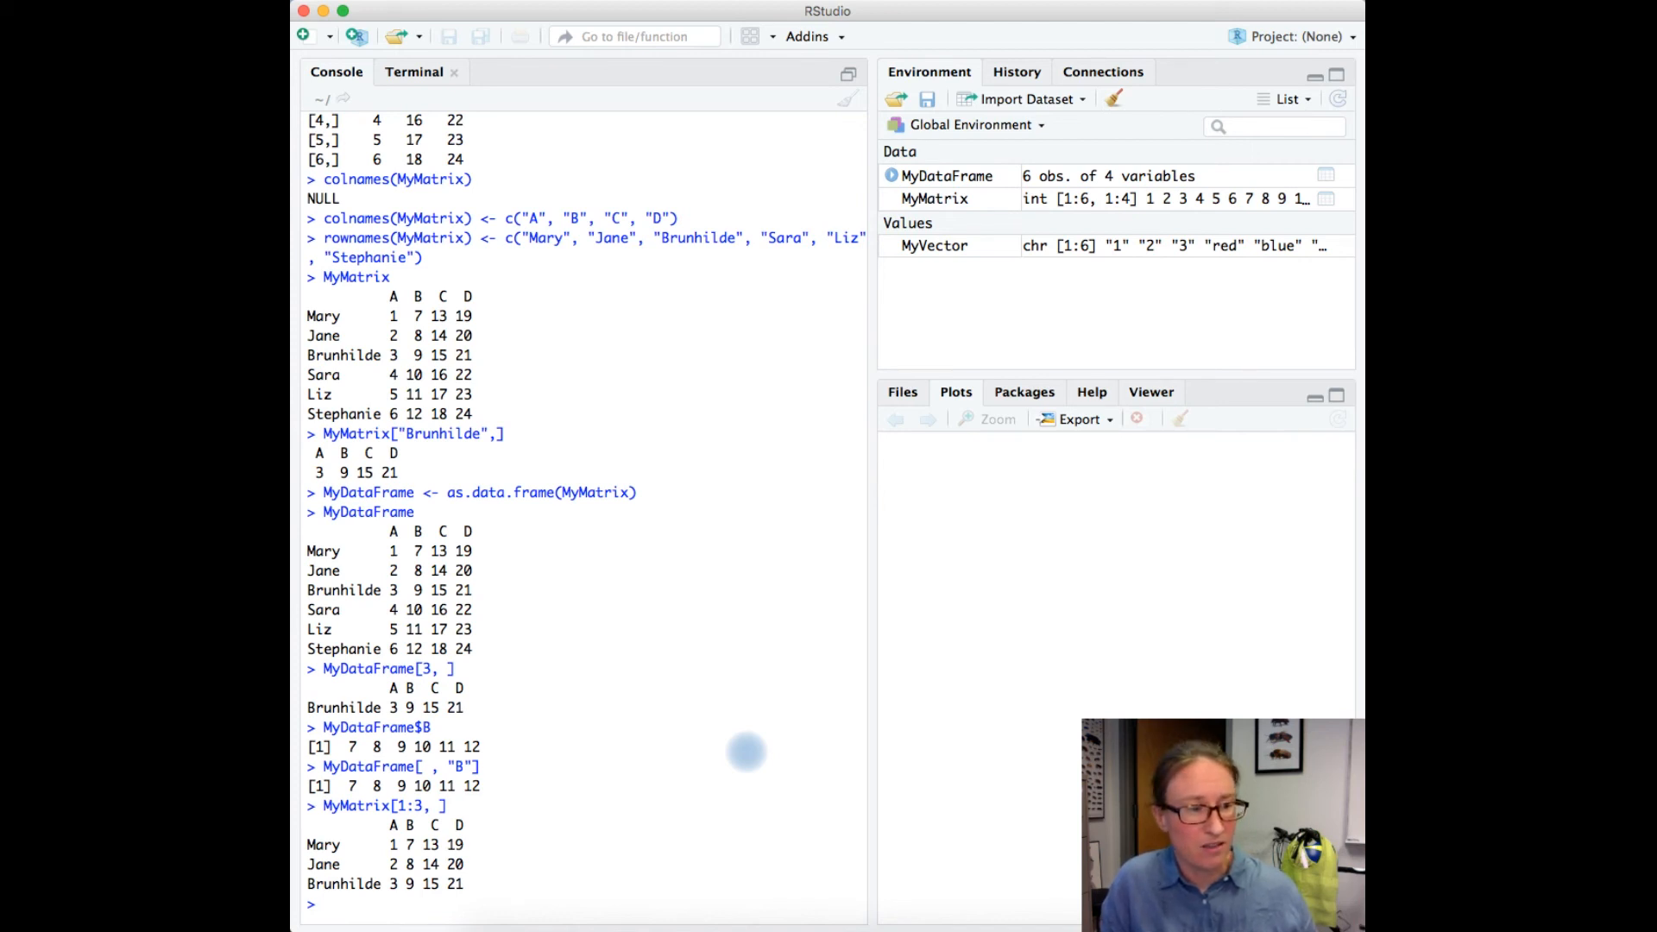
Extract the same rows by name with MyMatrix[c("Mary", "Jane", "Brunhilde"), ].
text(MyMatrix[)
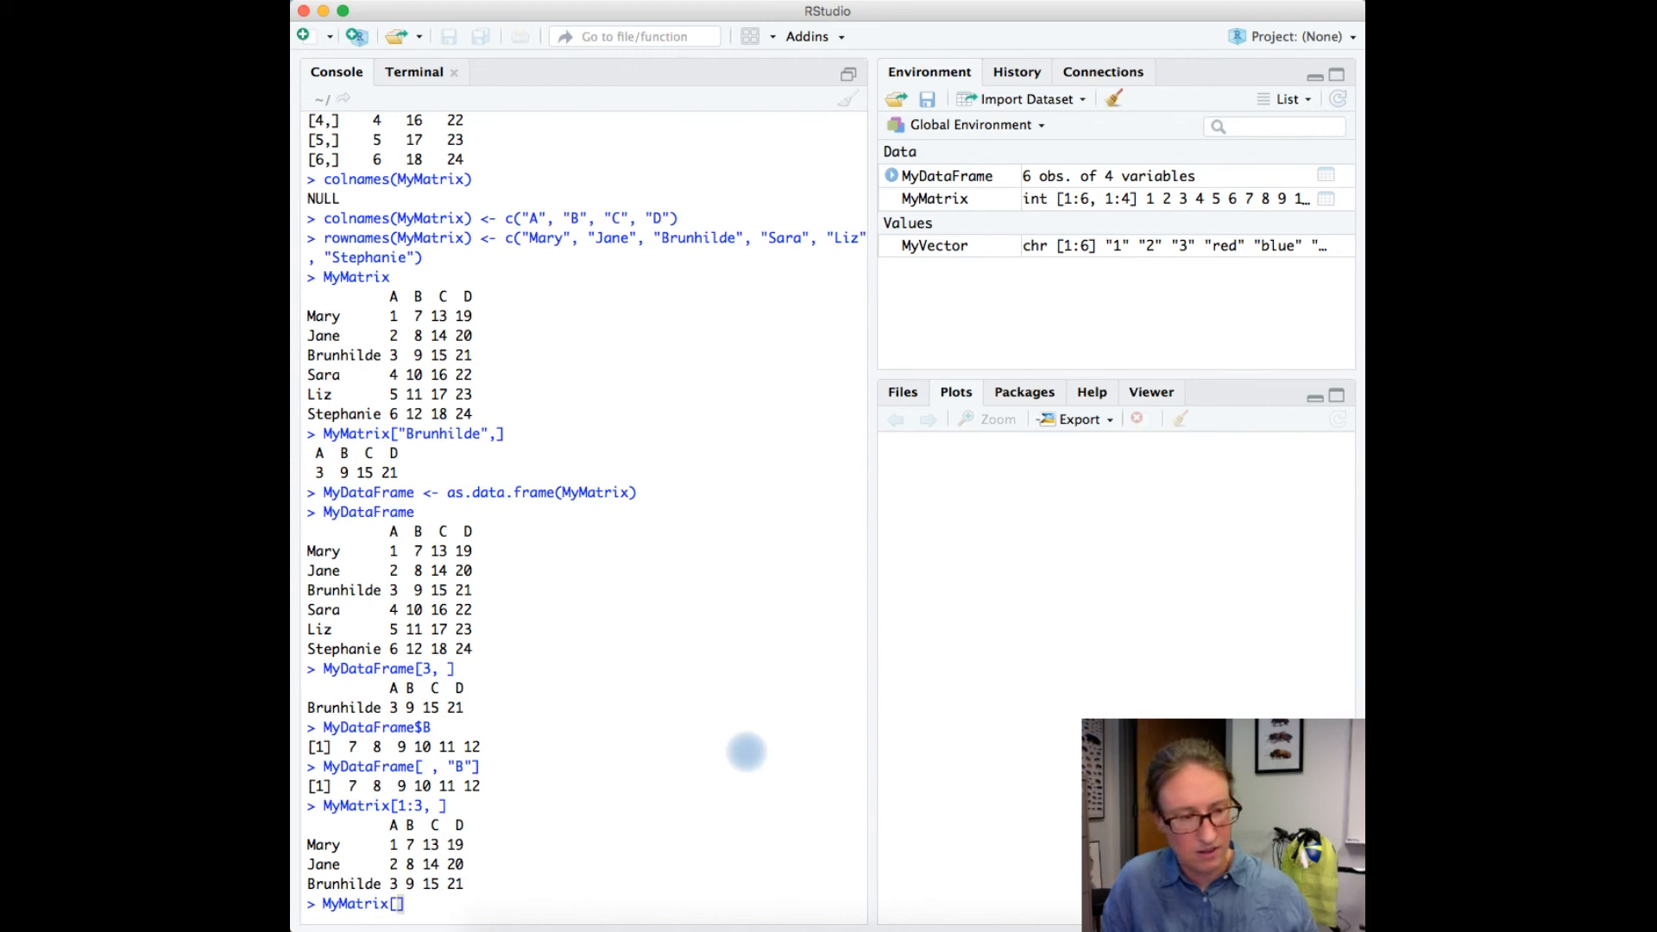
text(c())
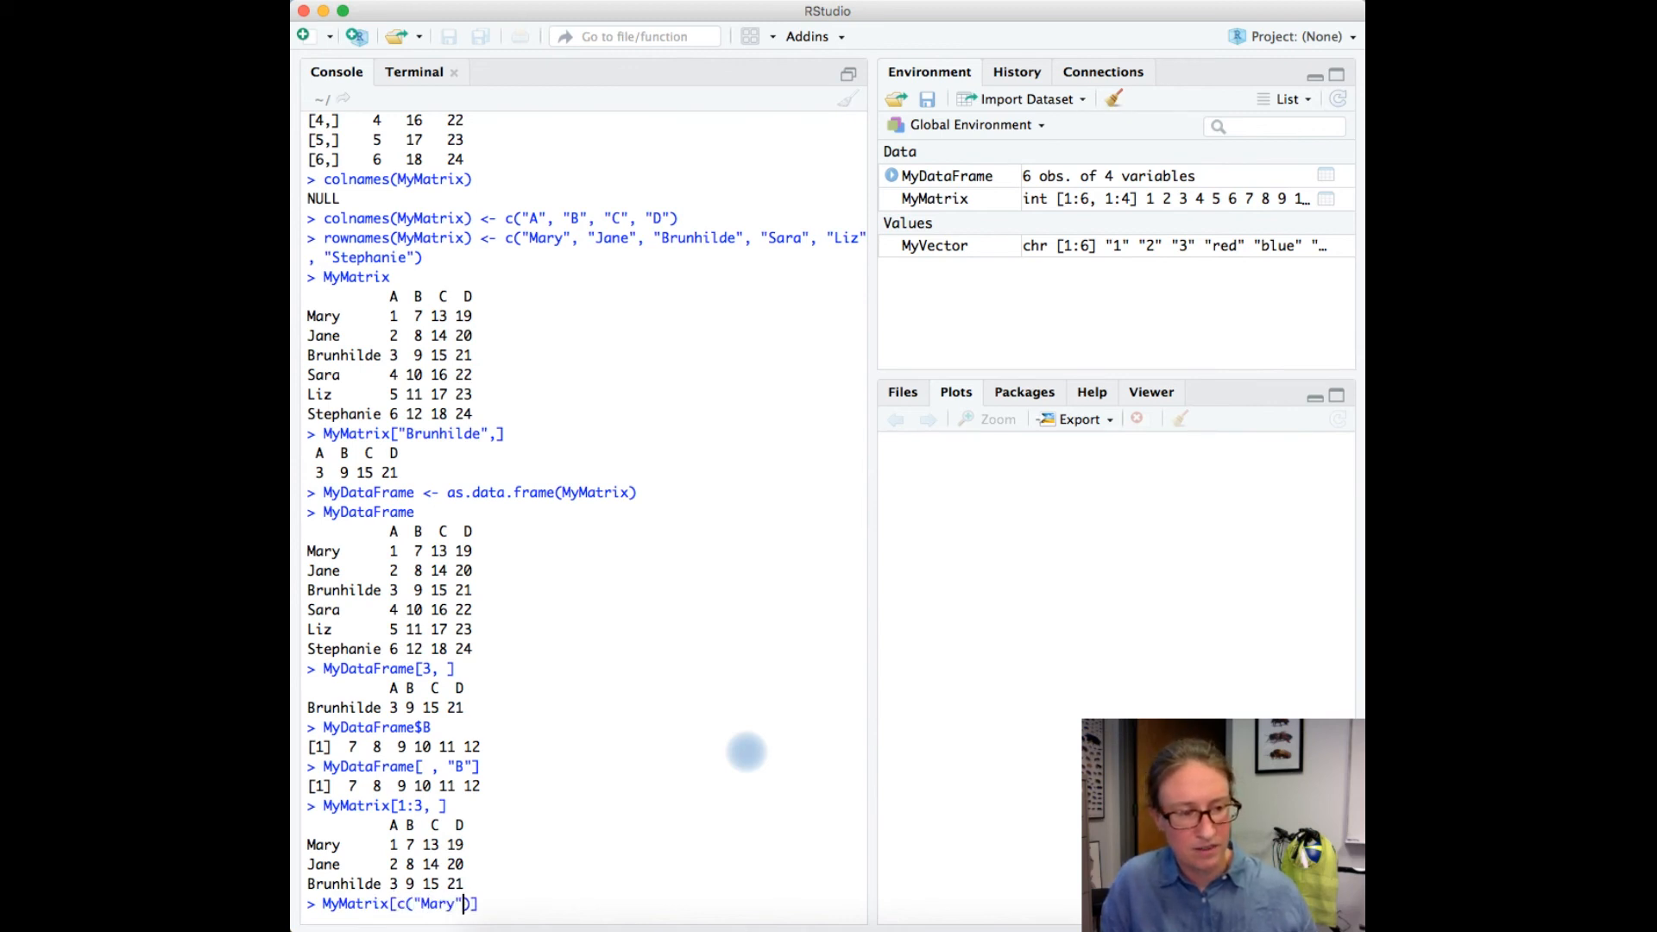
text(, "Jane", ")
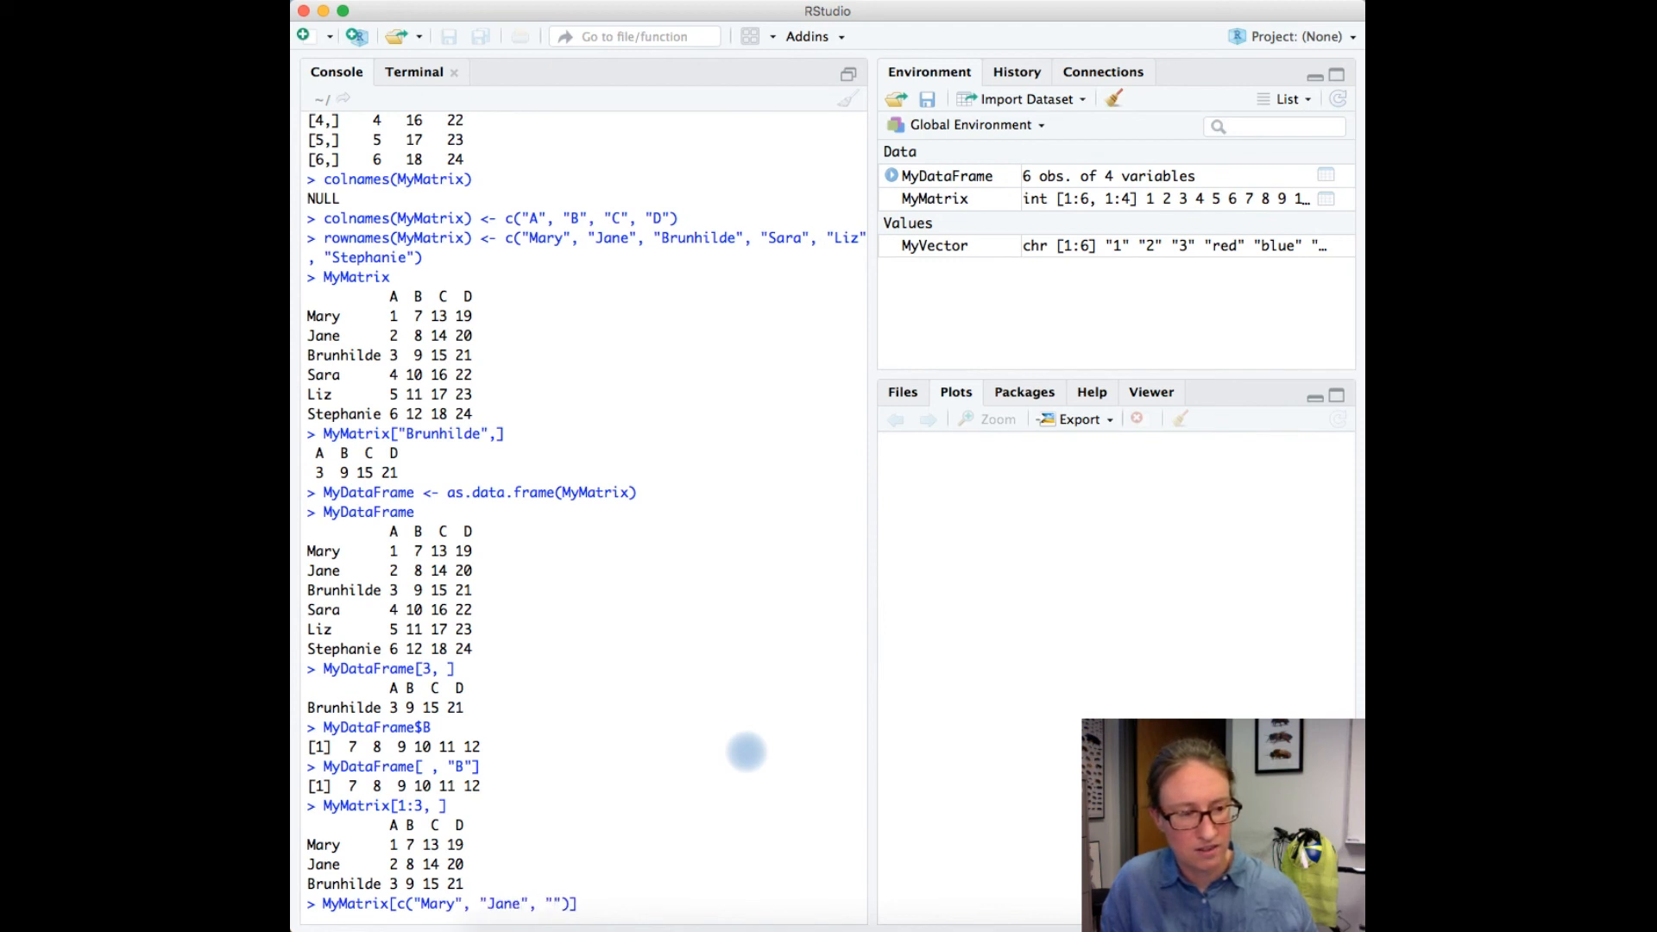
text(Brunhilde)
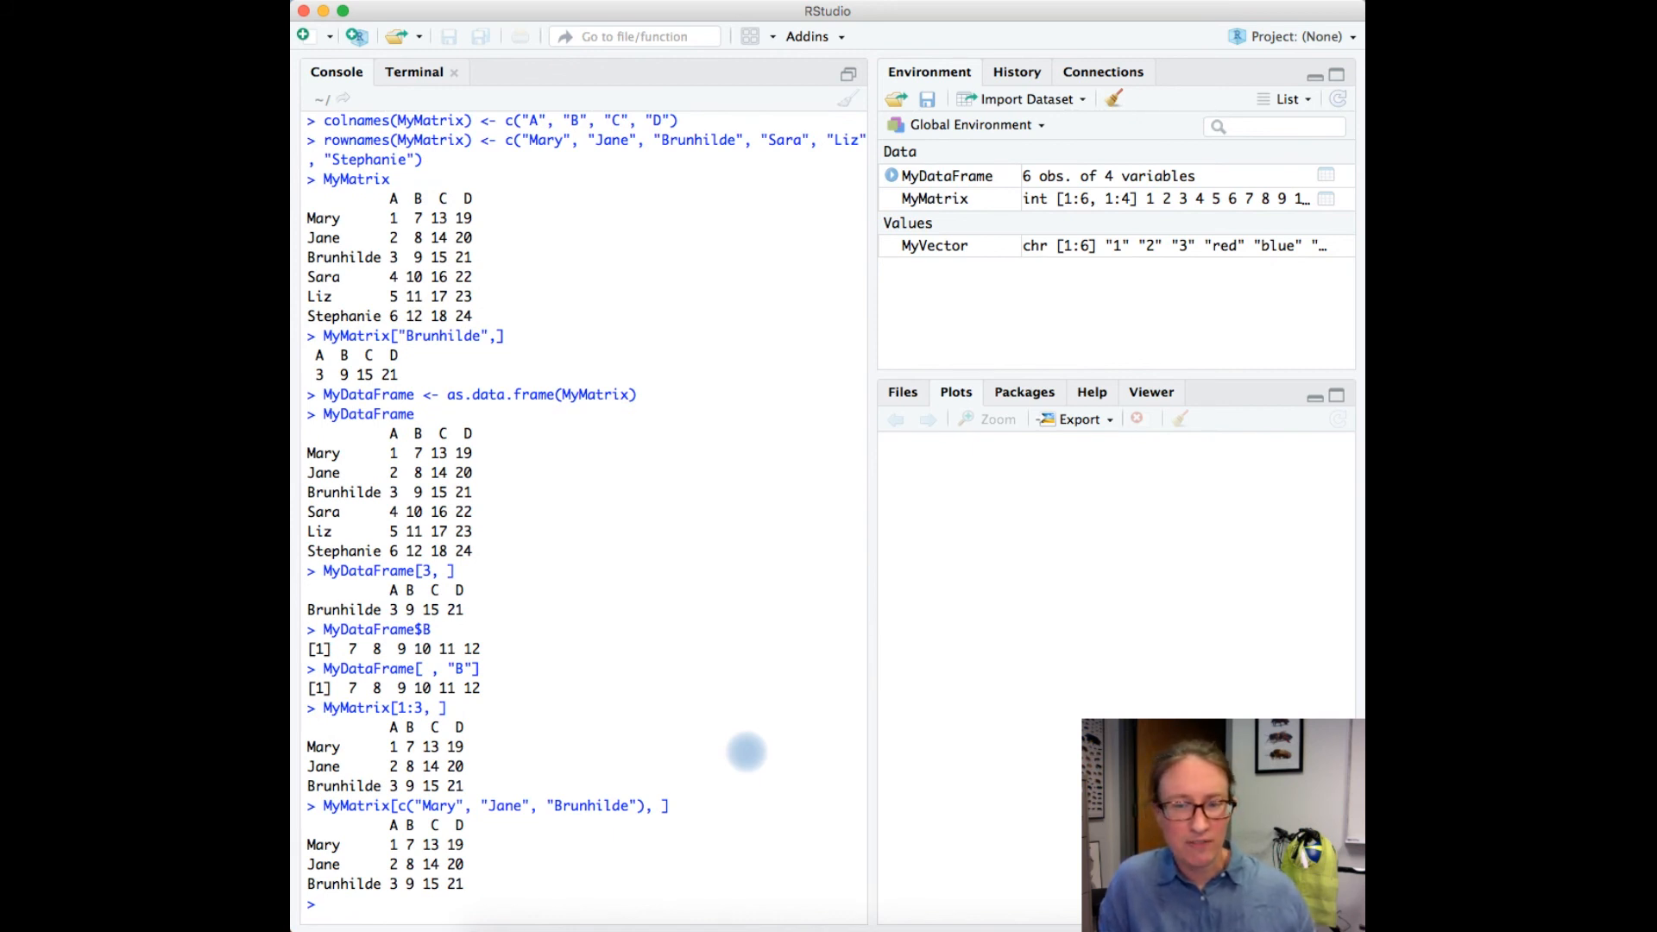
text(MyMatrix[,)
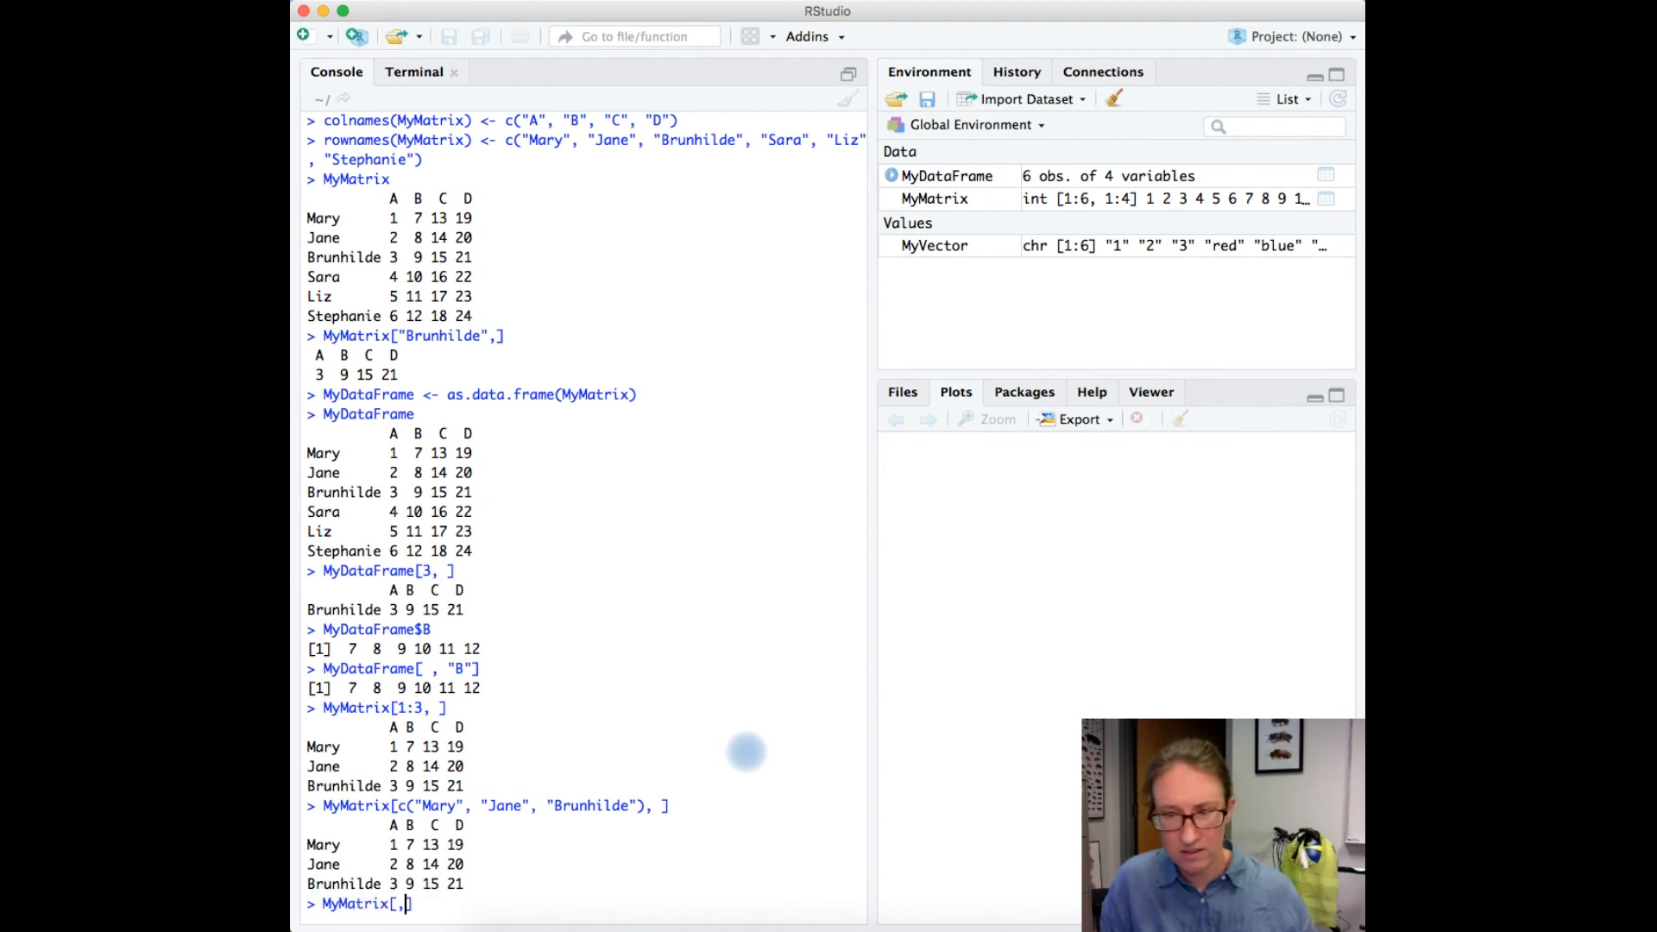
Extract MyMatrix columns with c(1, 4), then again reversed as MyMatrix[, c(4, 1)].
text(c())
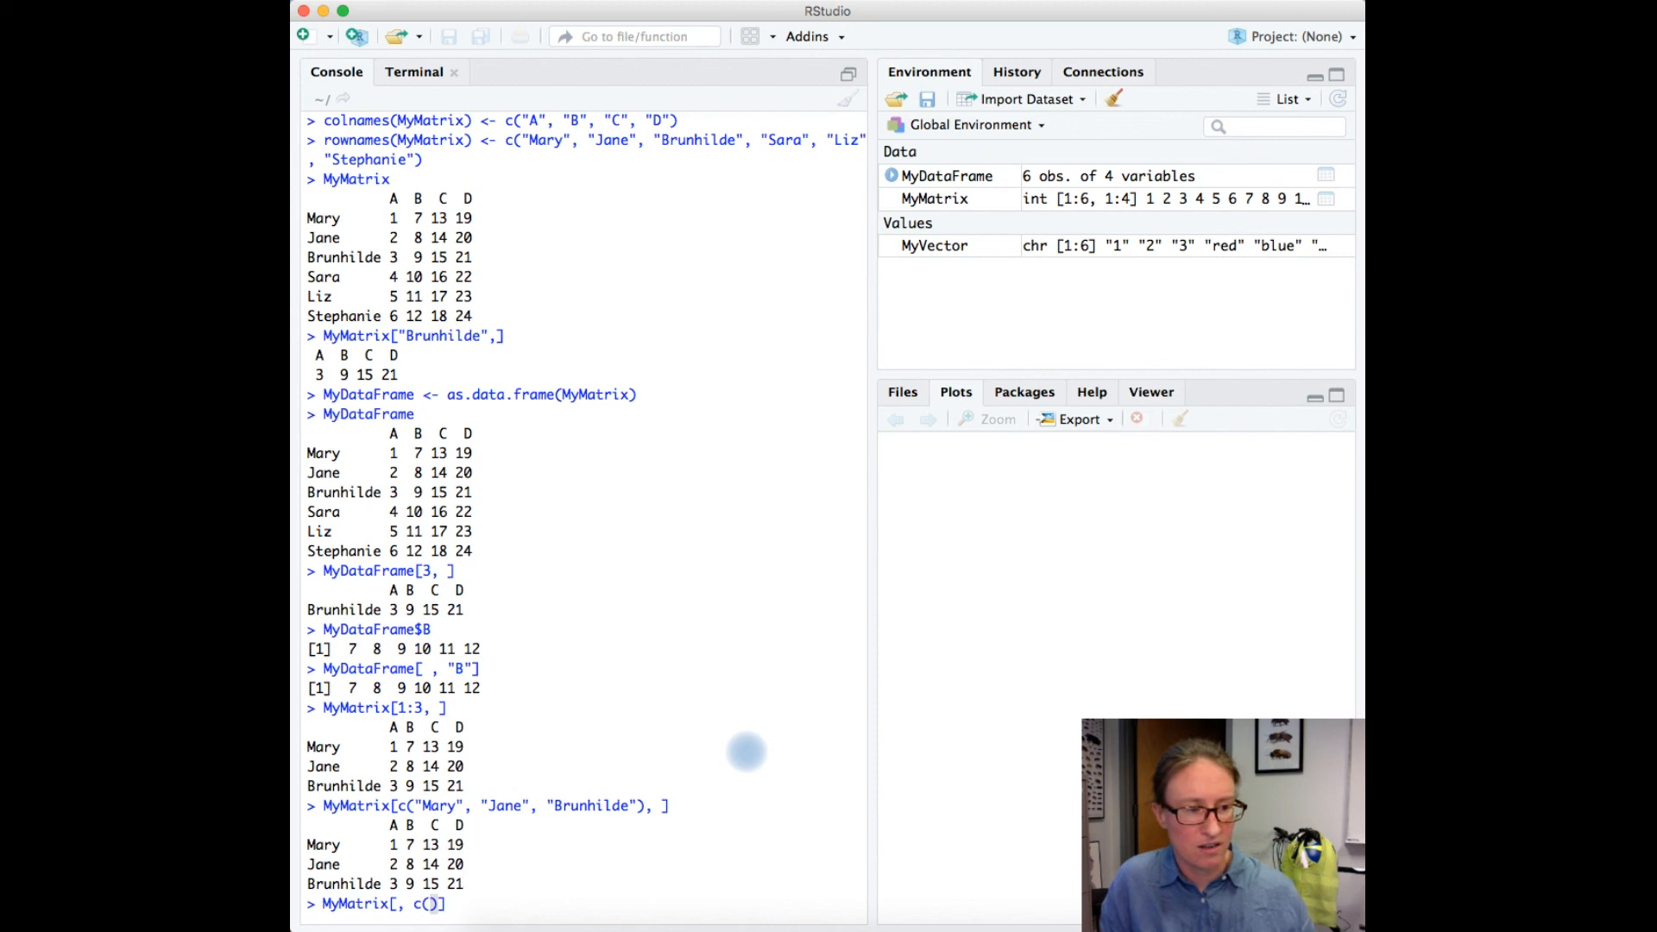
text(1, 4)
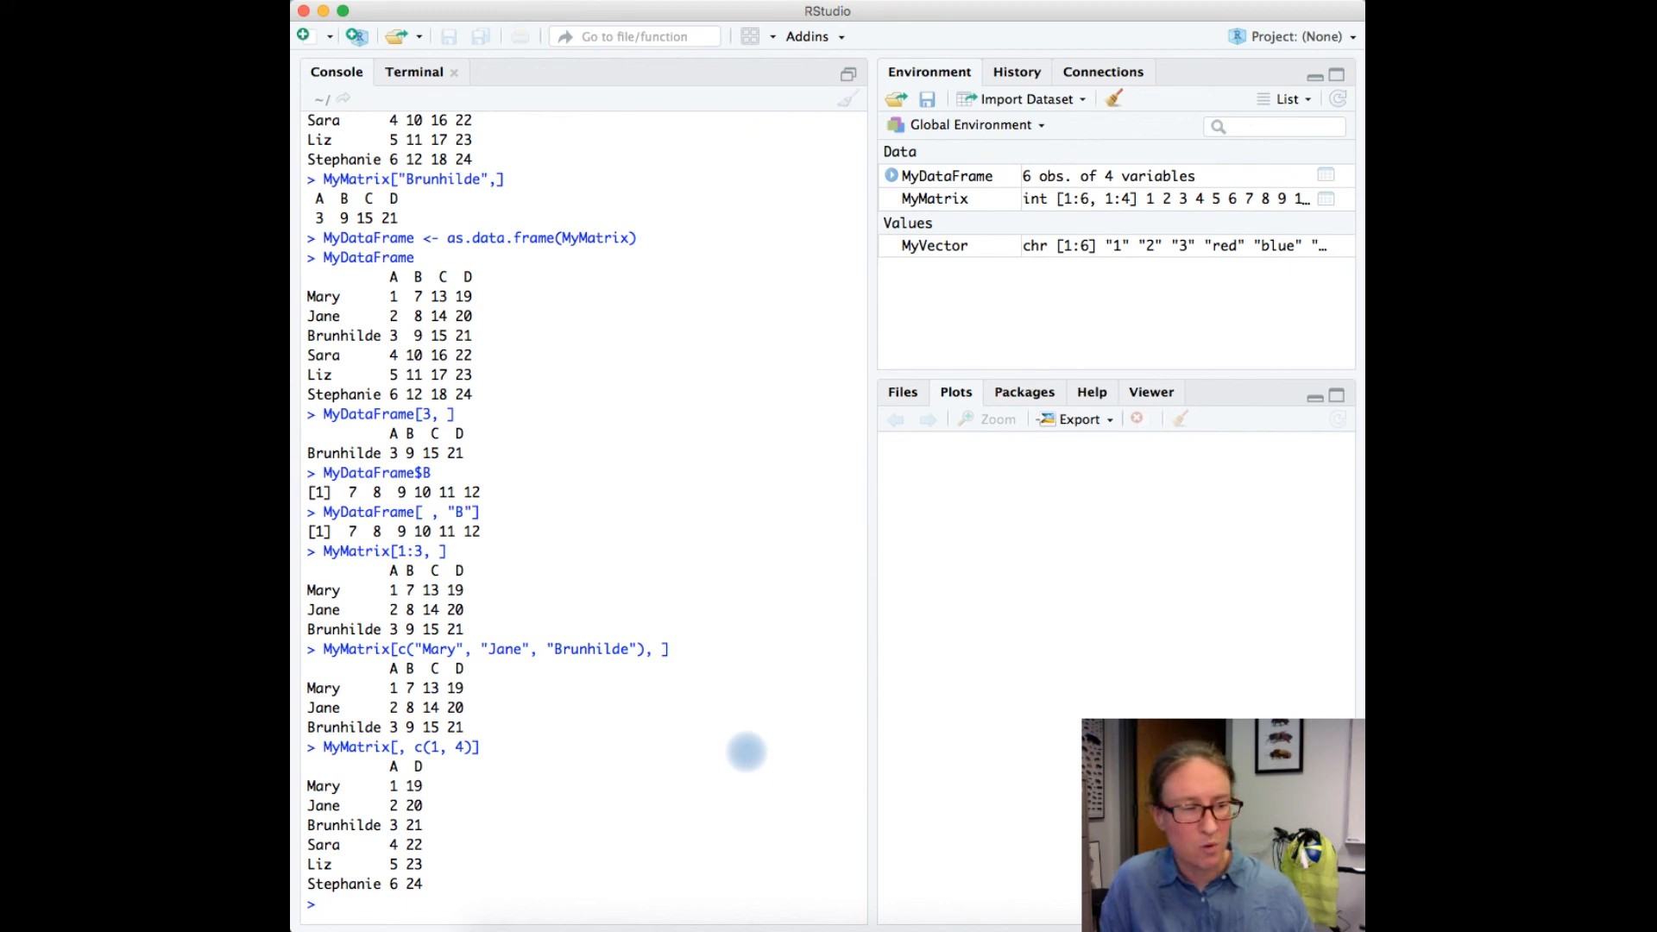
text(MyMatrix[)
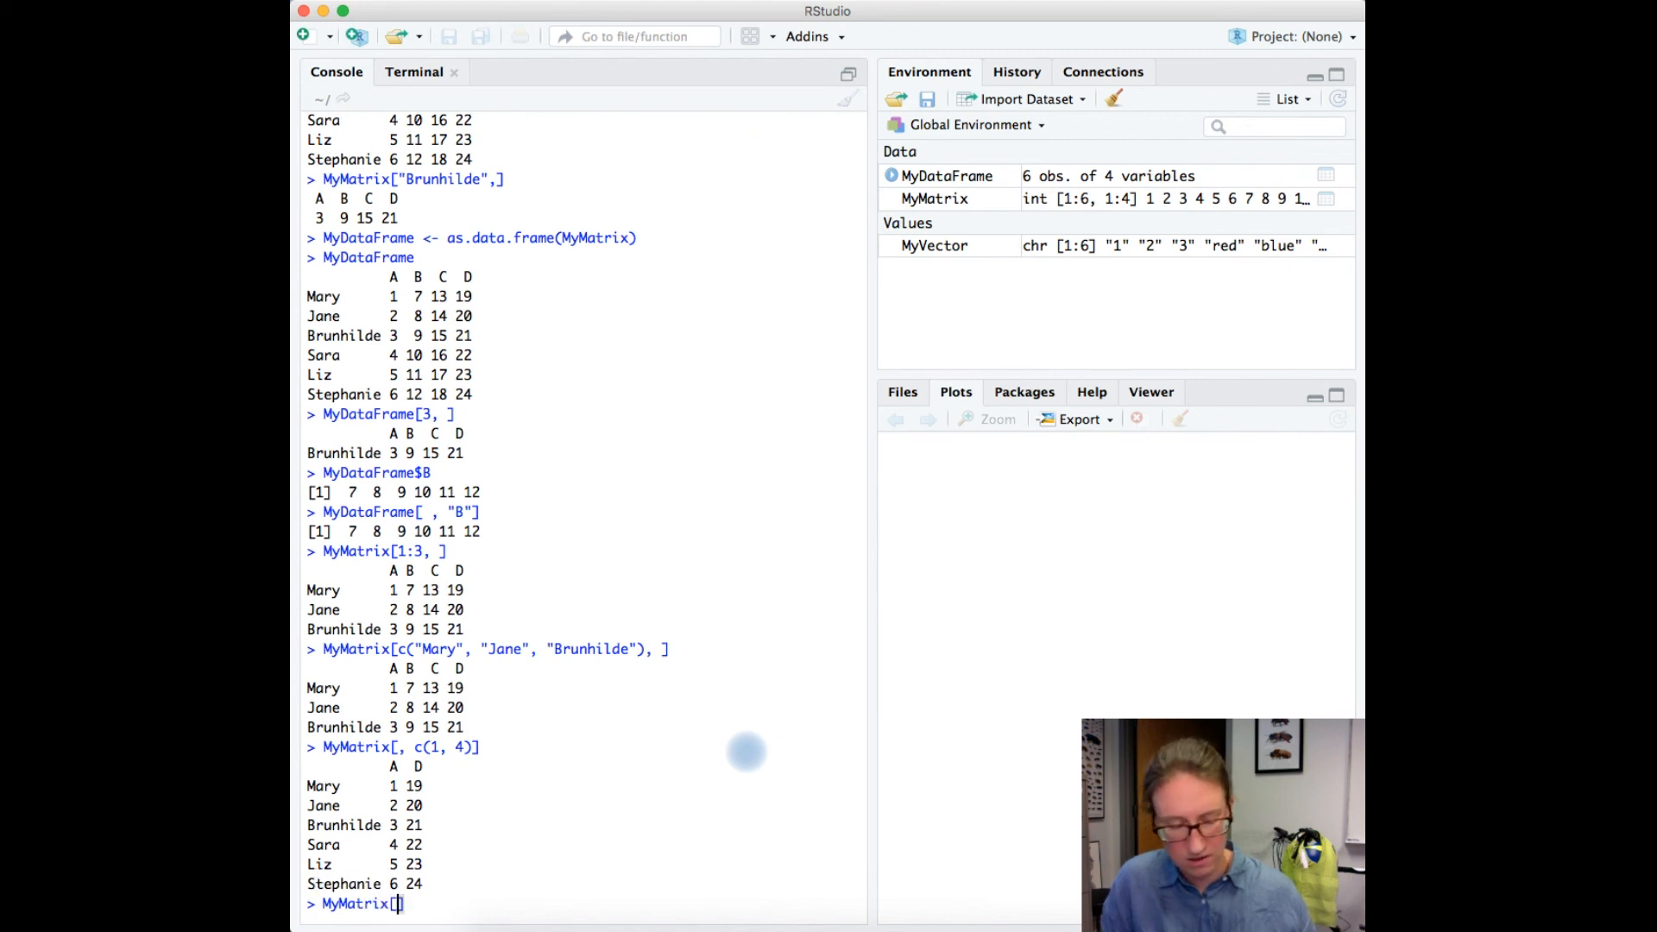
text(, c())
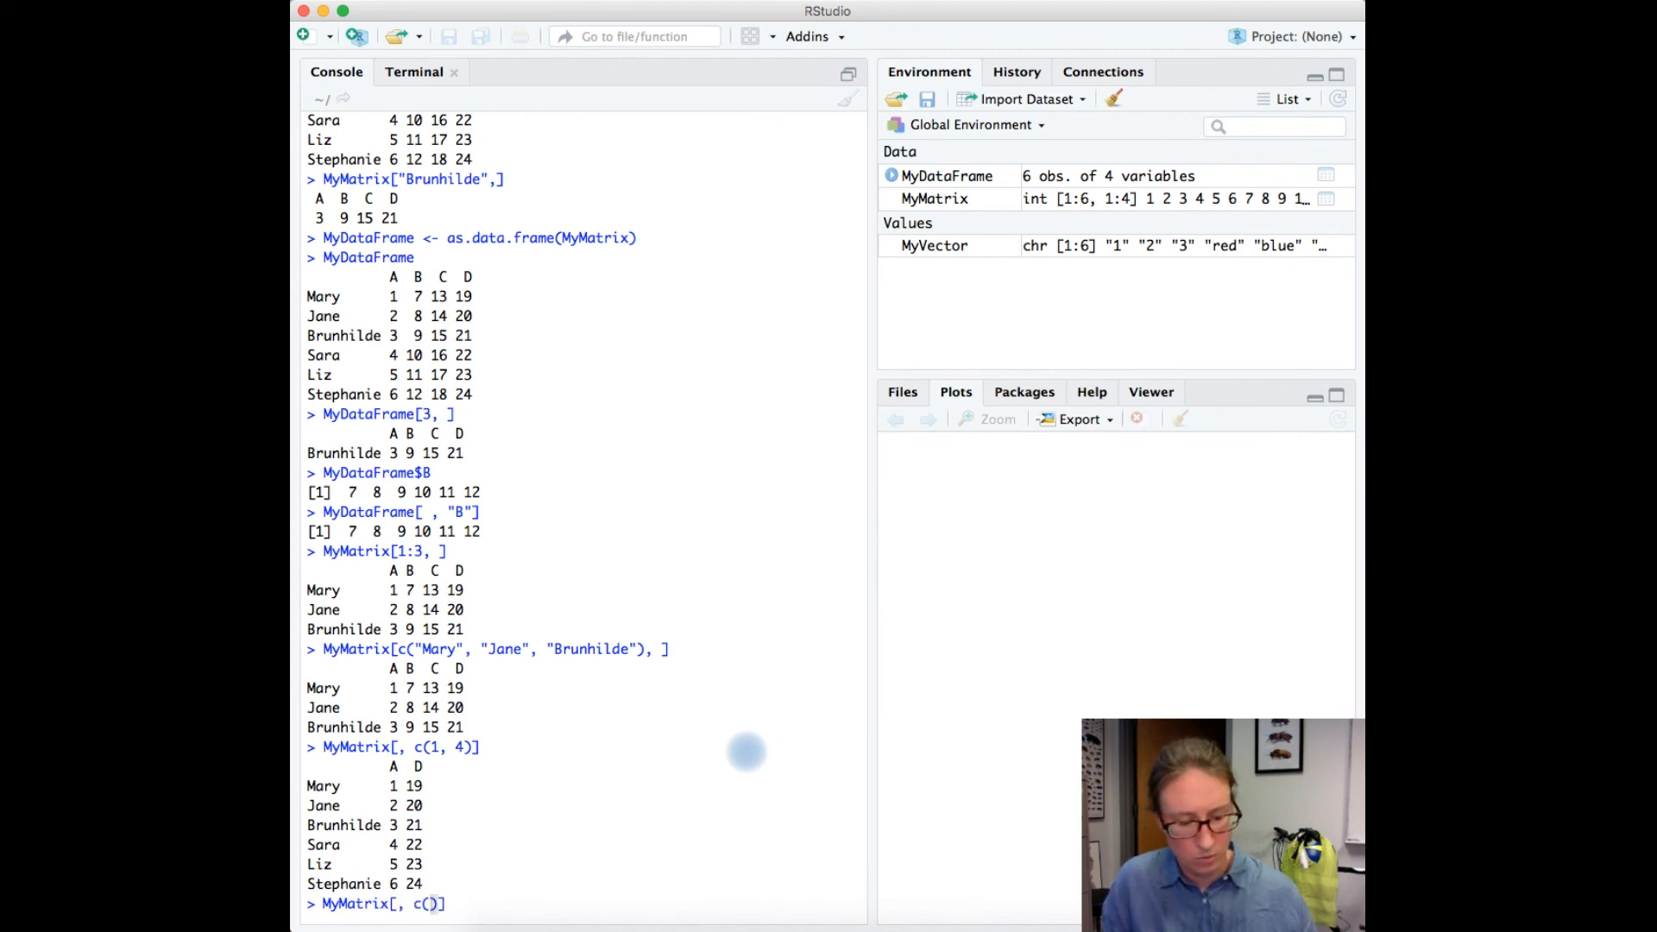
text(4,)
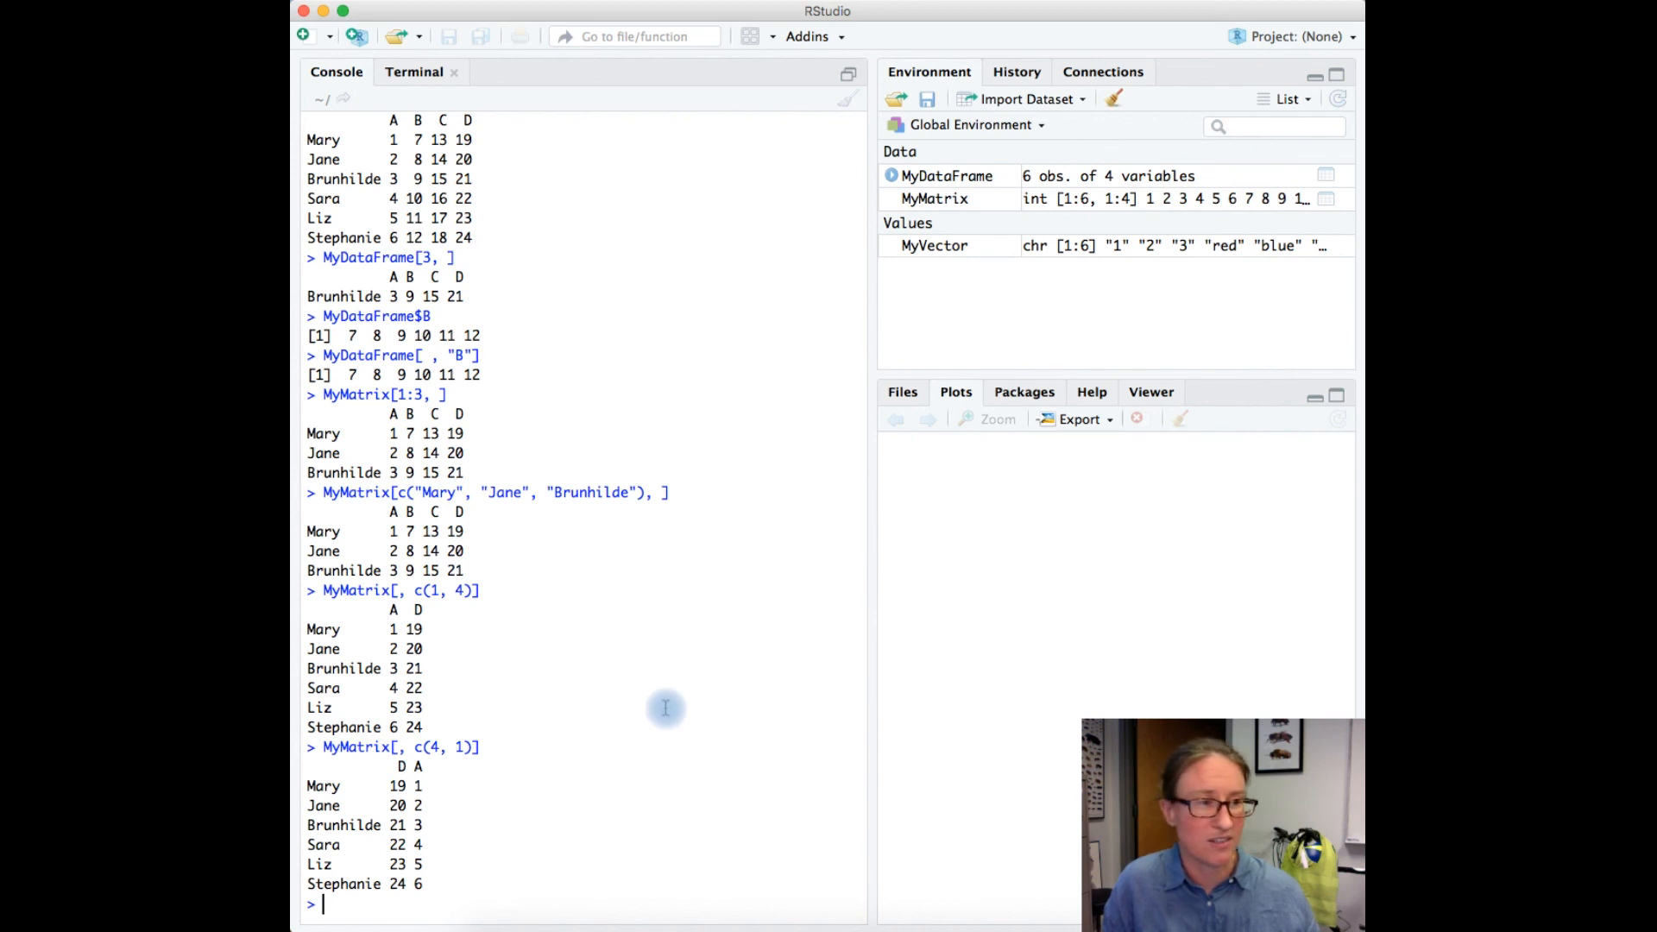
Begin a new assignment command with the <- arrow after the reversed-column extraction.
text(<)
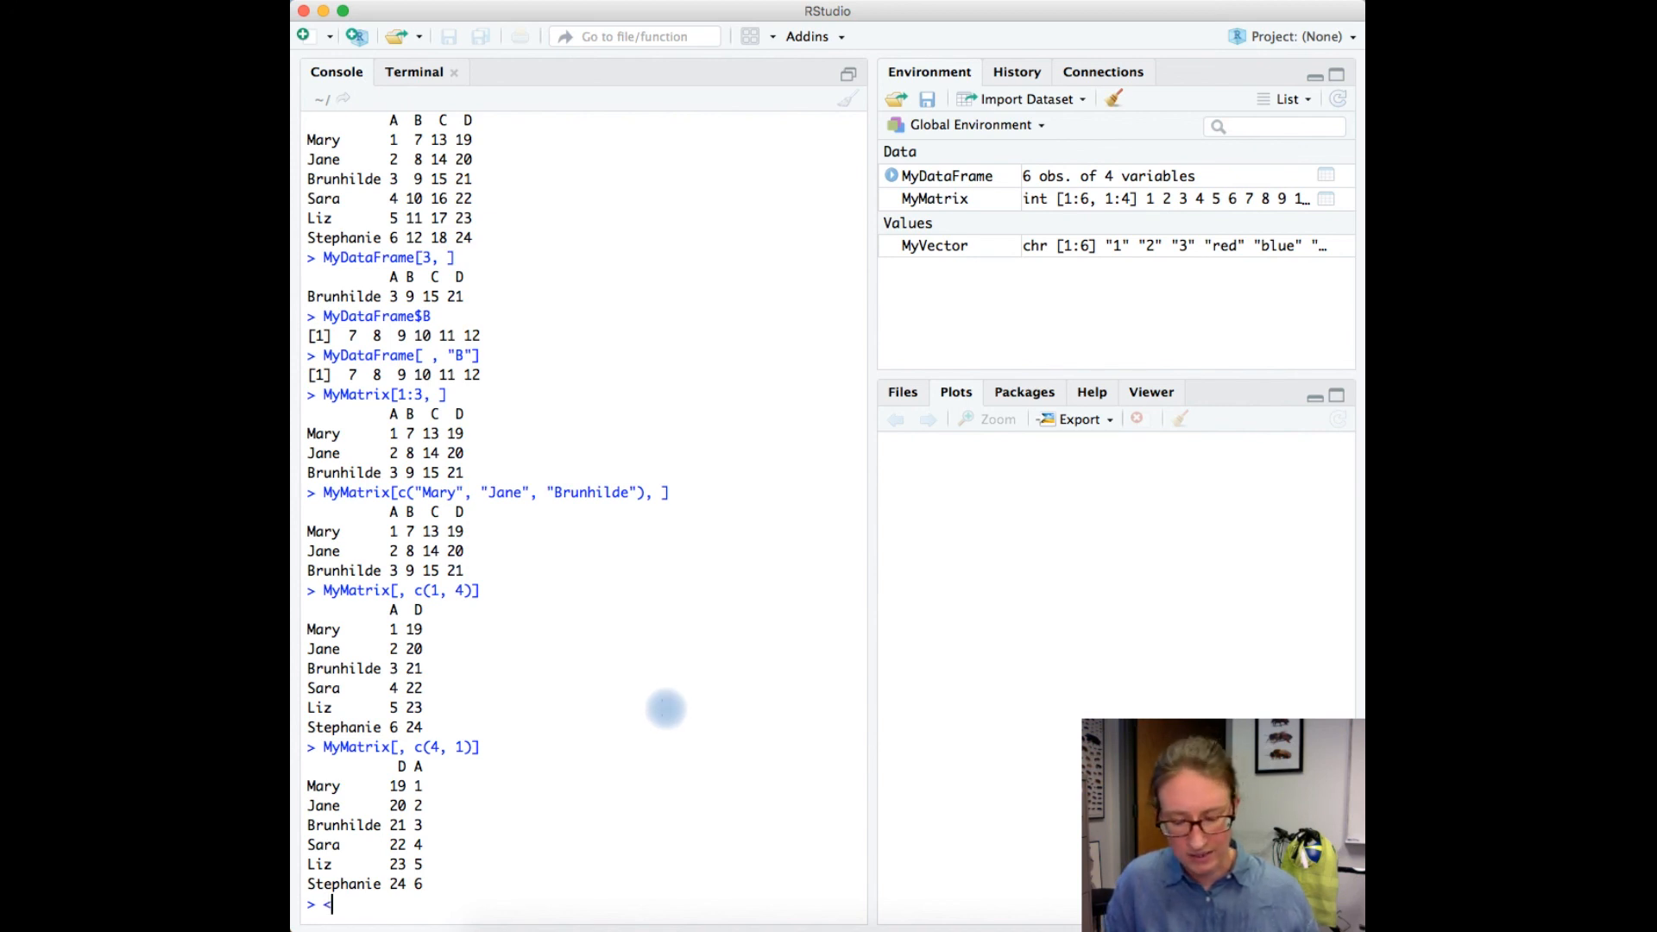
text(-)
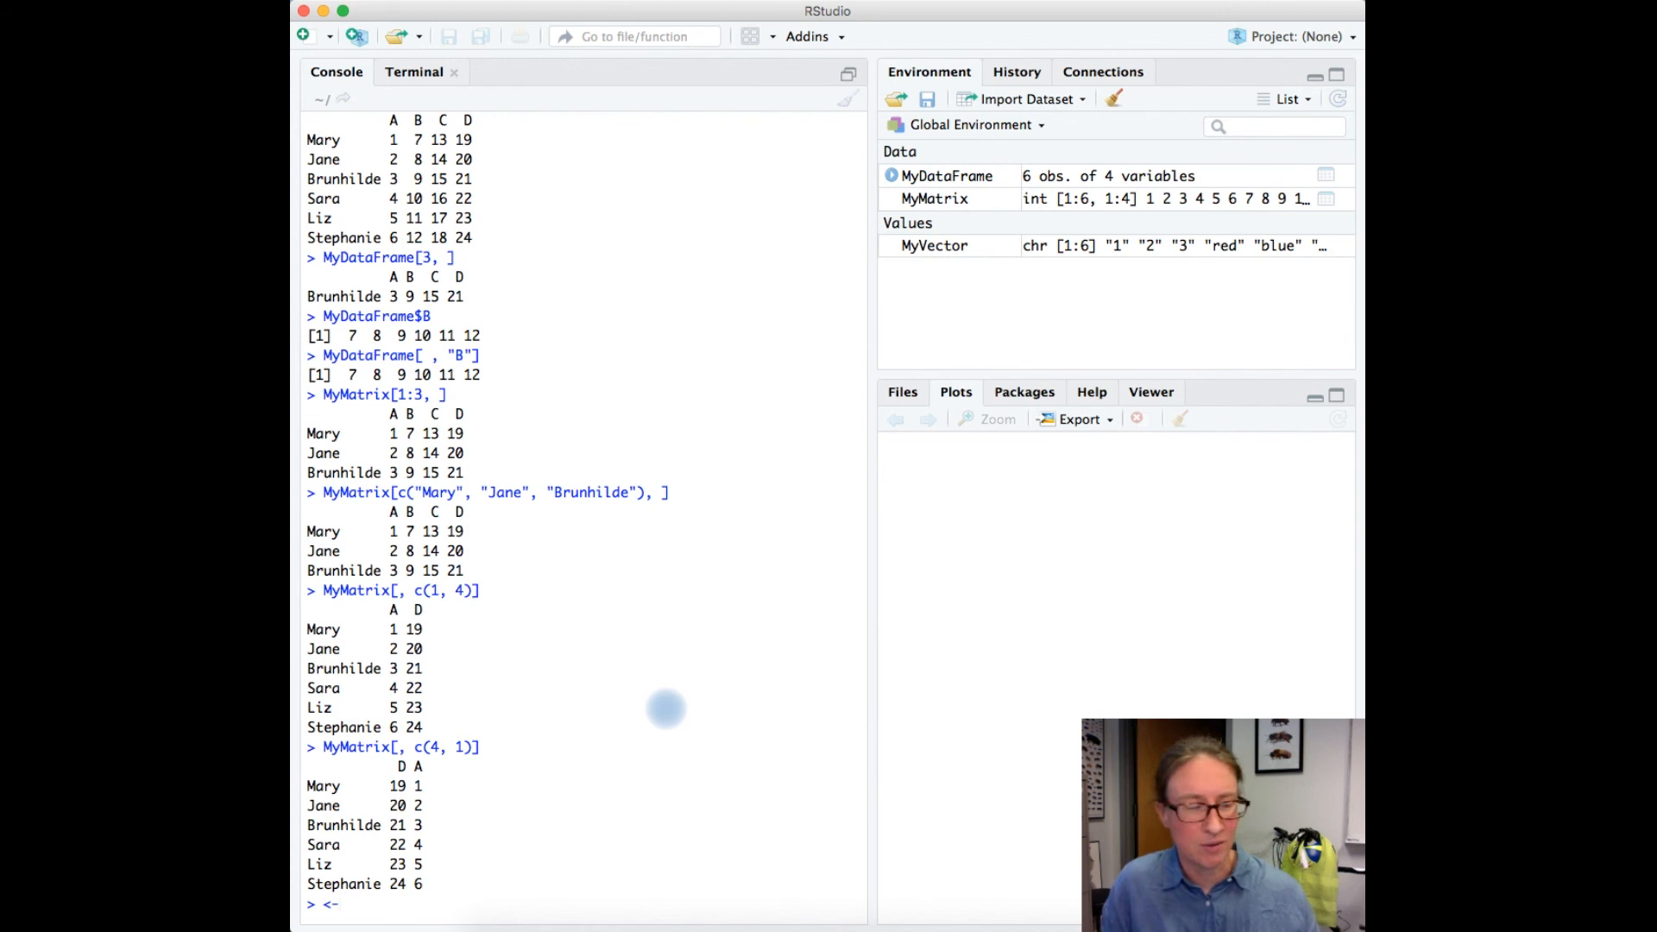